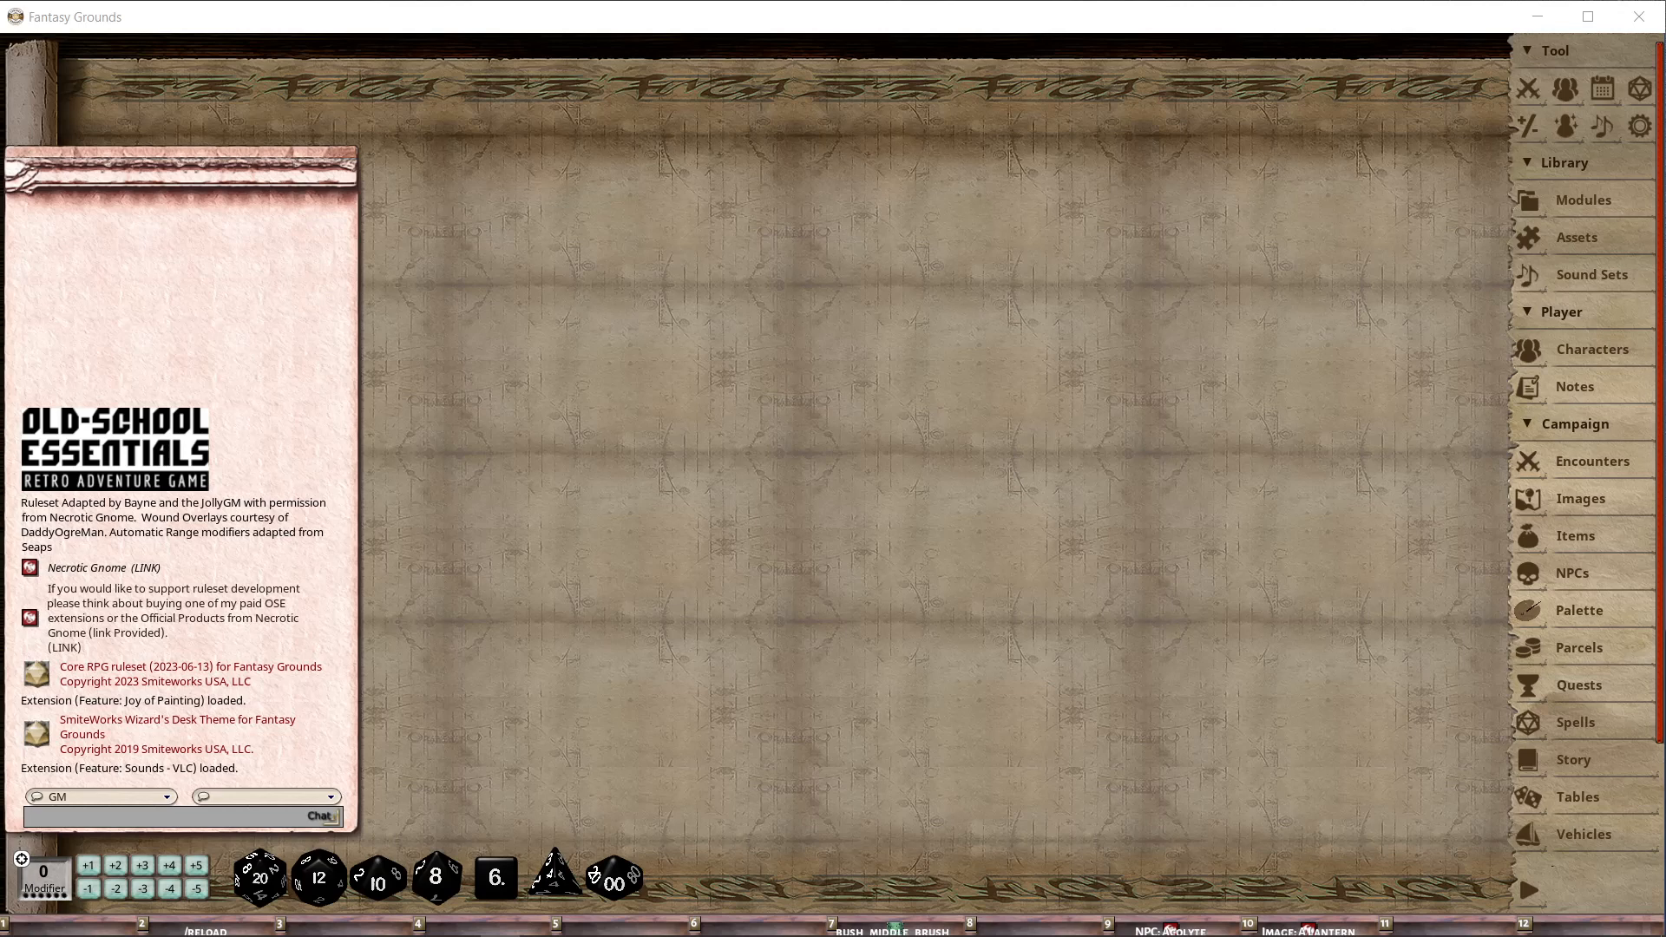
{"action": "mouse_move", "coordinate": [1586, 324]}
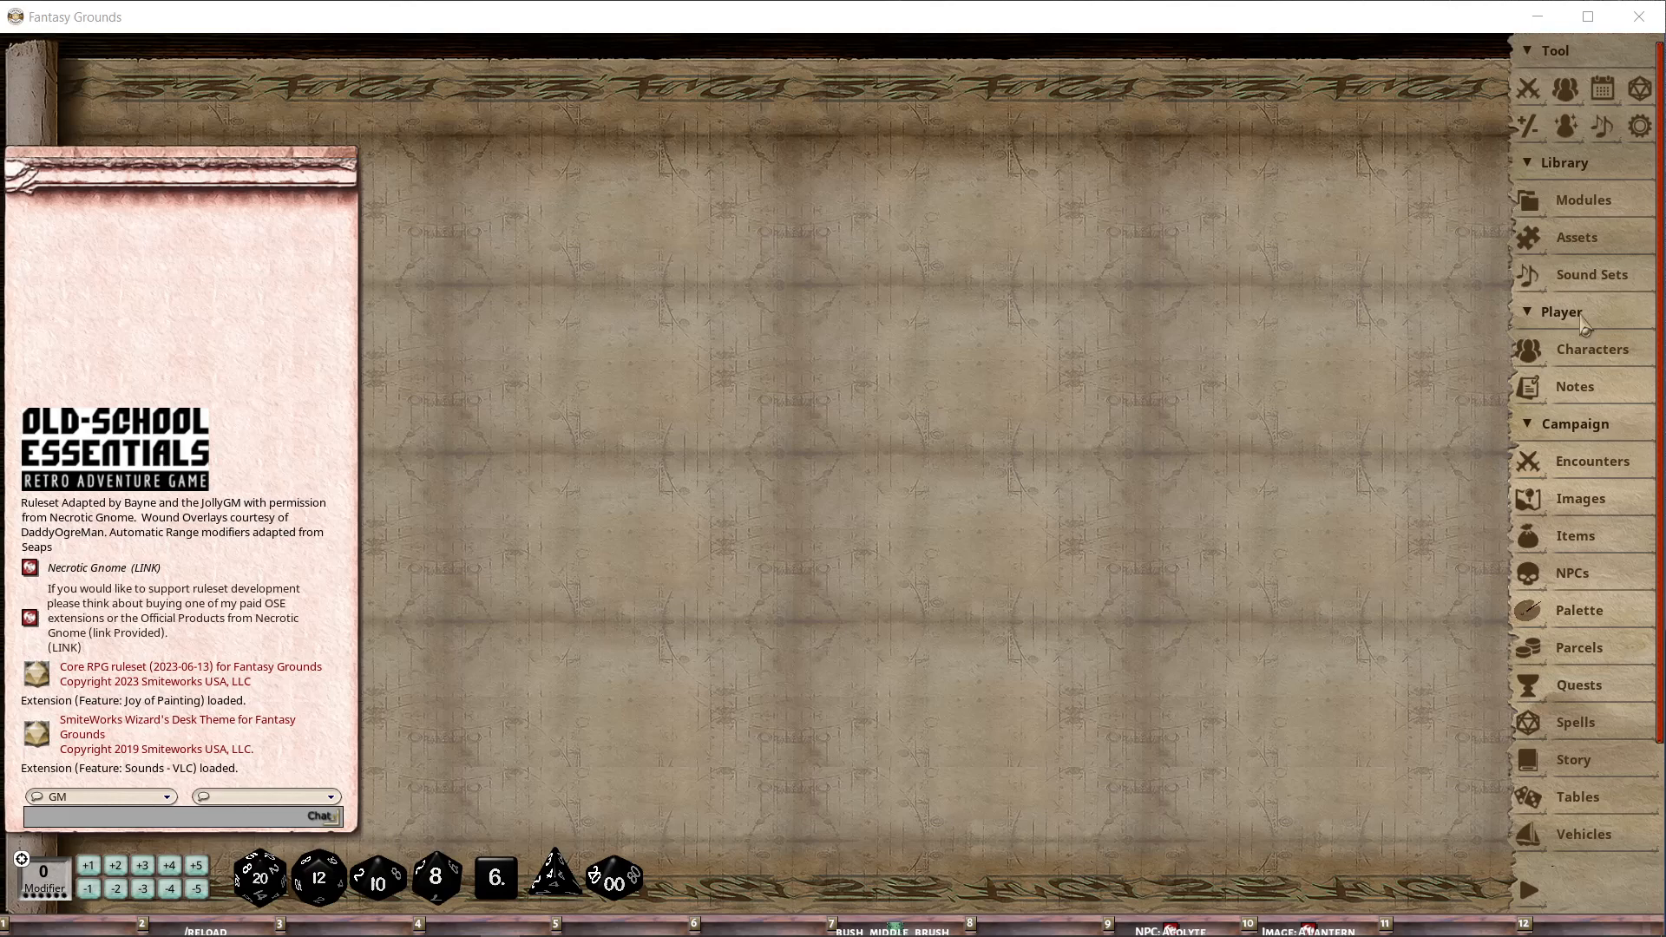
Bring up the asset library and briefly browse into a handbook folder.
{"action": "left_click", "coordinate": [1577, 238]}
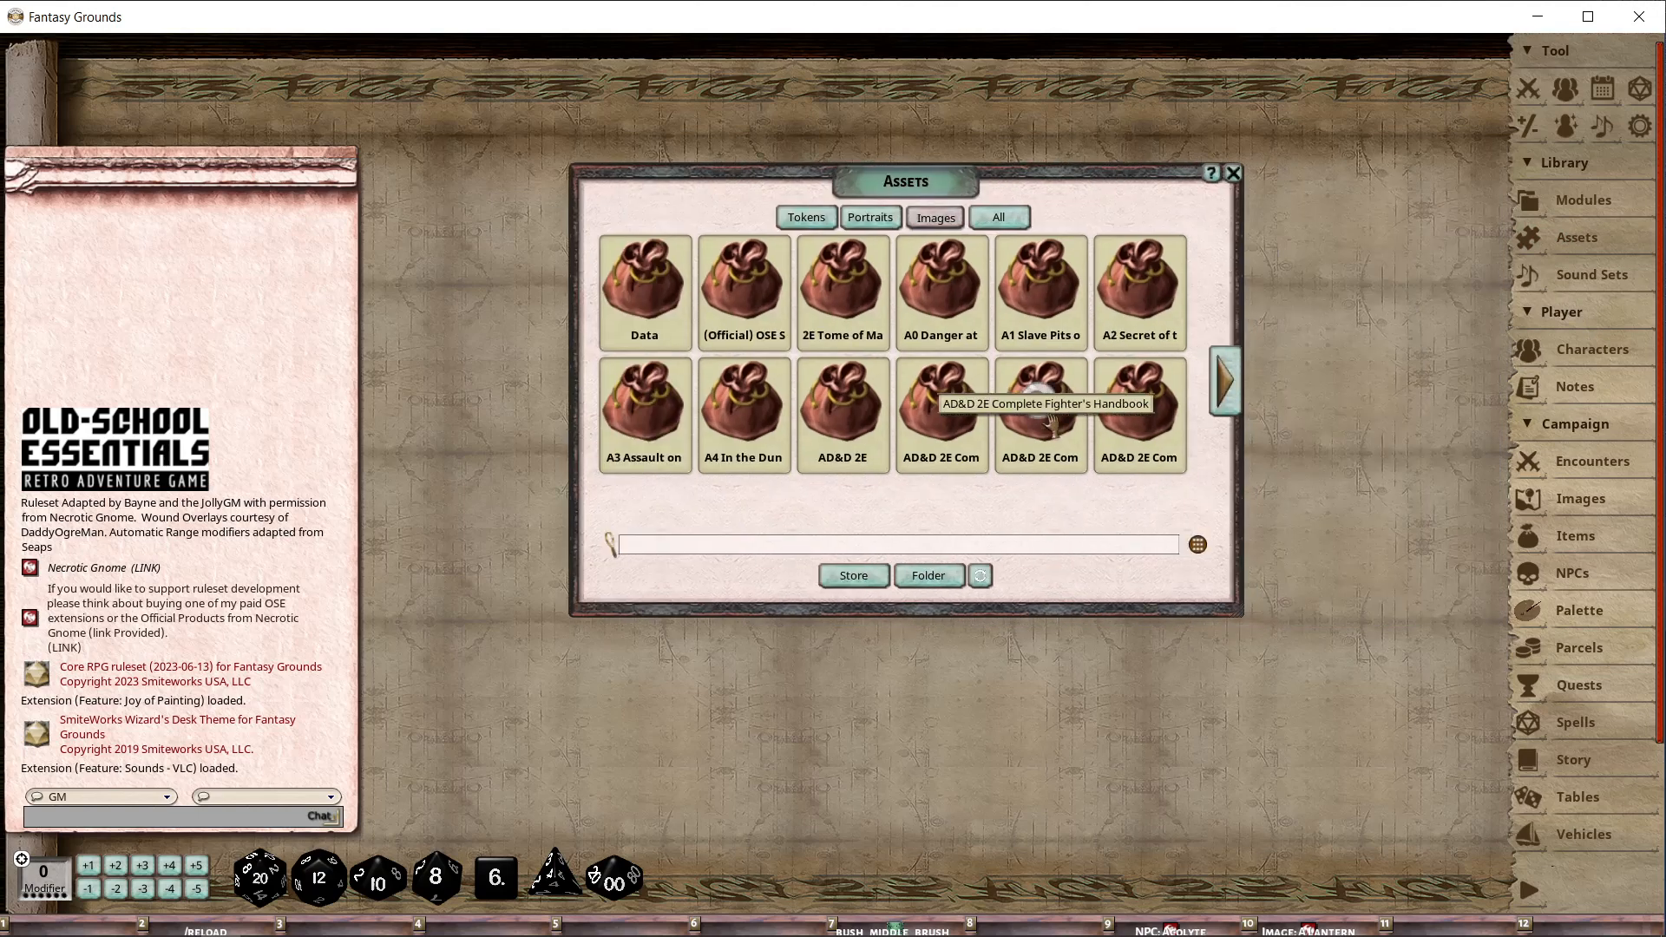
{"action": "double_click", "coordinate": [1039, 415]}
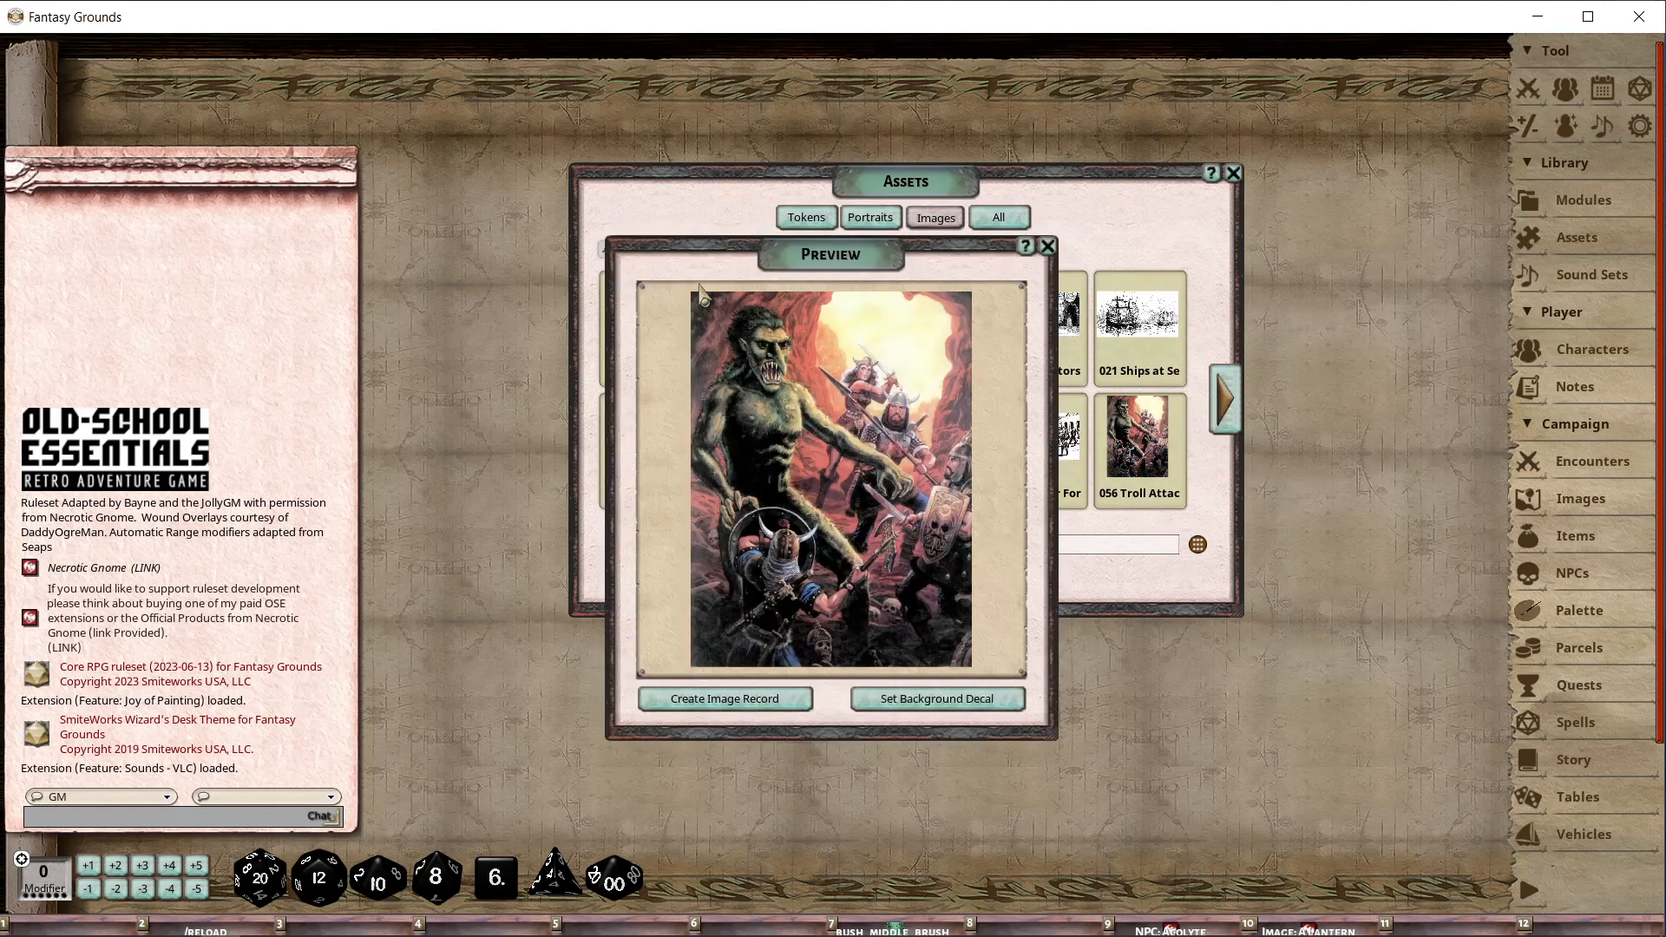
{"action": "left_click", "coordinate": [1044, 245]}
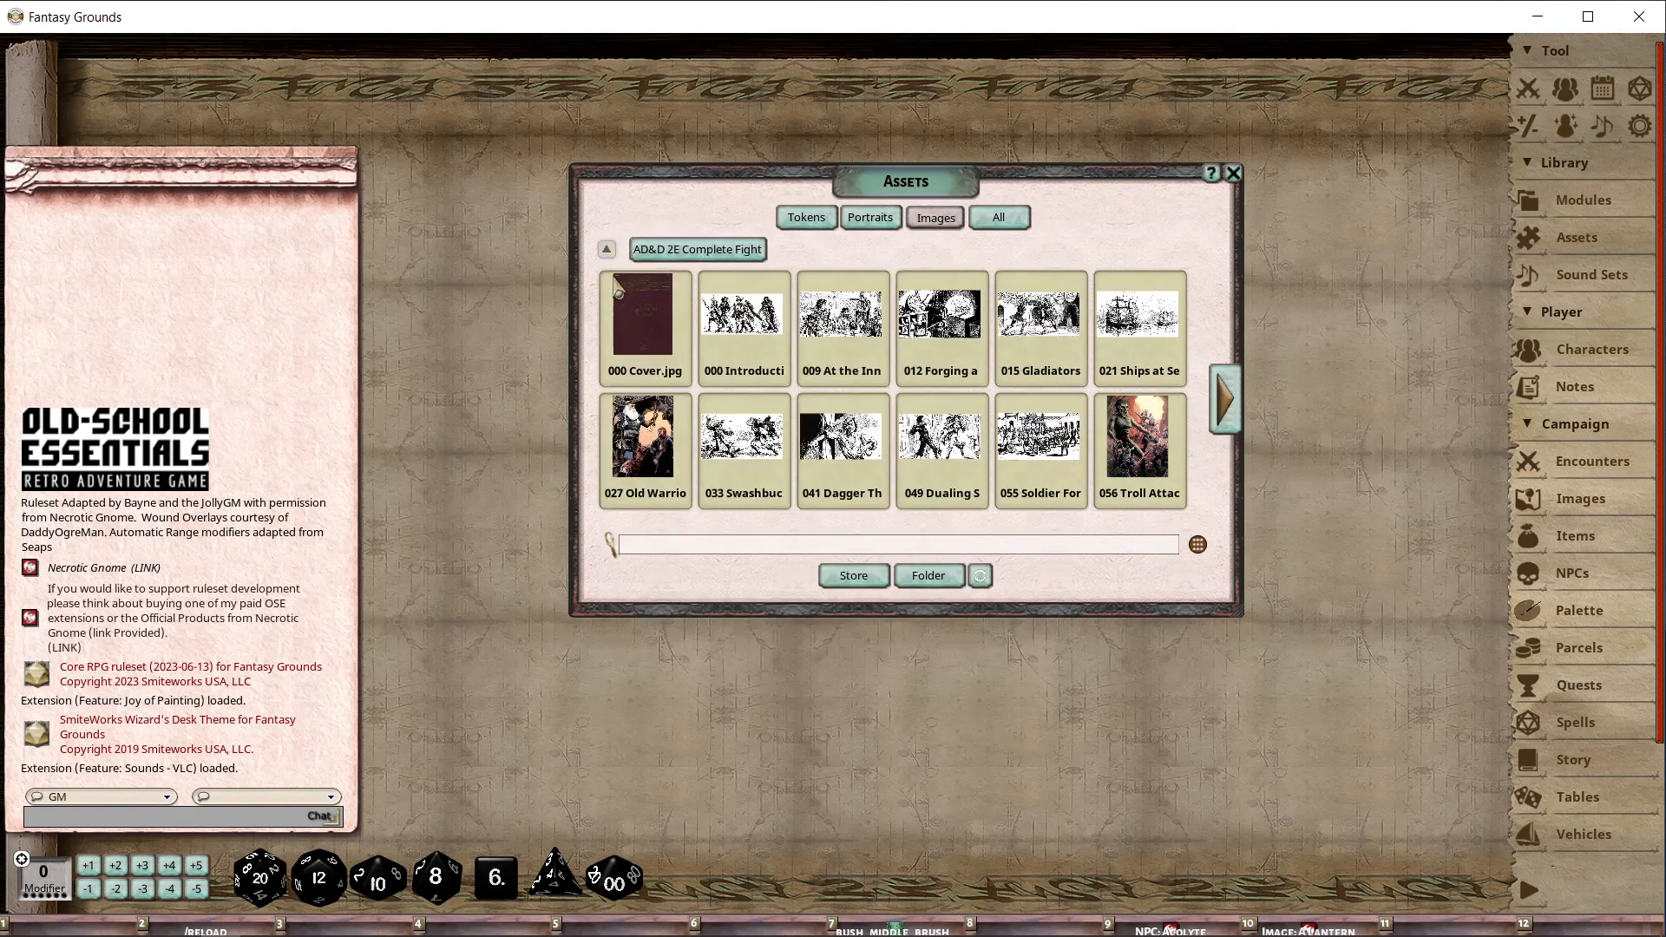
Filter the asset library by 'wall' so only matching packages show.
{"action": "type", "text": "water"}
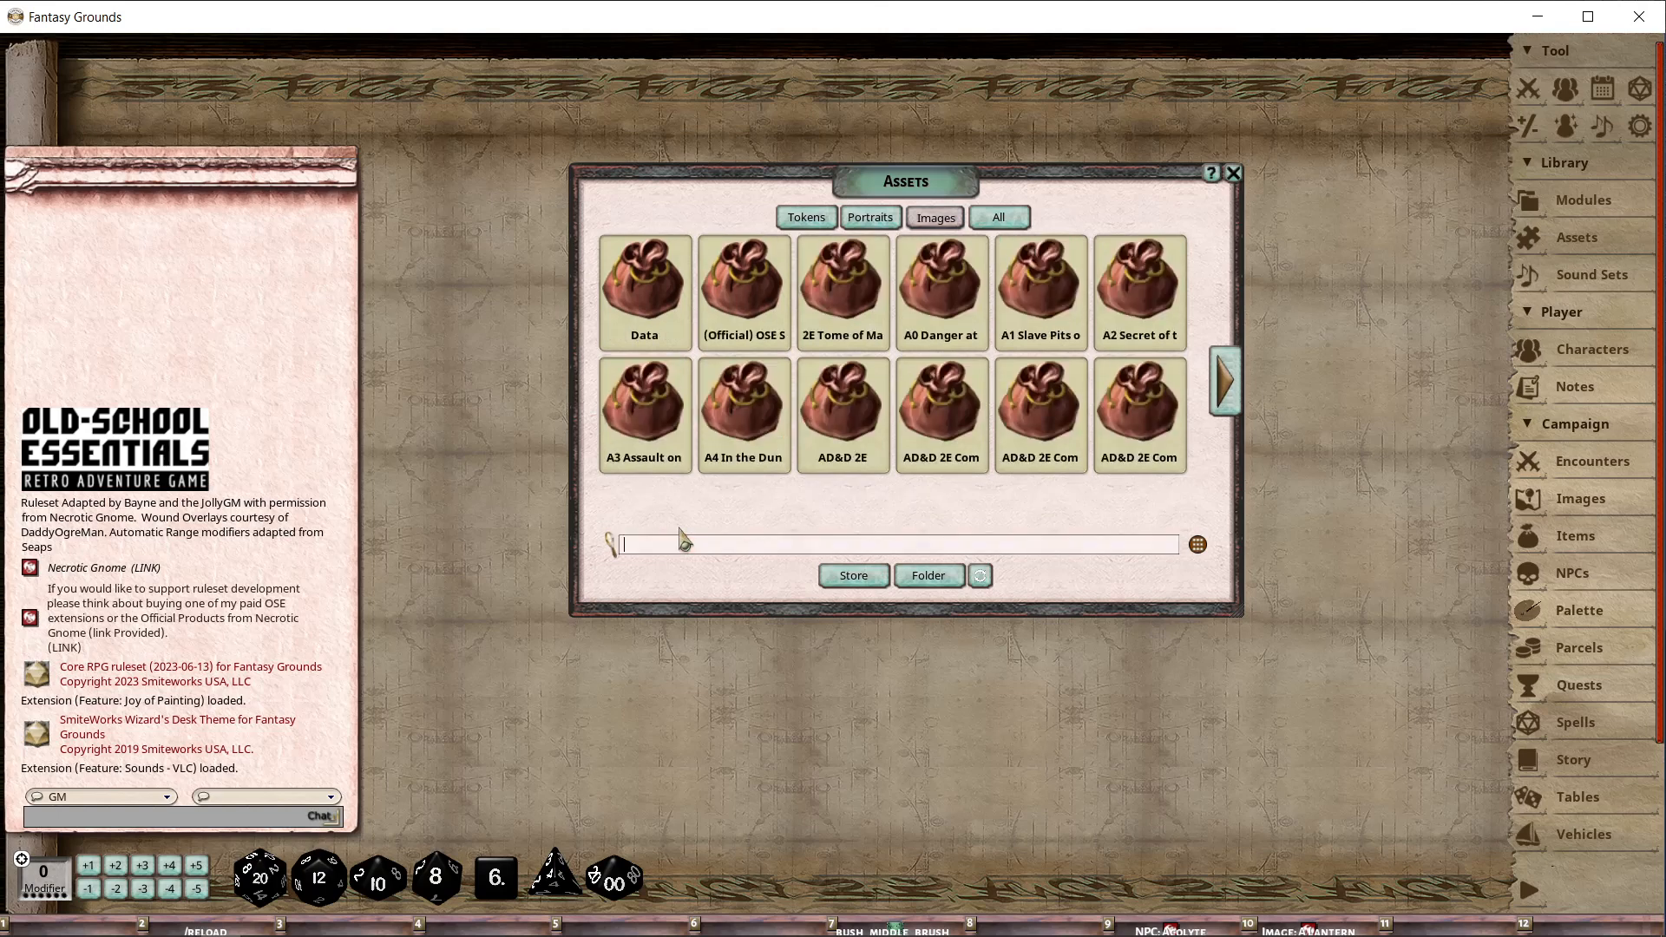
{"action": "type", "text": "w"}
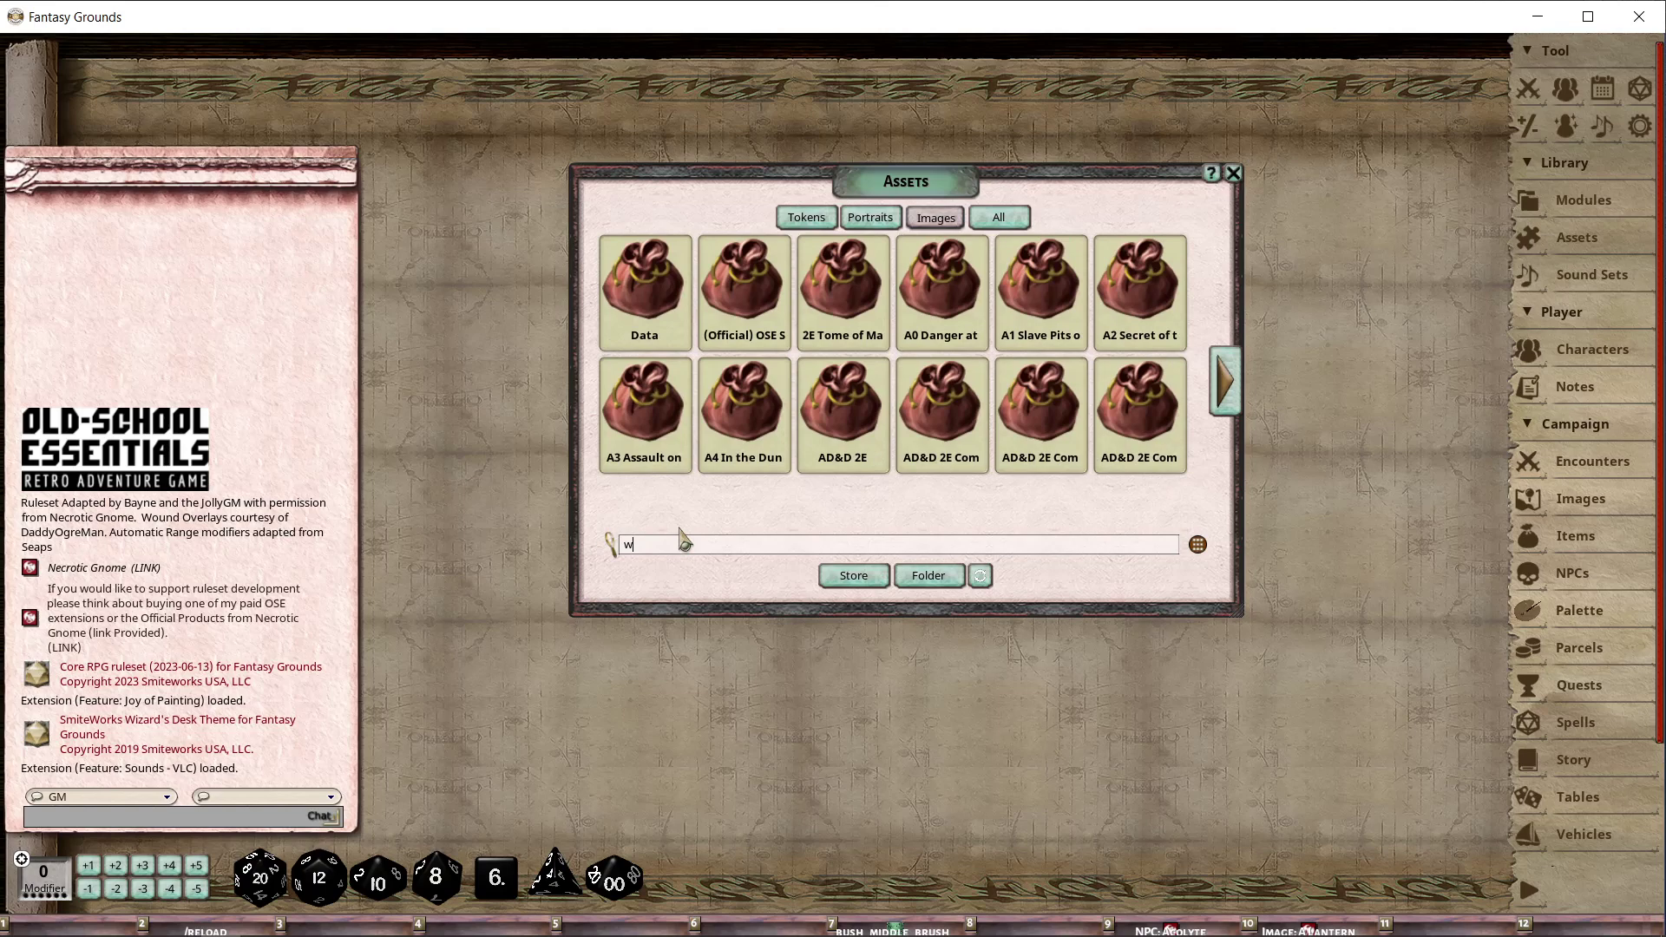
{"action": "type", "text": "all"}
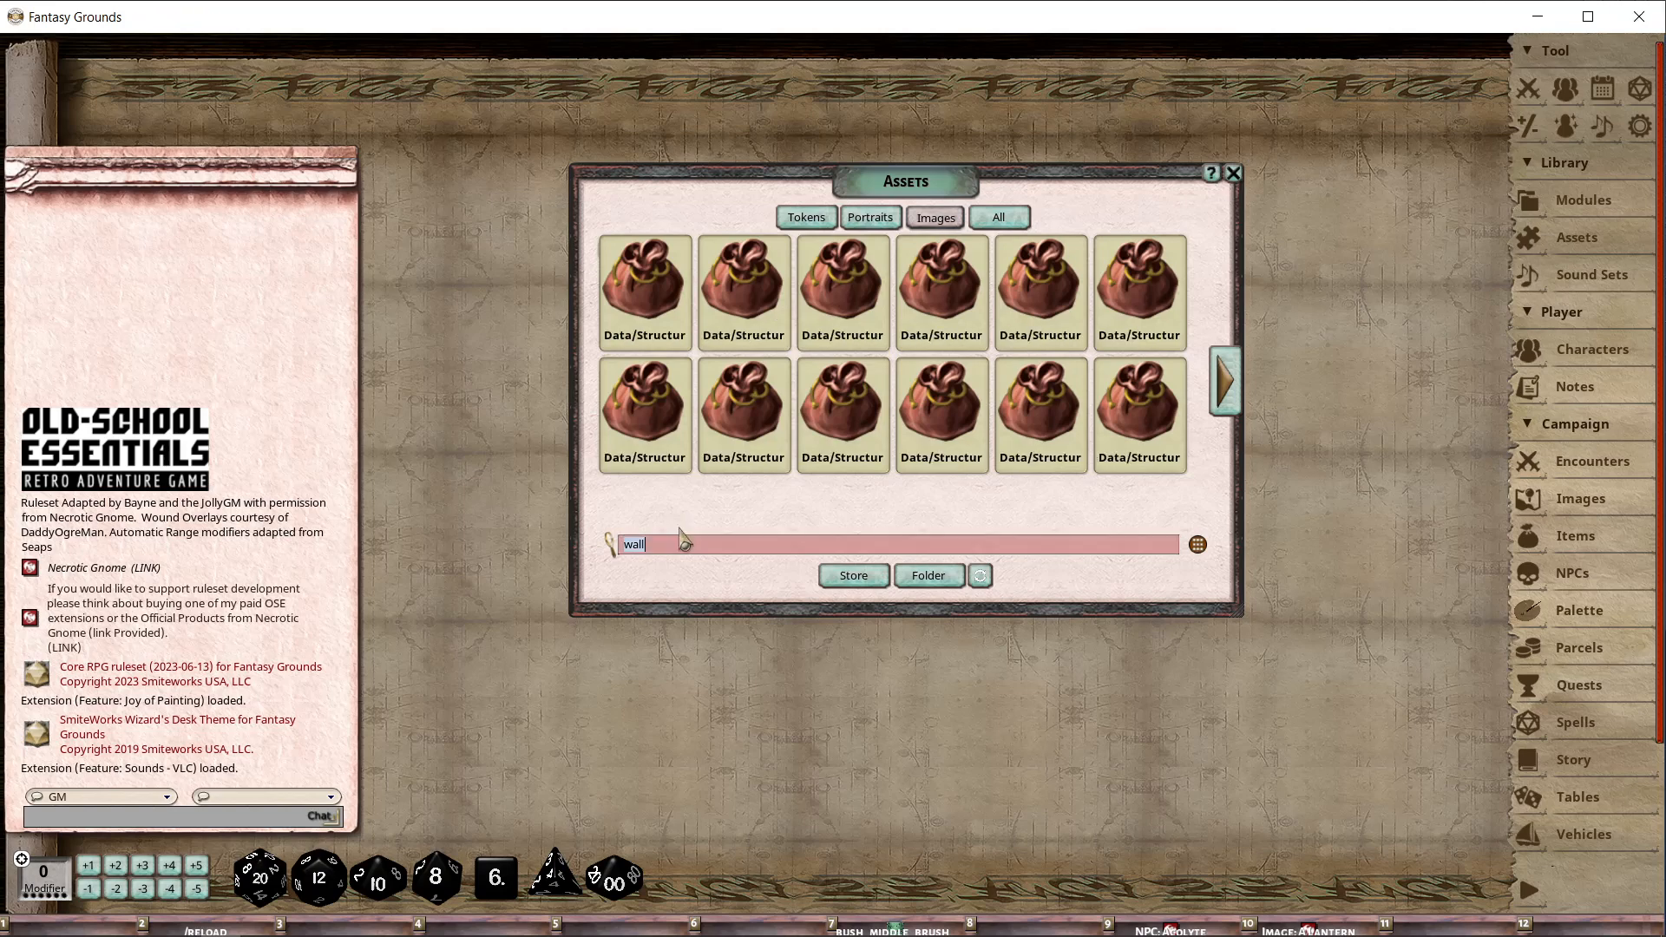
{"action": "key", "text": "Return"}
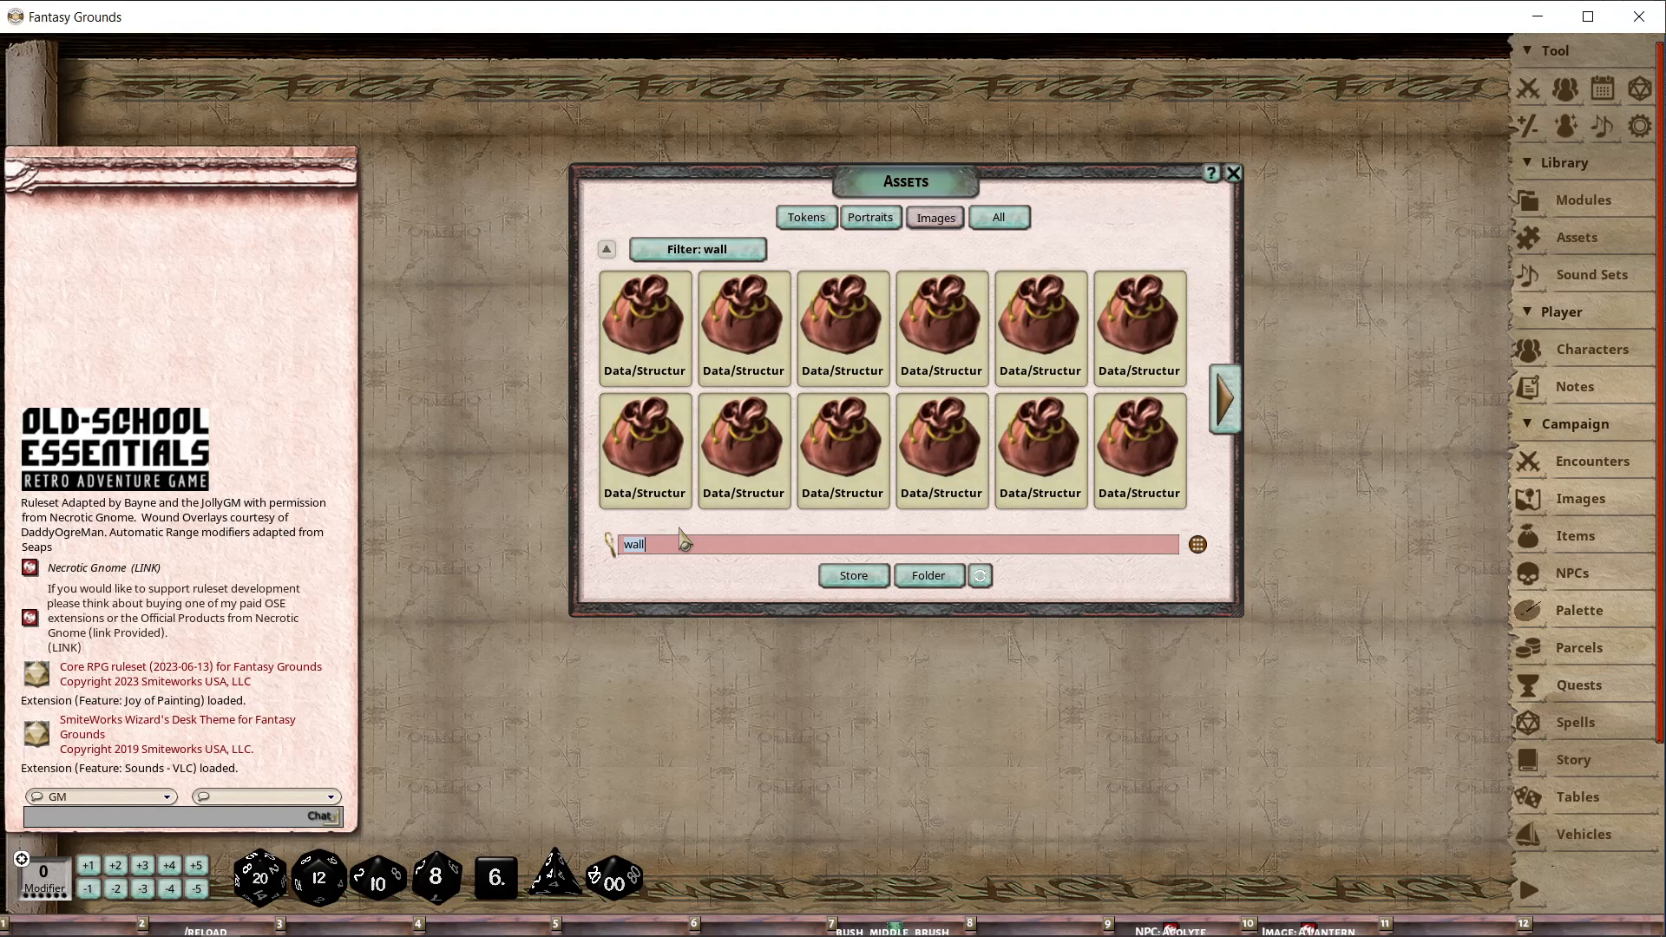
{"action": "mouse_move", "coordinate": [1241, 189]}
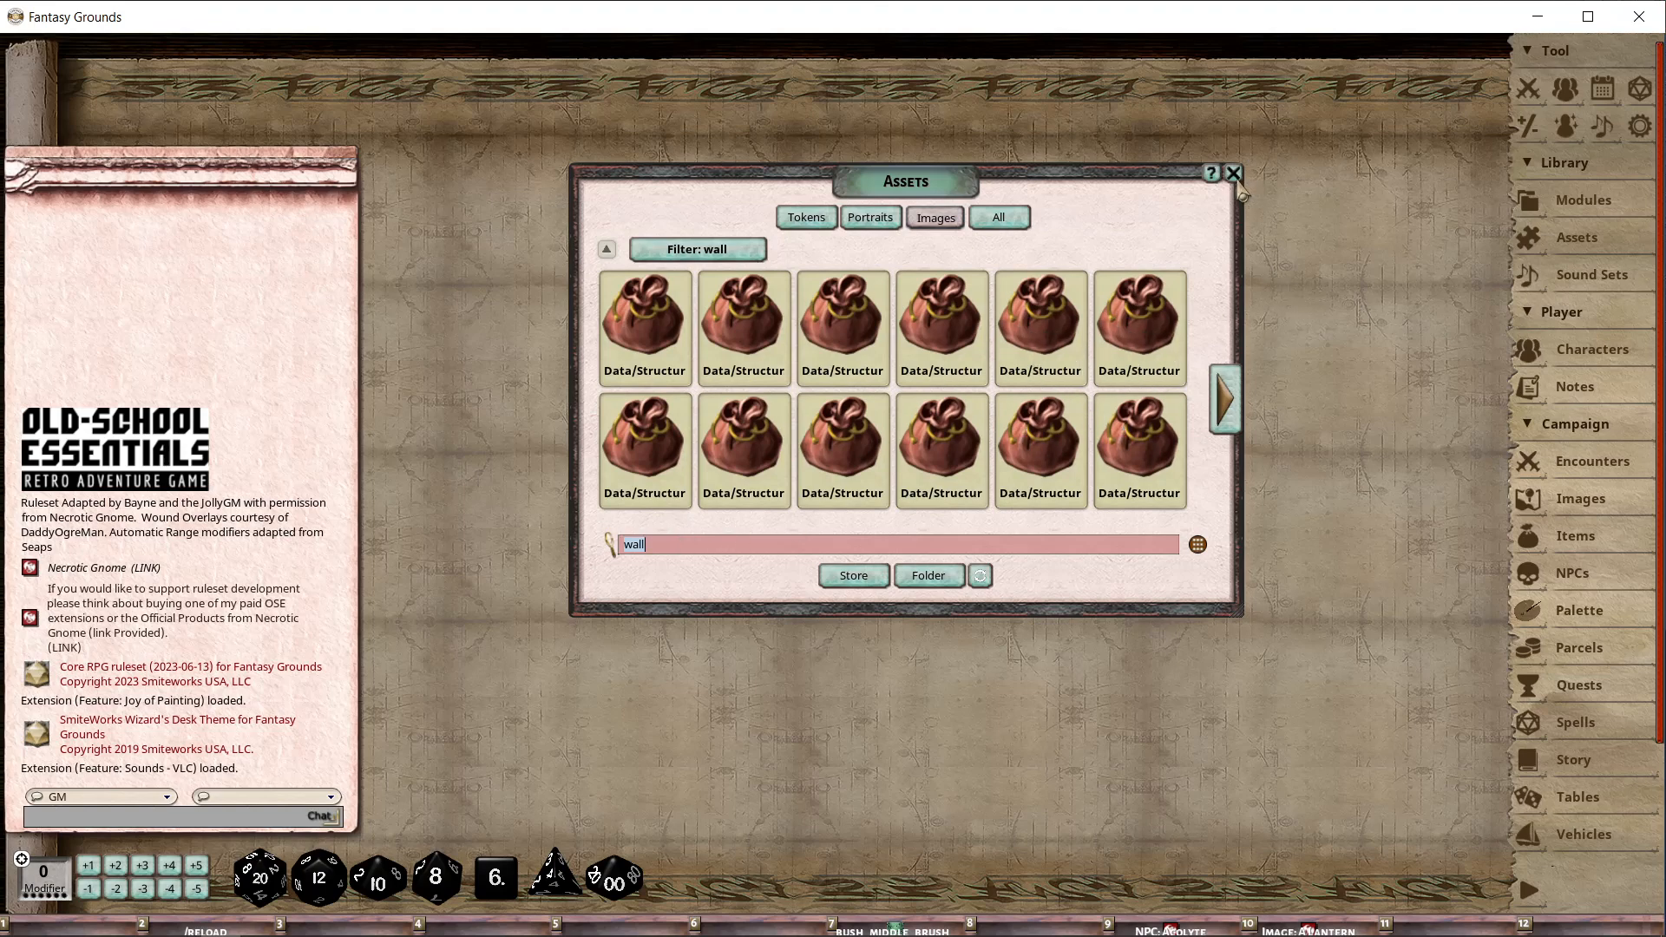
Close the Assets window, leaving only the empty tabletop.
{"action": "left_click", "coordinate": [1233, 171]}
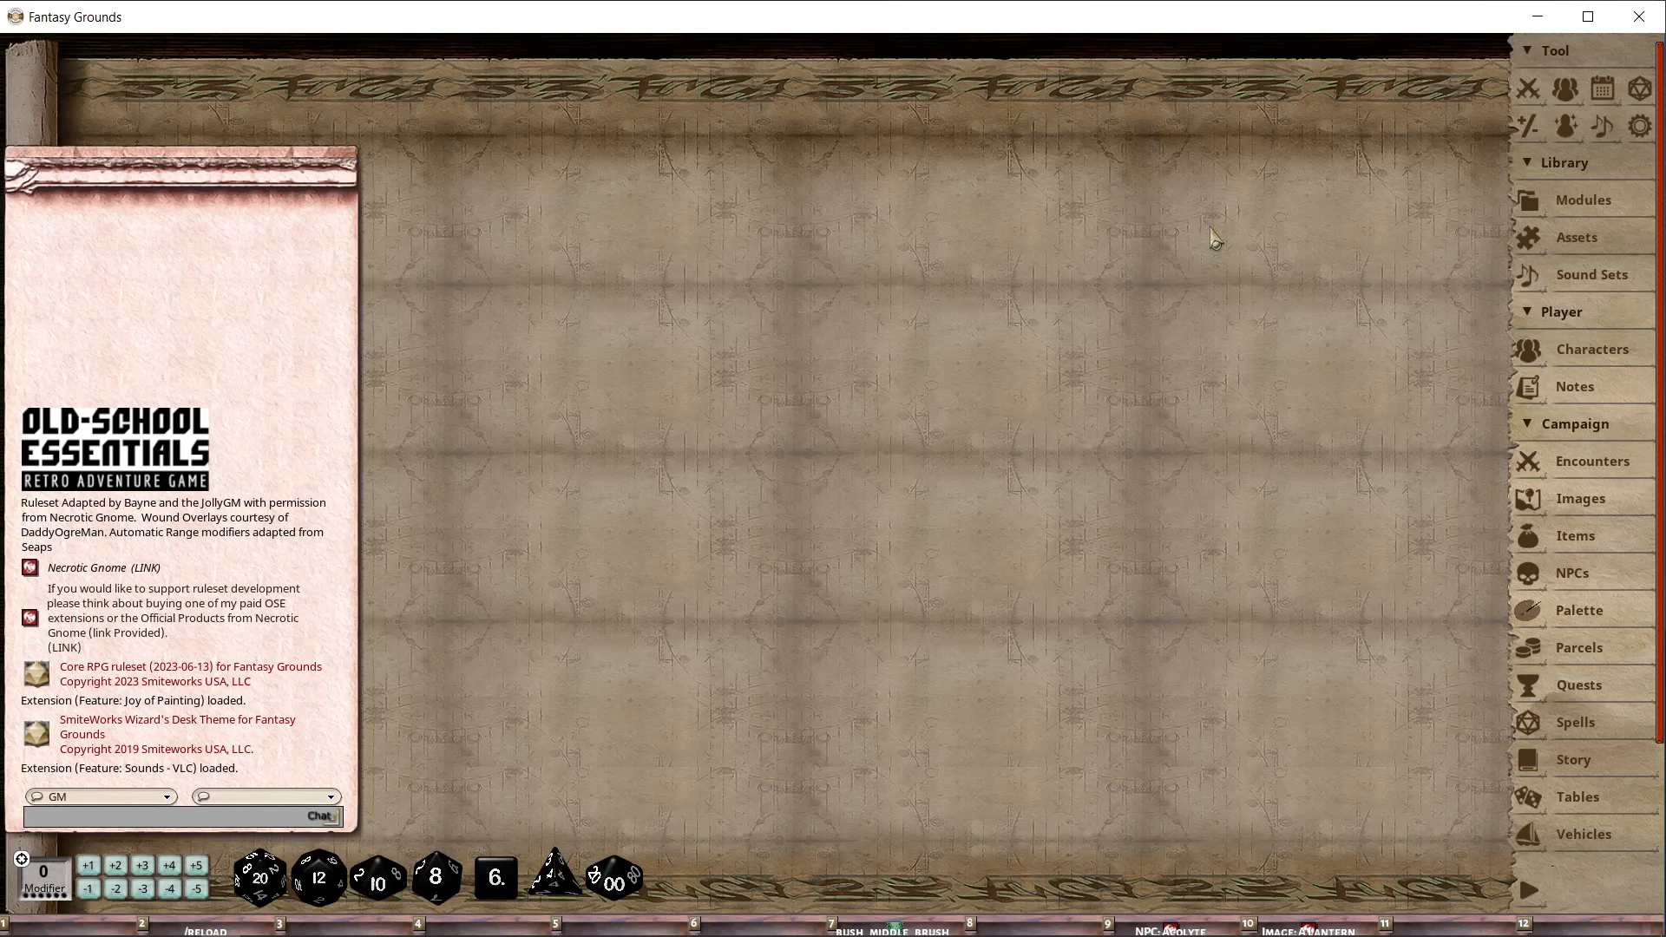
{"action": "mouse_move", "coordinate": [1063, 244]}
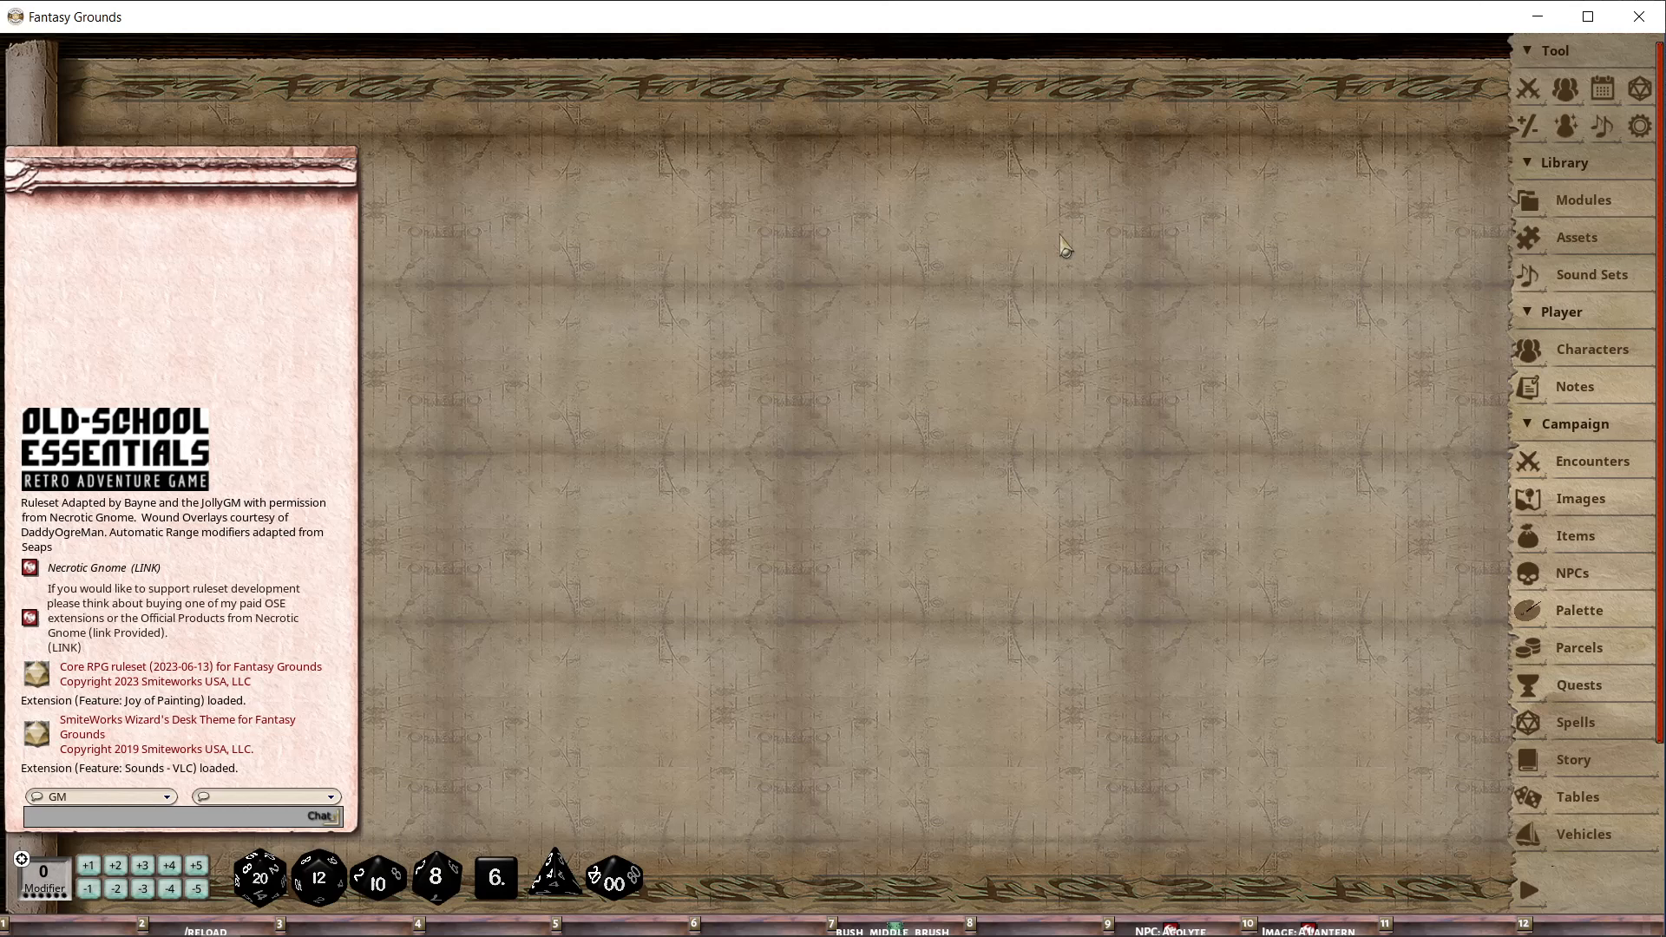
{"action": "mouse_move", "coordinate": [870, 602]}
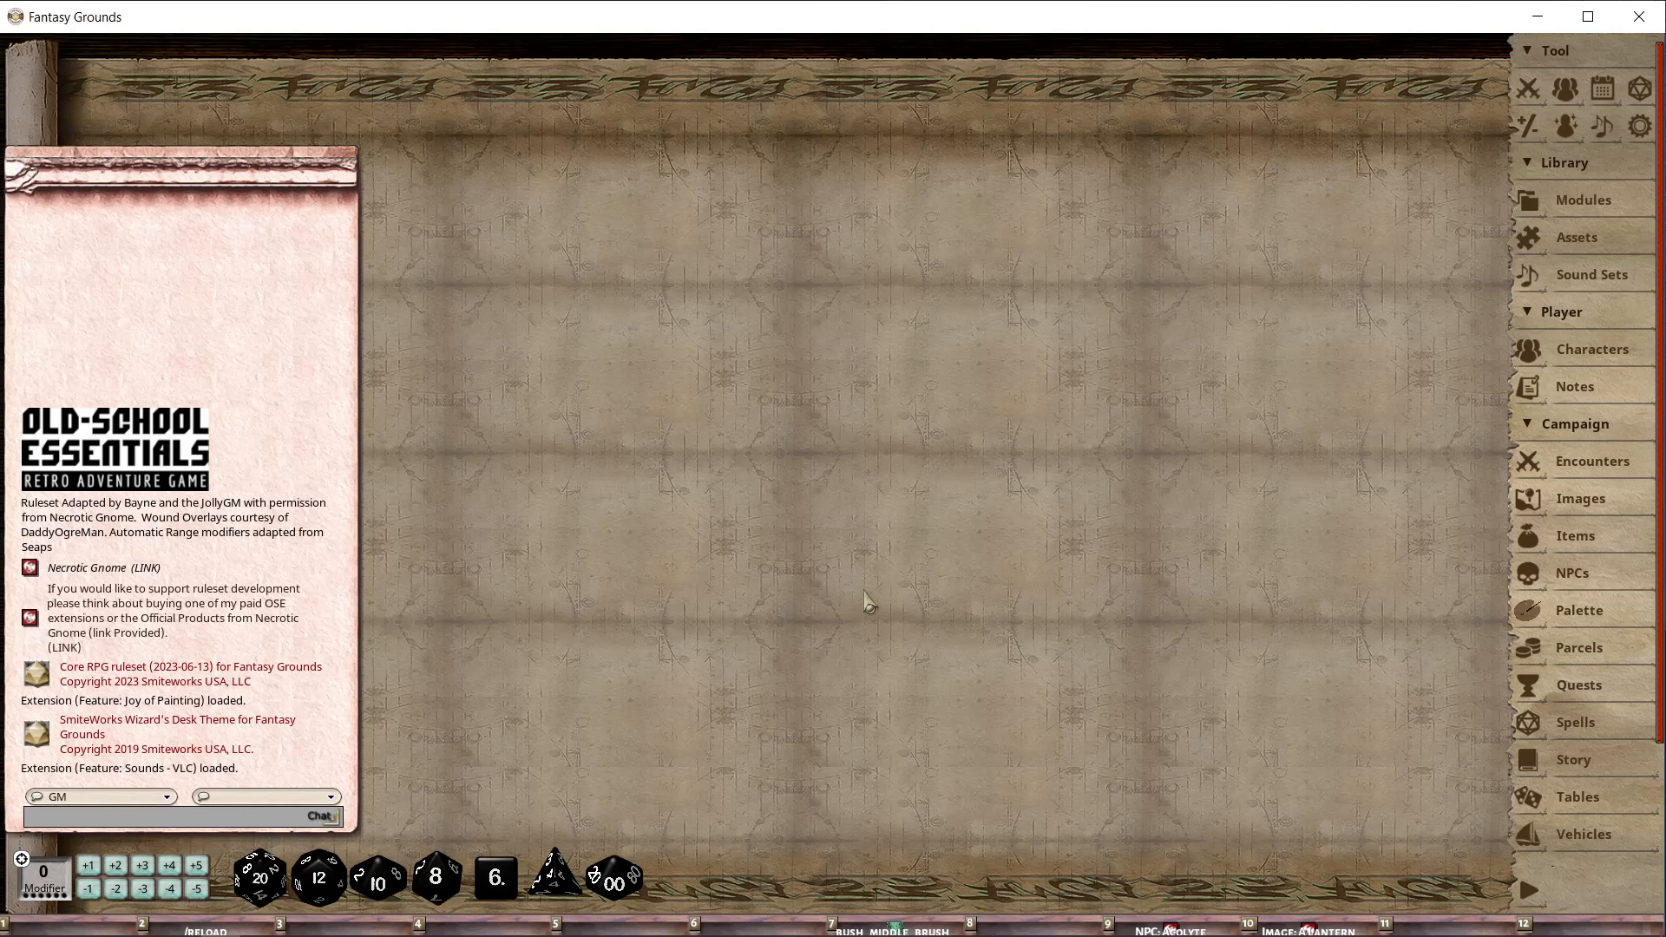
{"action": "mouse_move", "coordinate": [1046, 699]}
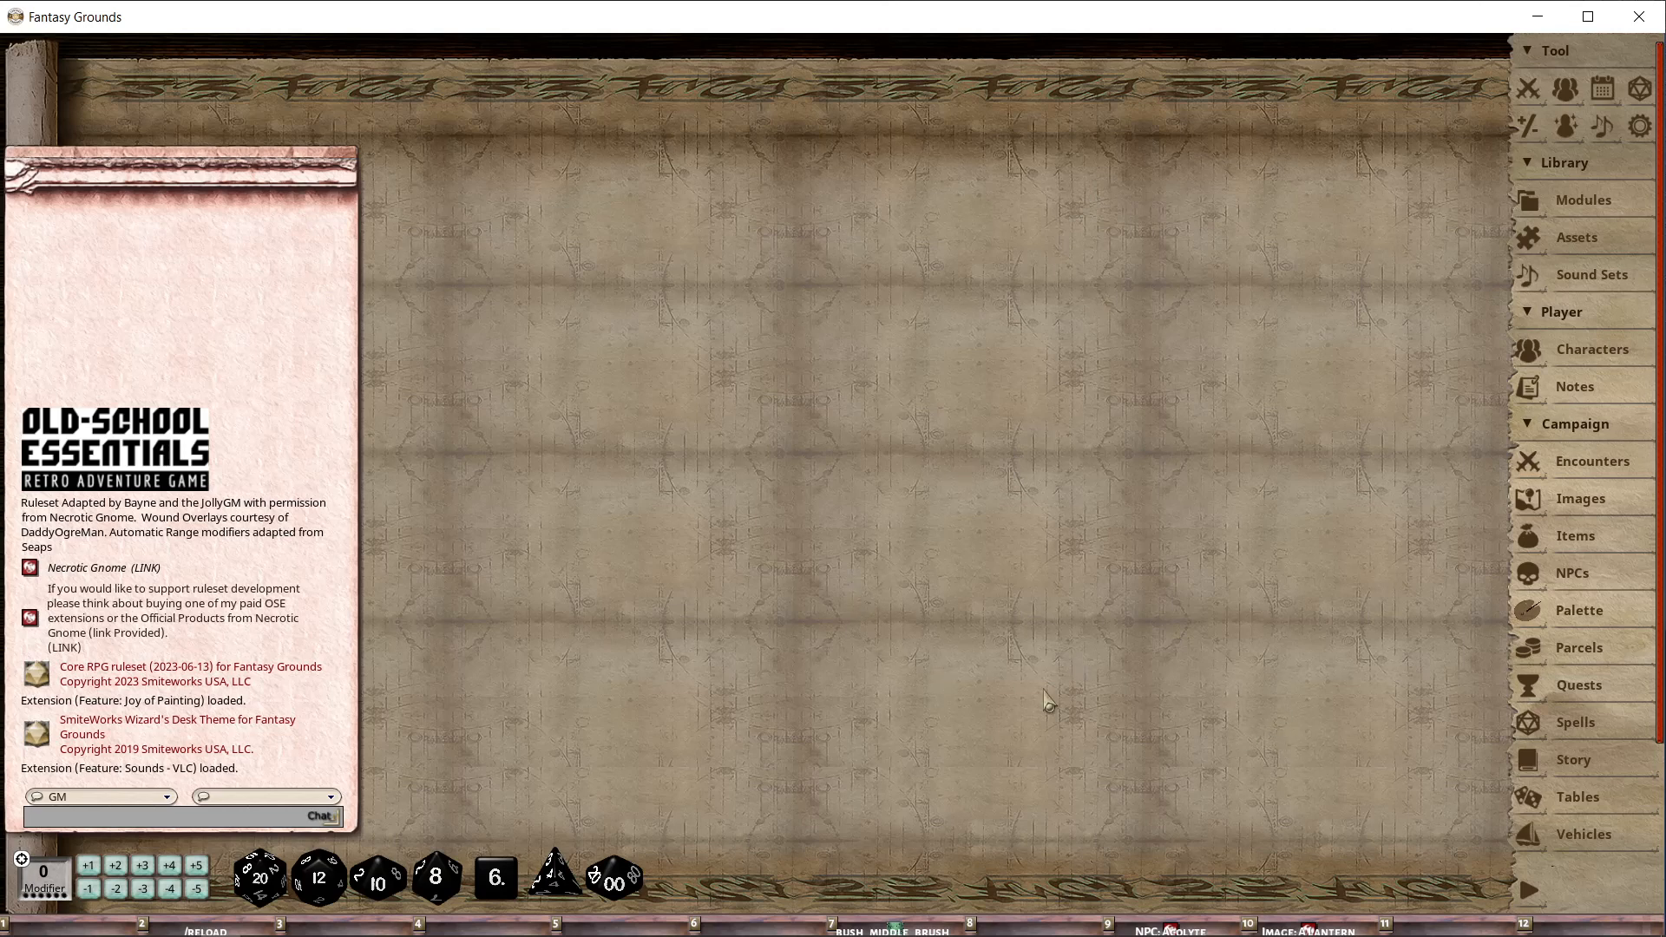
{"action": "mouse_move", "coordinate": [1582, 628]}
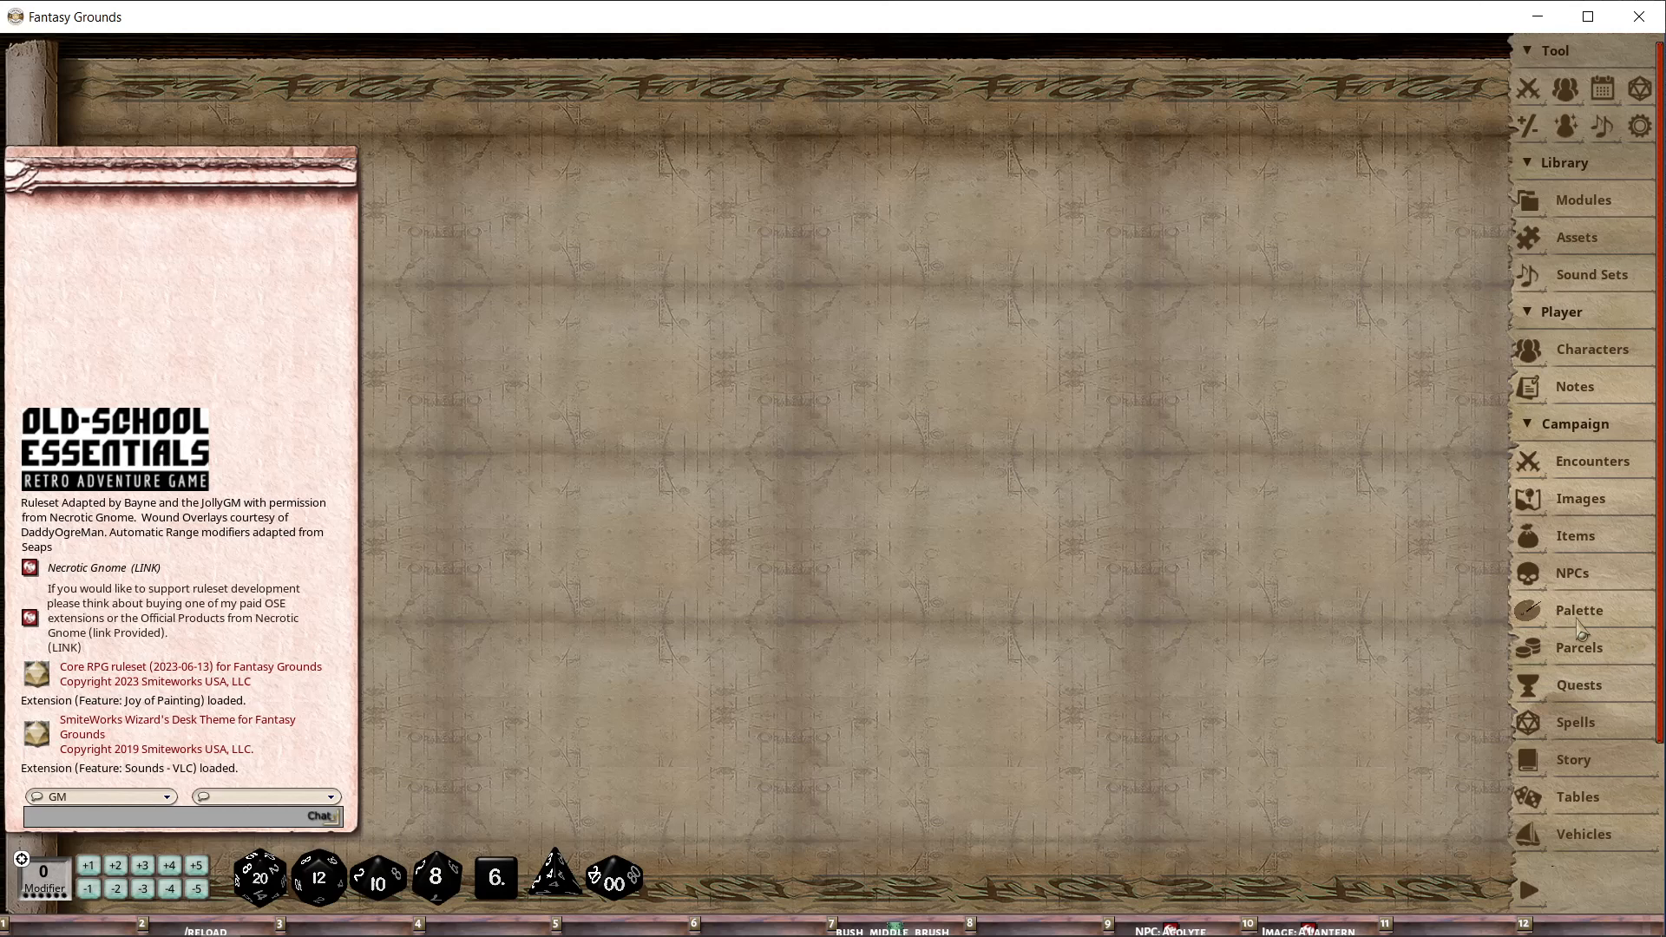
{"action": "mouse_move", "coordinate": [1582, 625]}
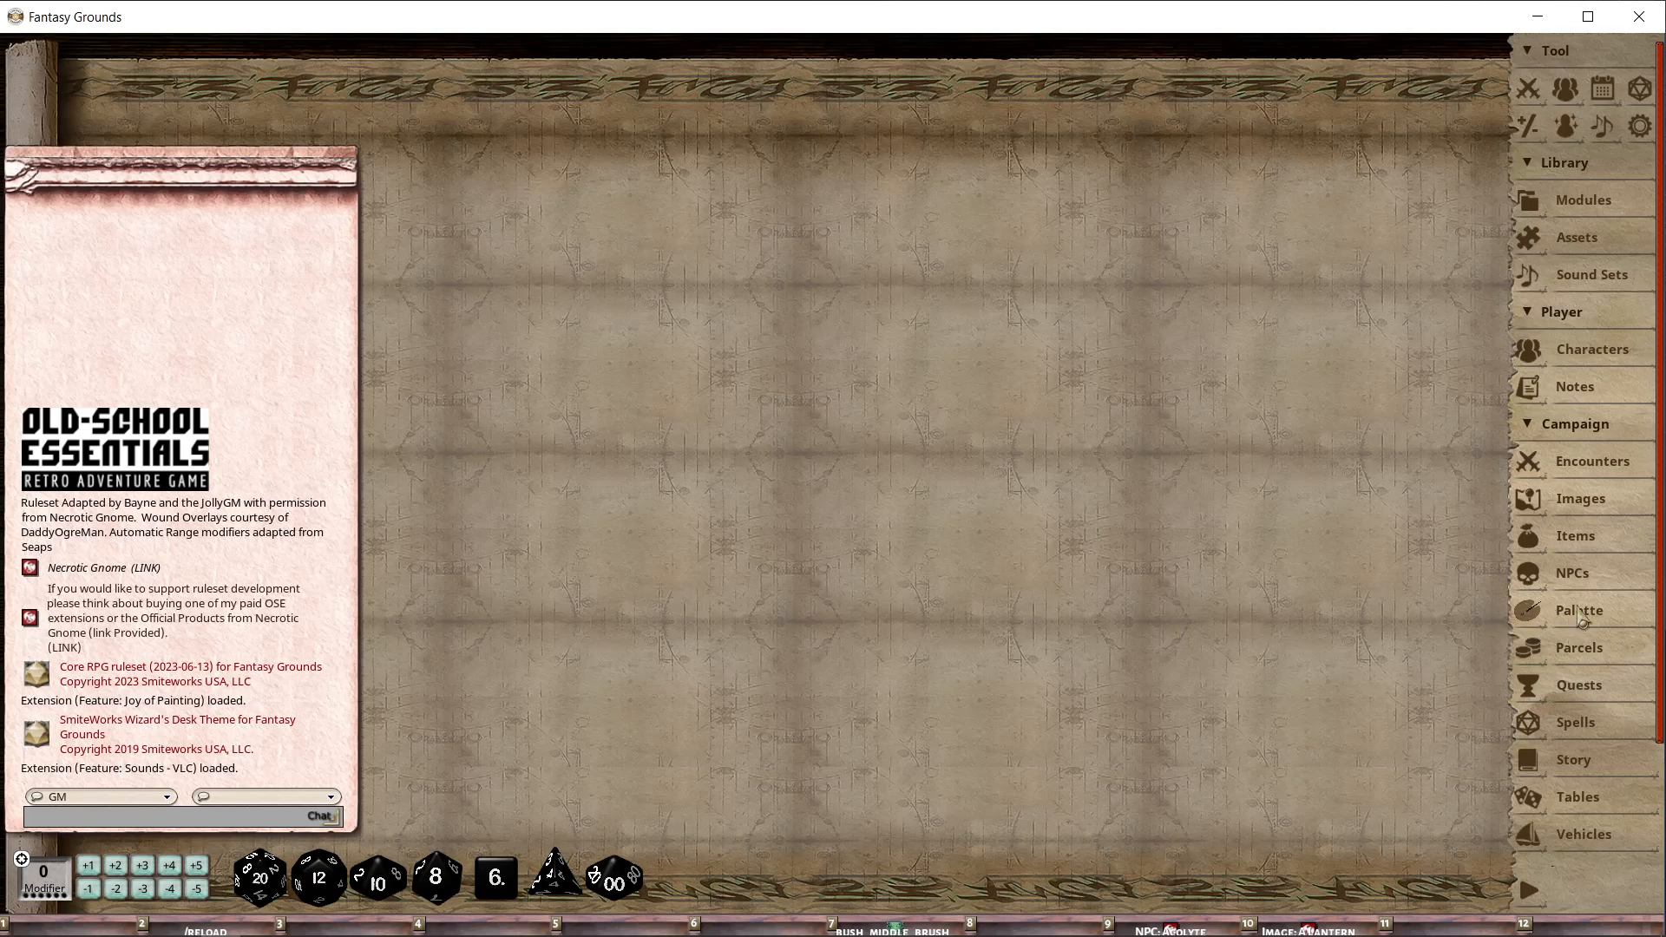
Add a new blank palette from the Palette list and reopen the asset library beside it.
{"action": "left_click", "coordinate": [1579, 609]}
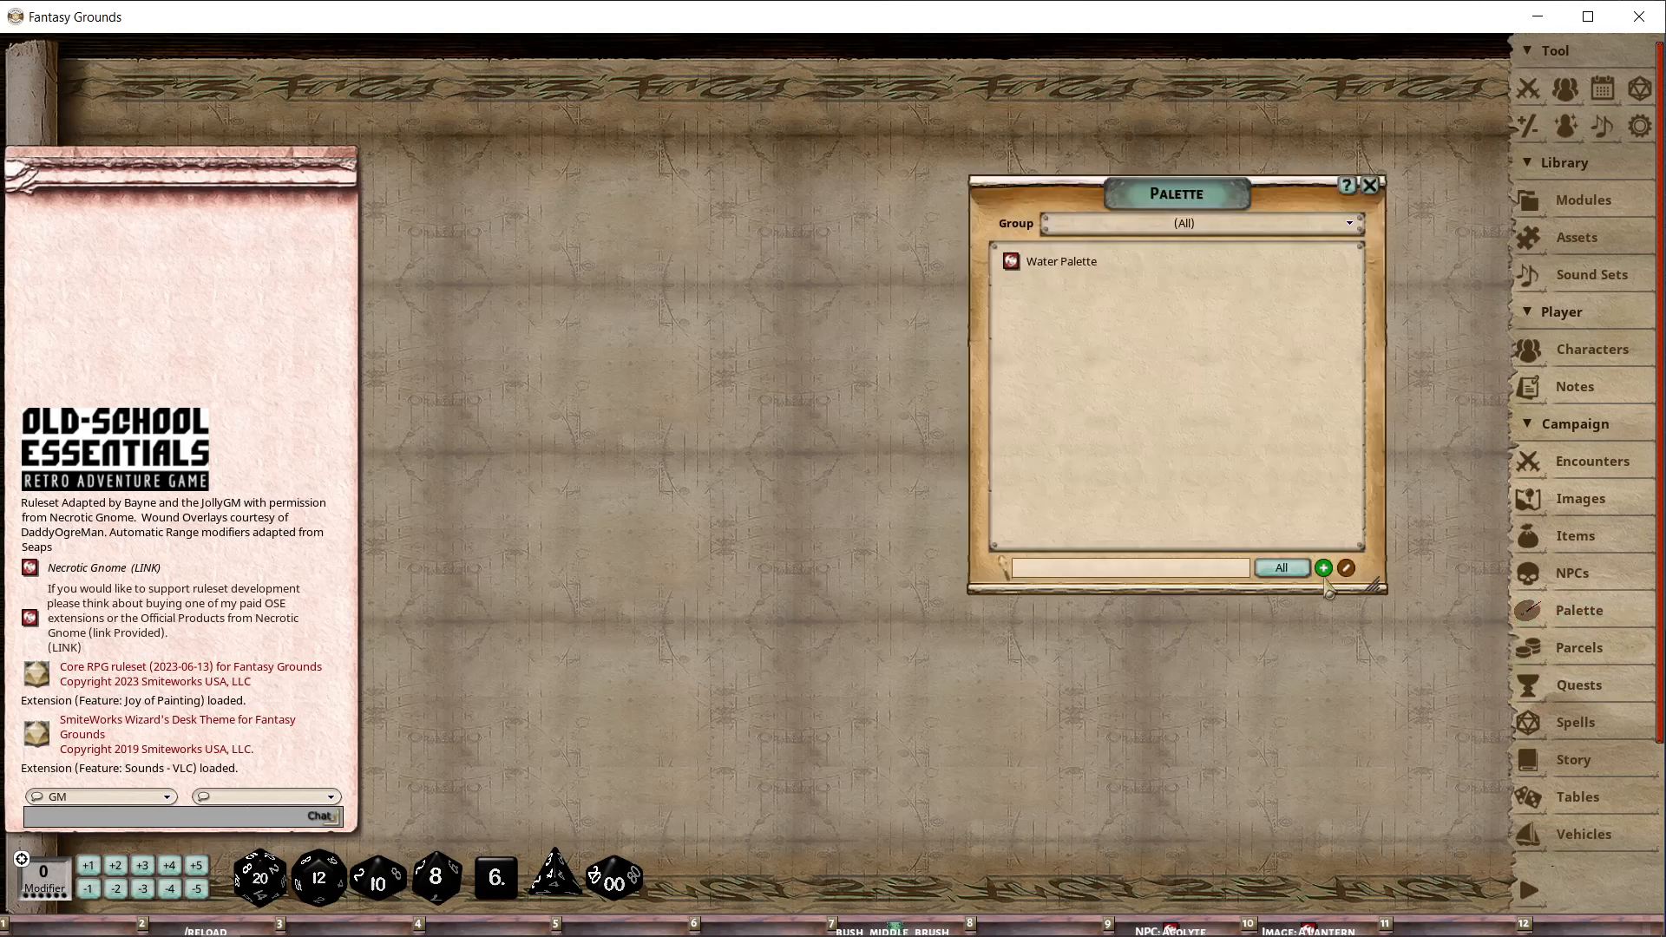
{"action": "mouse_move", "coordinate": [1170, 507]}
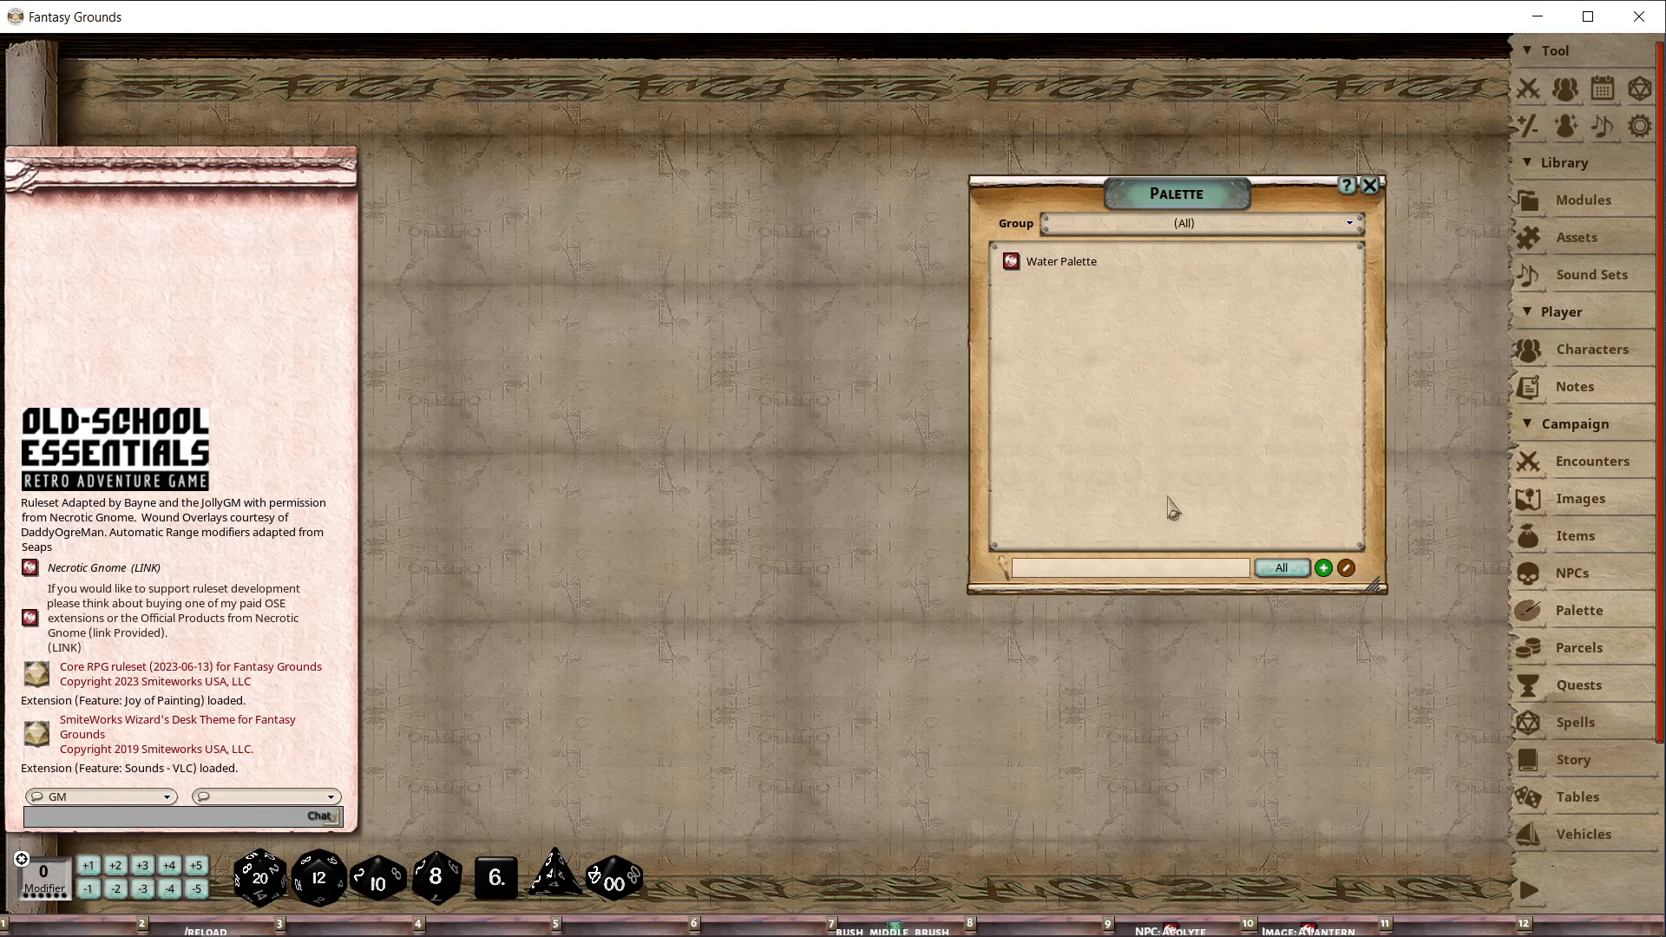
{"action": "mouse_move", "coordinate": [1245, 493]}
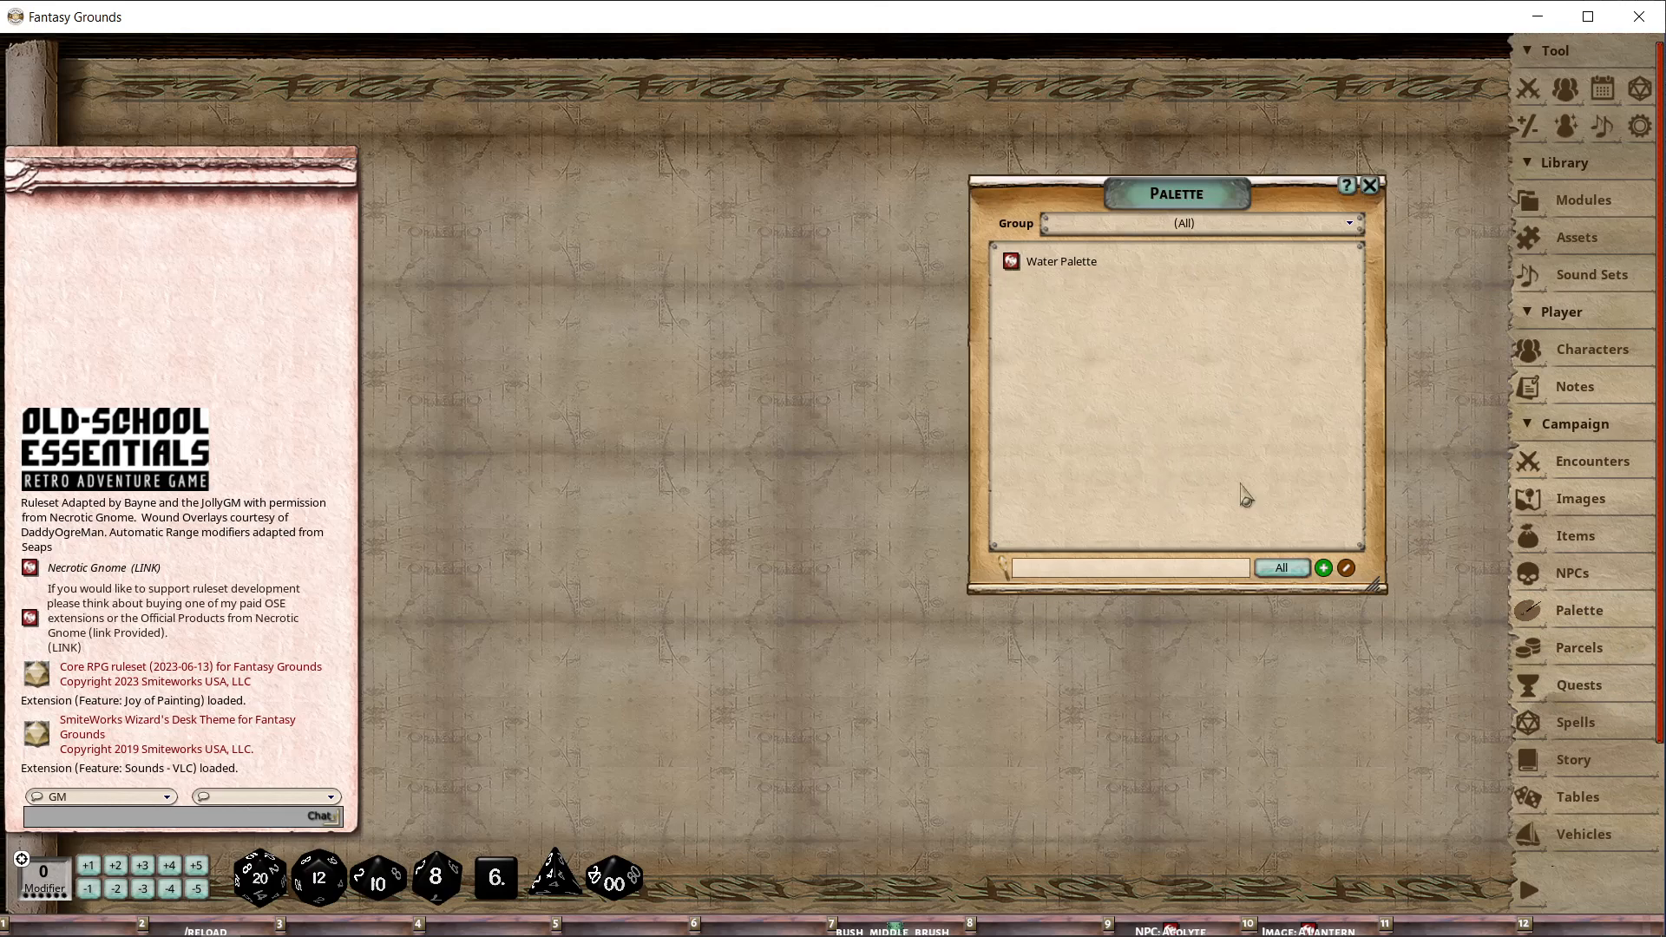
{"action": "double_click", "coordinate": [1058, 260]}
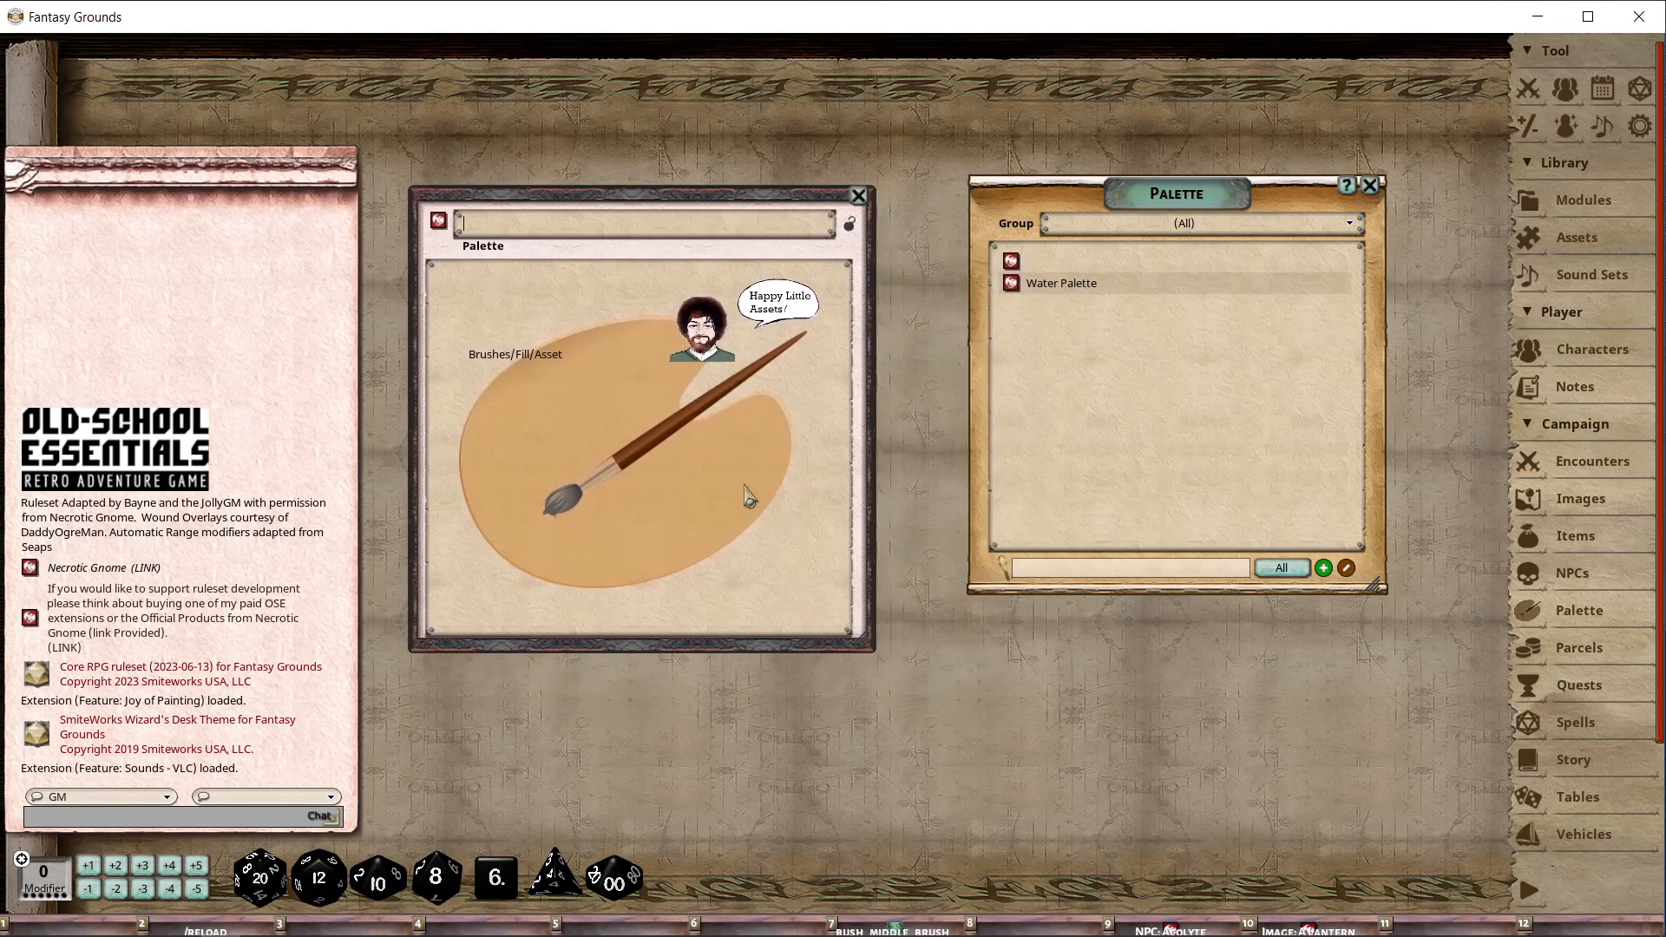
{"action": "mouse_move", "coordinate": [804, 538]}
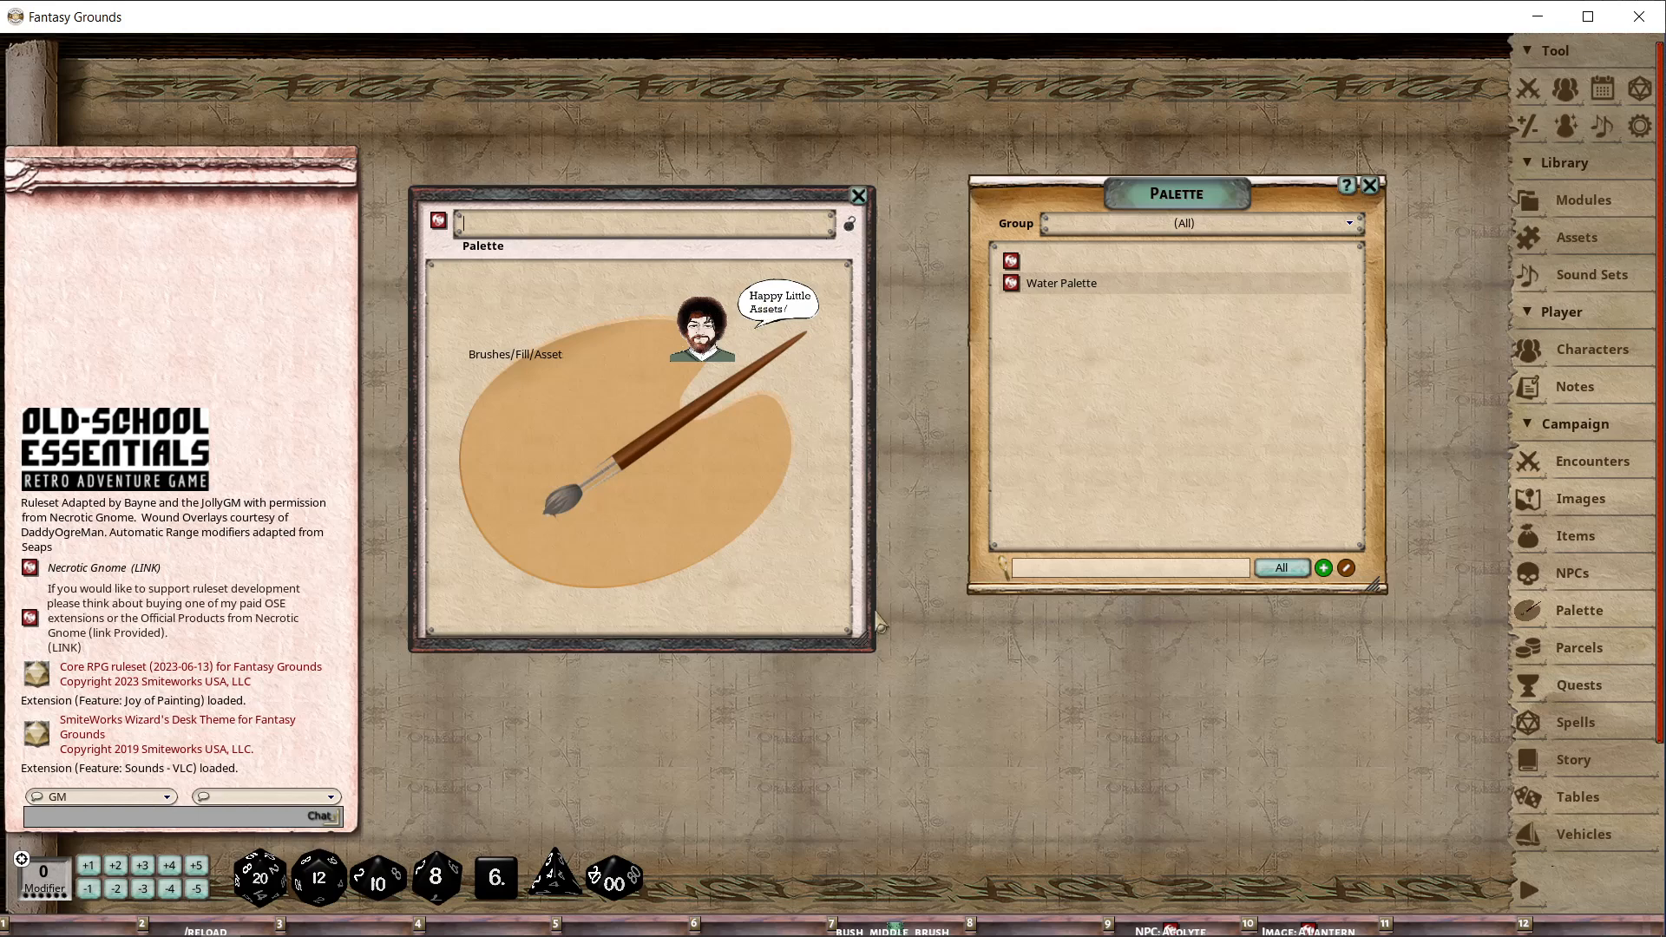
{"action": "mouse_move", "coordinate": [623, 457]}
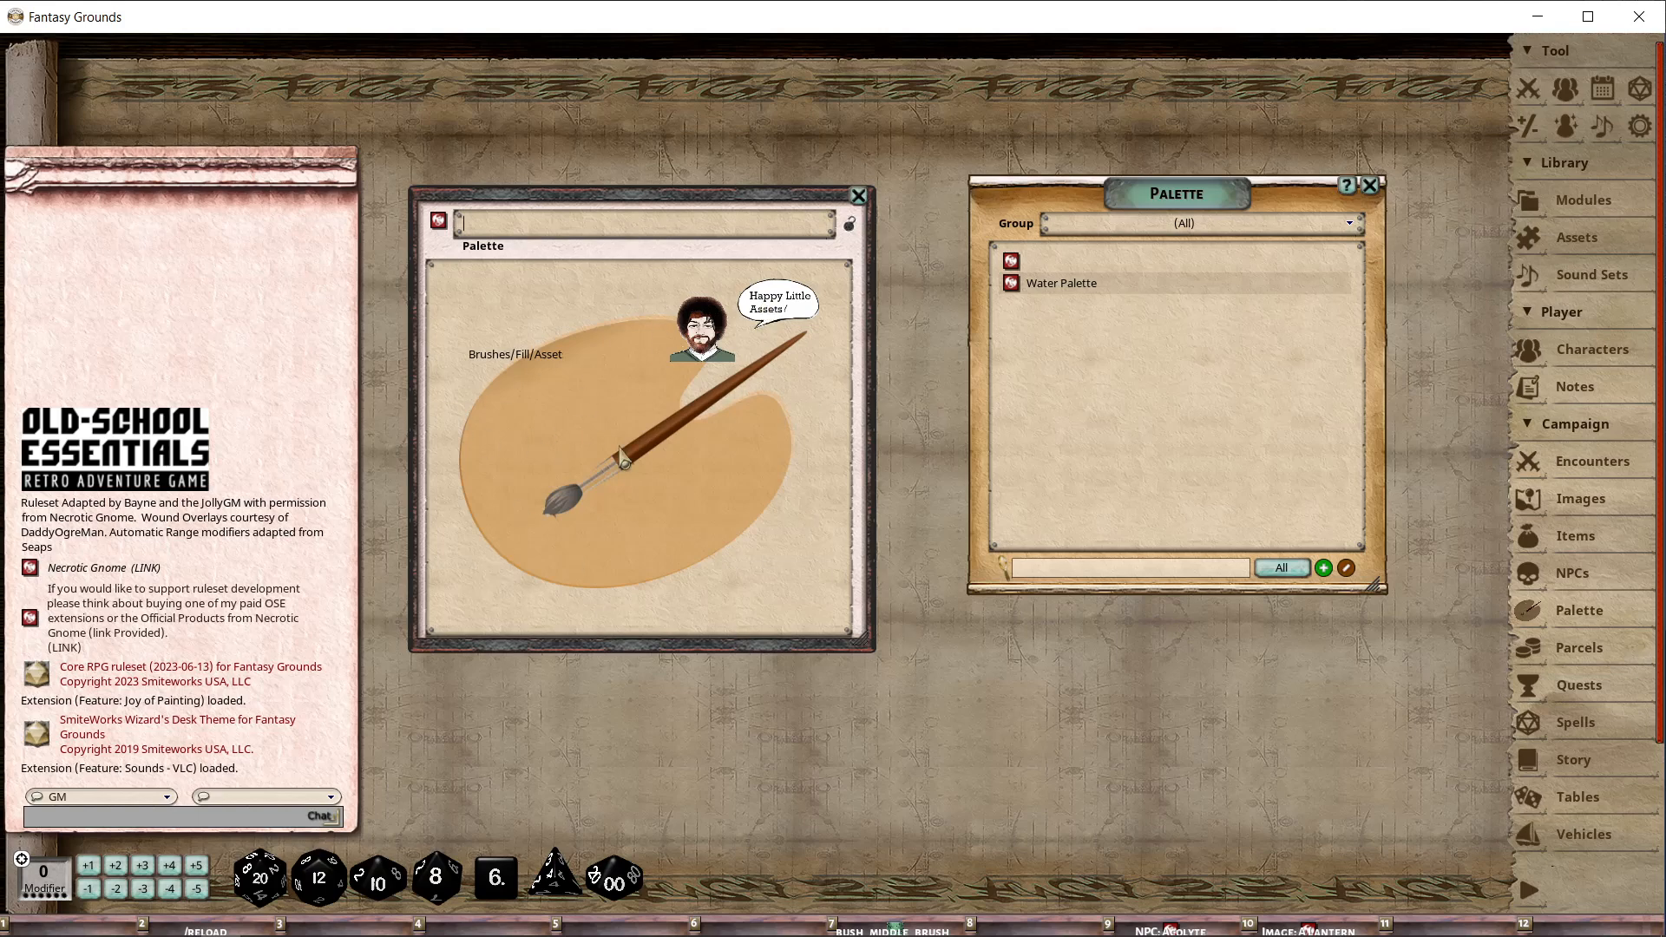
{"action": "left_click", "coordinate": [1579, 238]}
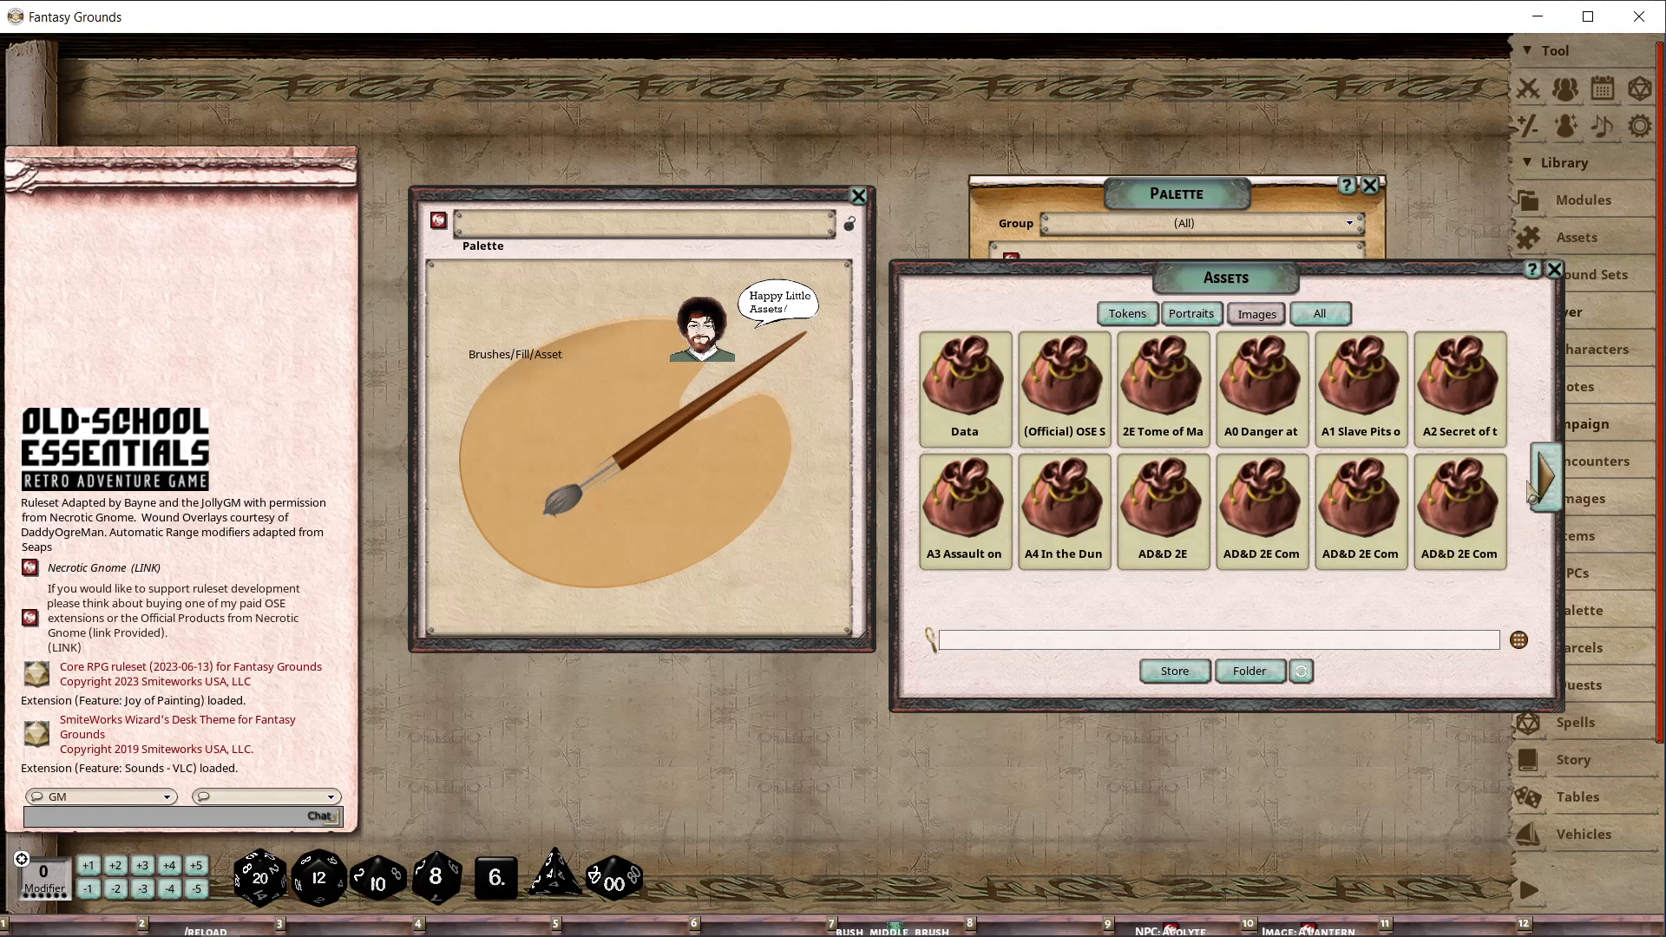
Navigate into the FG Dungeon Map Pack folder and name the palette 'Dungeon Map assets'.
{"action": "left_click", "coordinate": [1547, 486]}
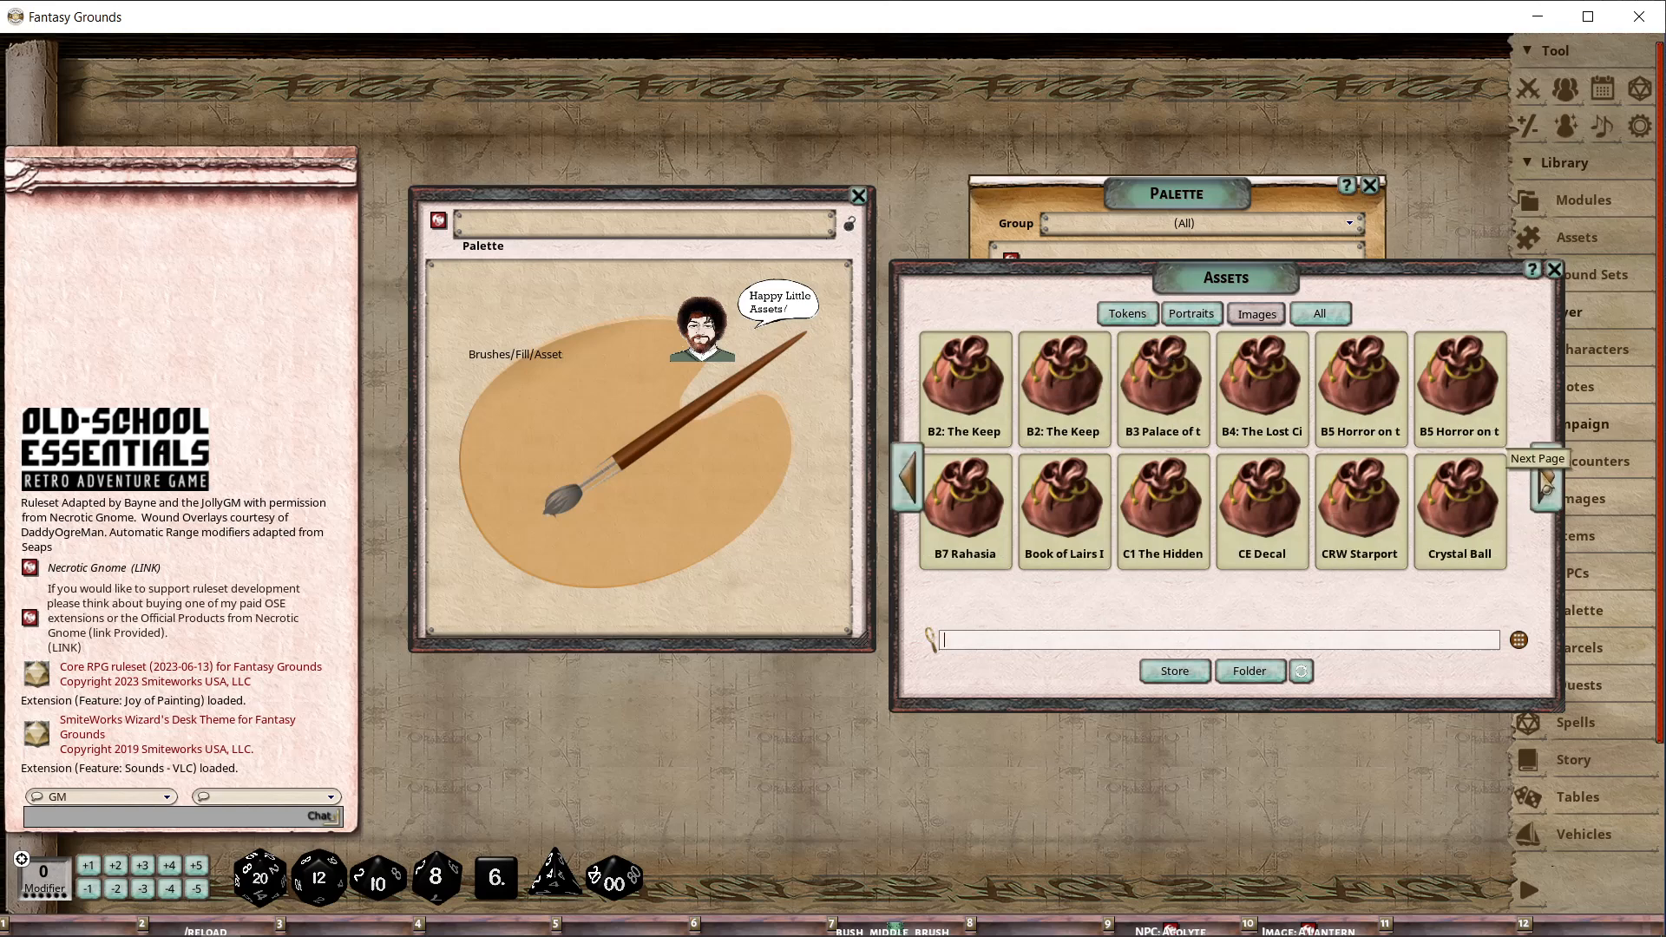
{"action": "left_click", "coordinate": [1544, 476]}
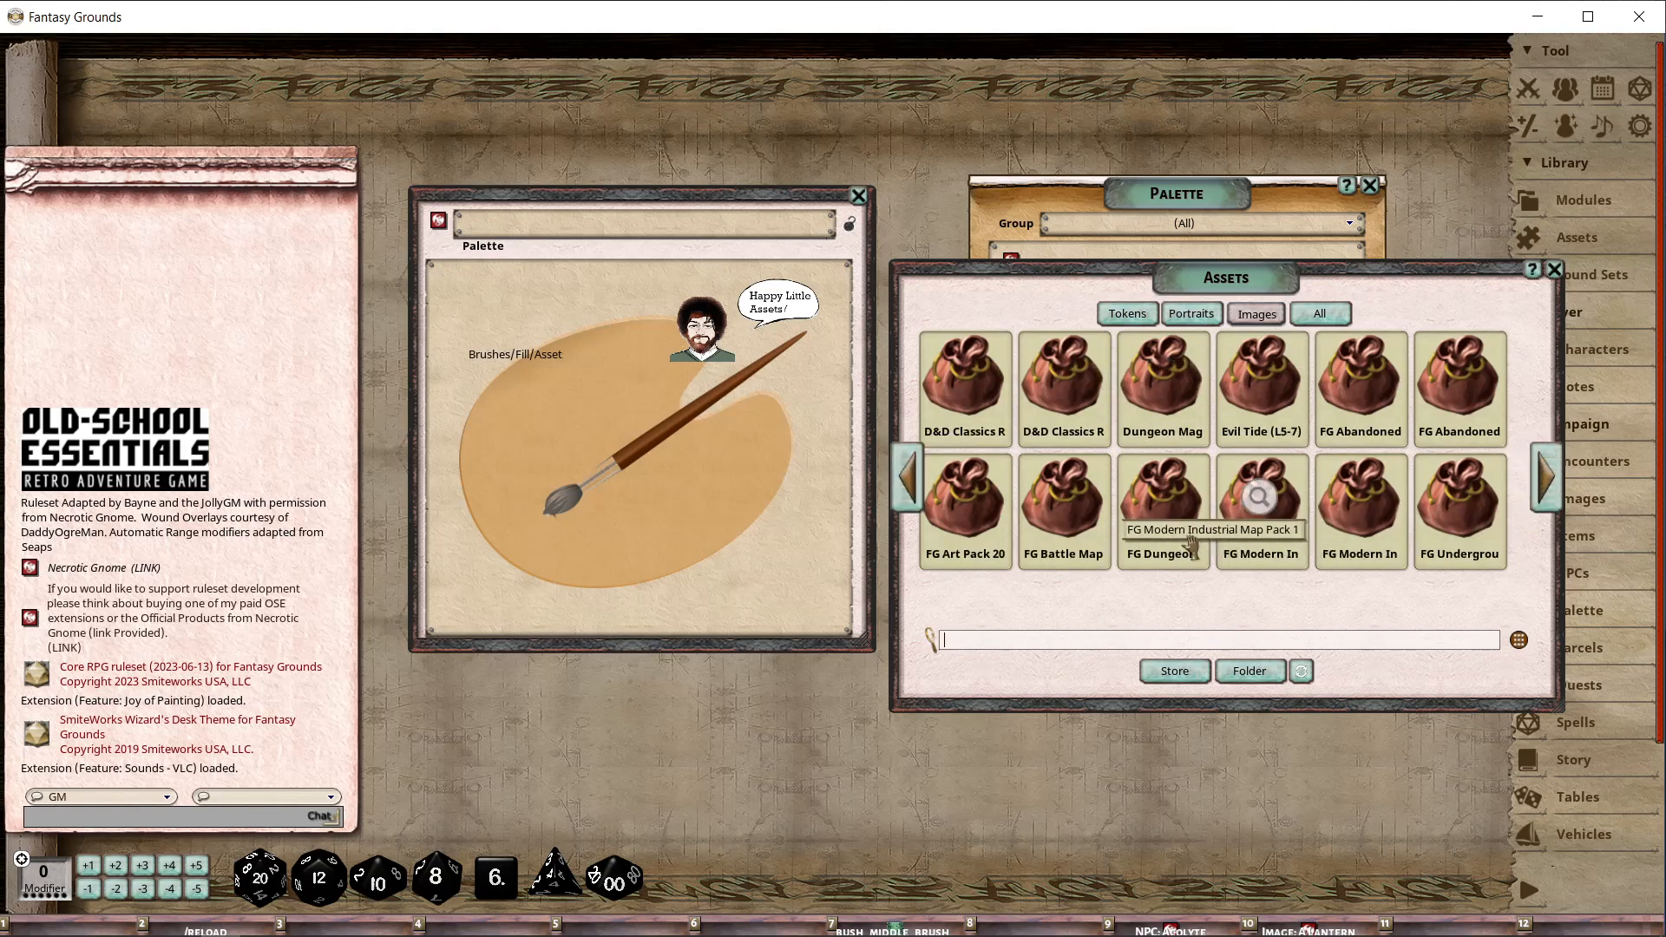
{"action": "double_click", "coordinate": [1161, 510]}
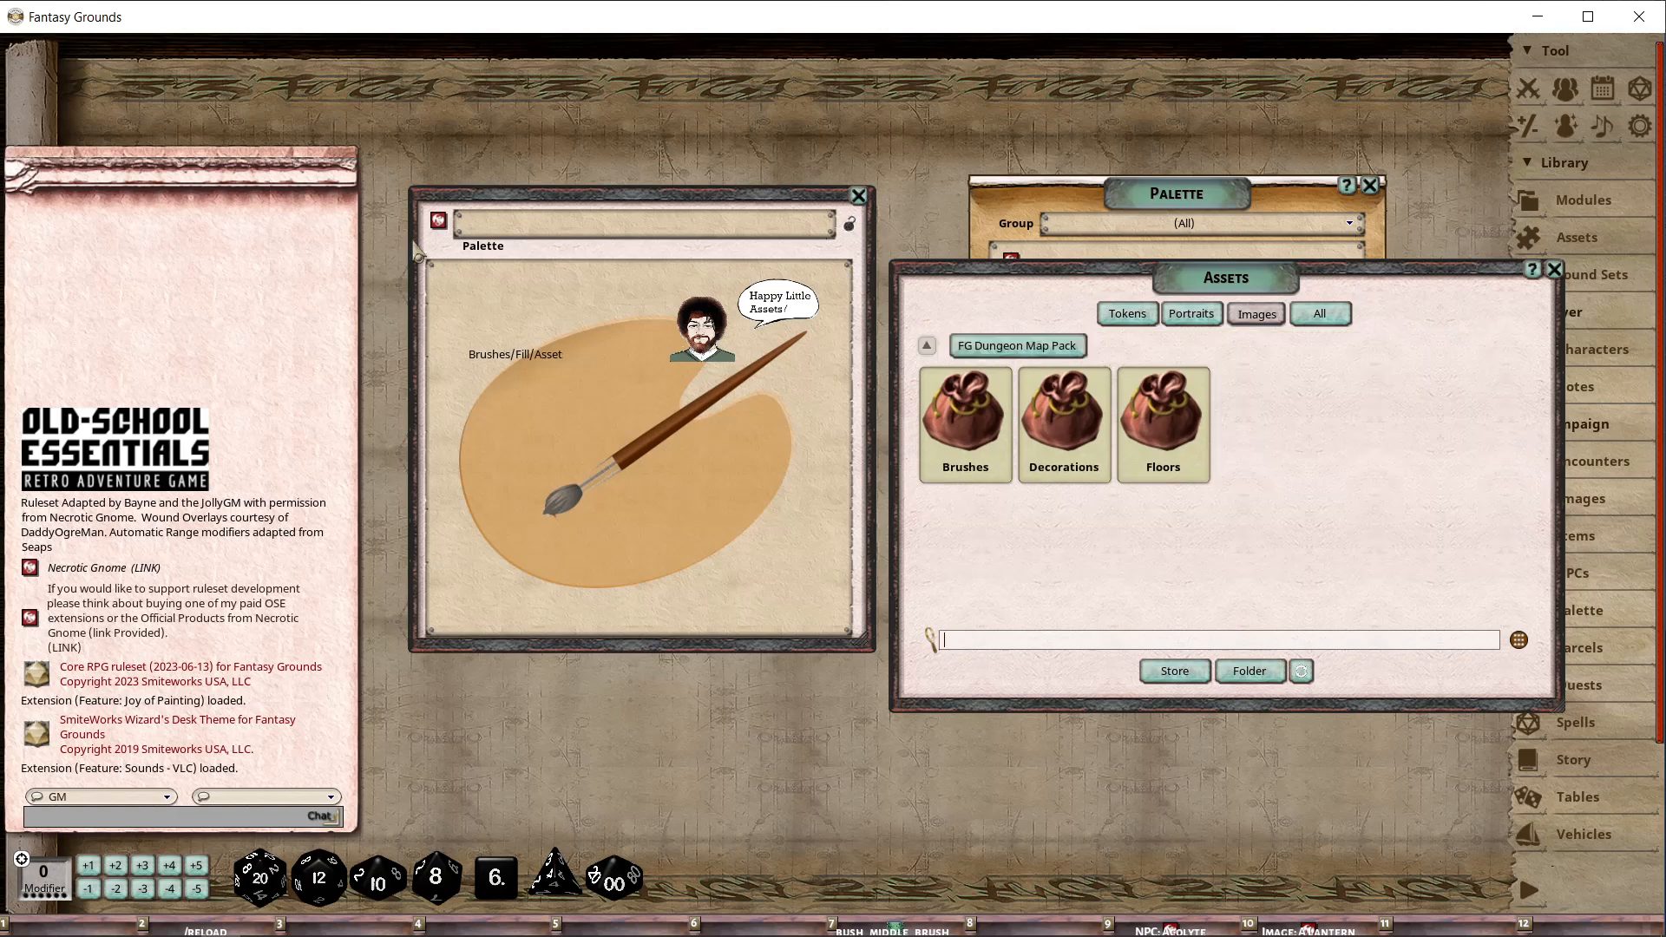
{"action": "type", "text": "Dungeon Map assets"}
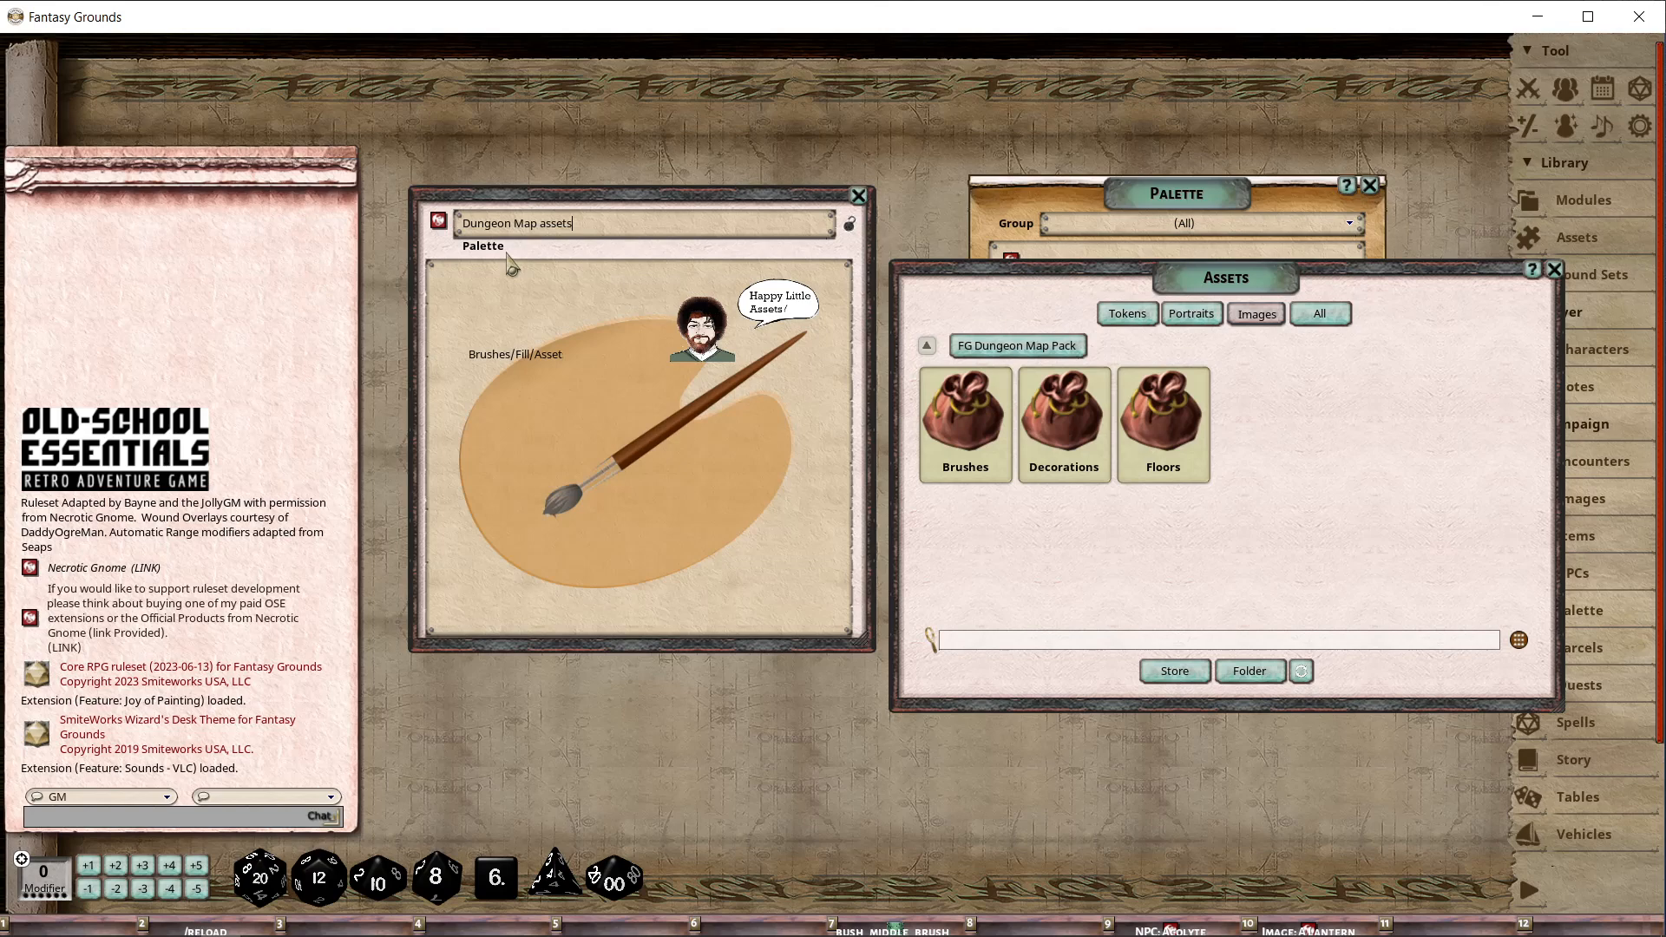
{"action": "mouse_move", "coordinate": [1161, 408]}
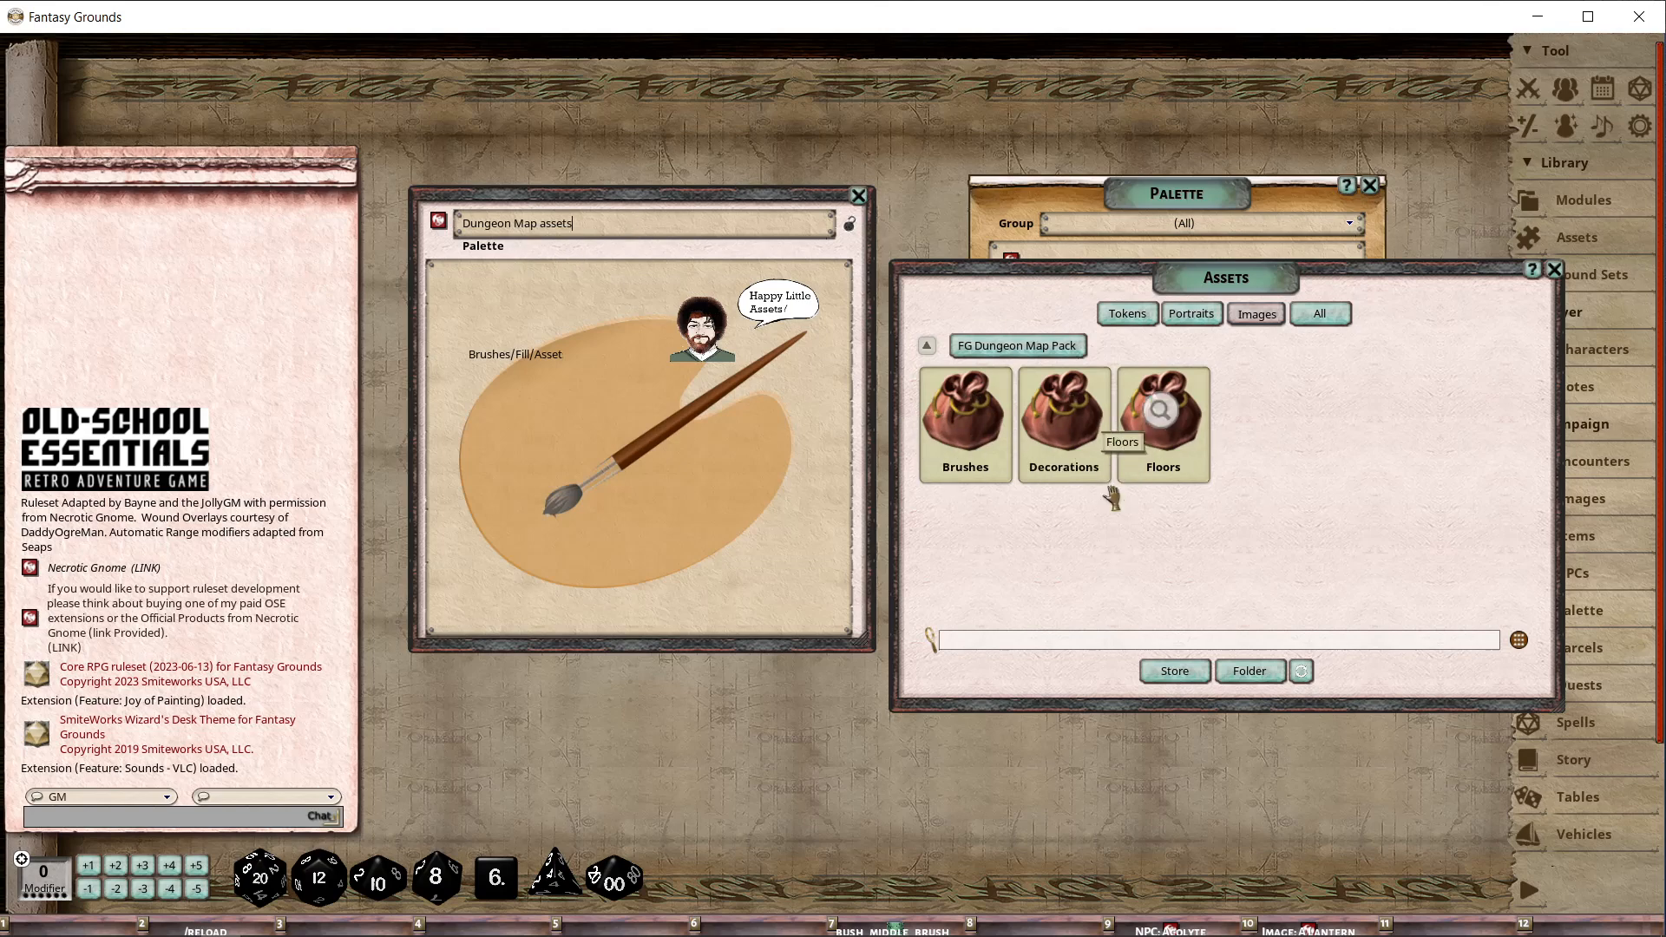
Add the wall stone and Stone_floor_brush from the pack's Brushes folder, then go to Decorations.
{"action": "left_click", "coordinate": [963, 422]}
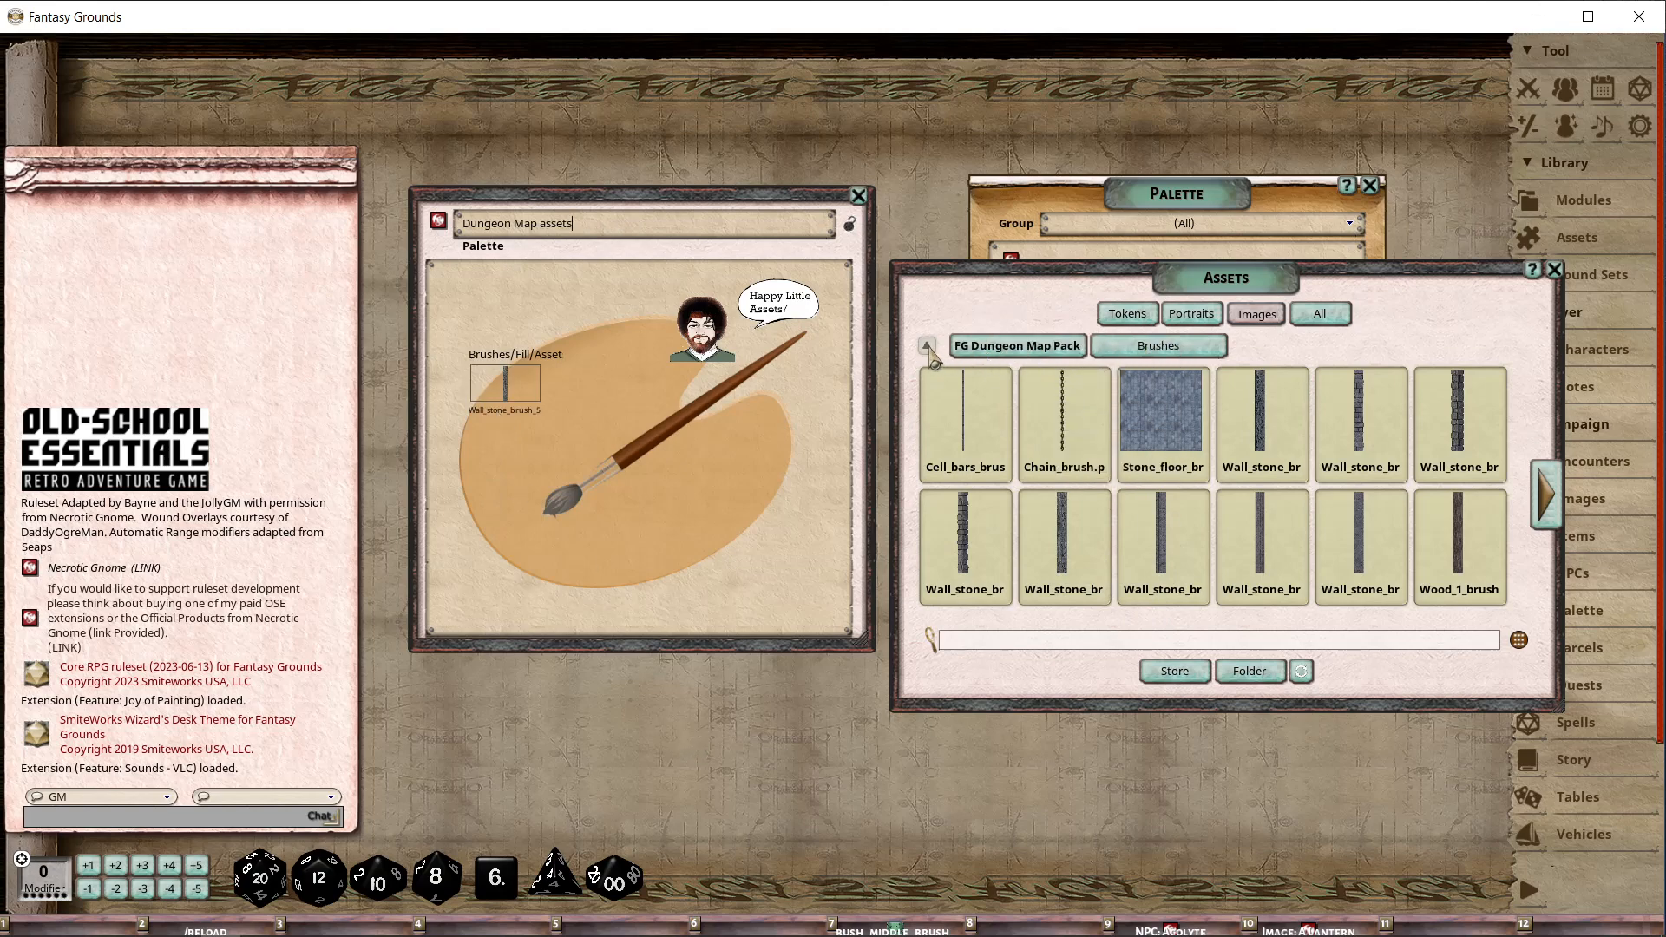
{"action": "left_click", "coordinate": [927, 347]}
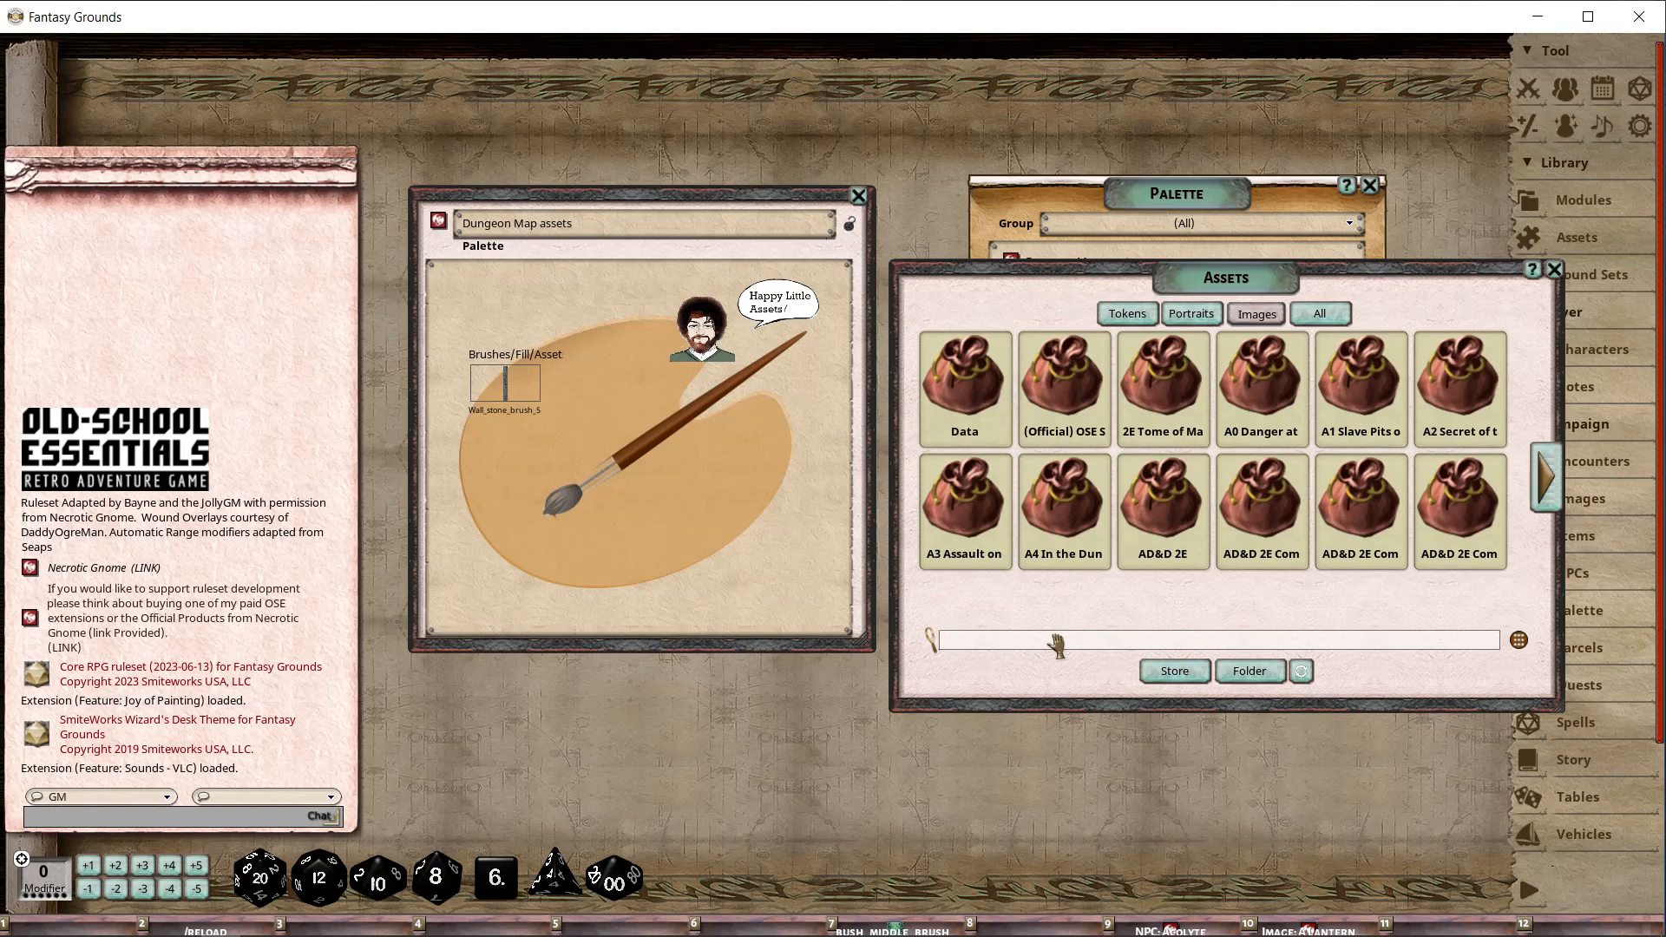
{"action": "mouse_move", "coordinate": [1459, 497]}
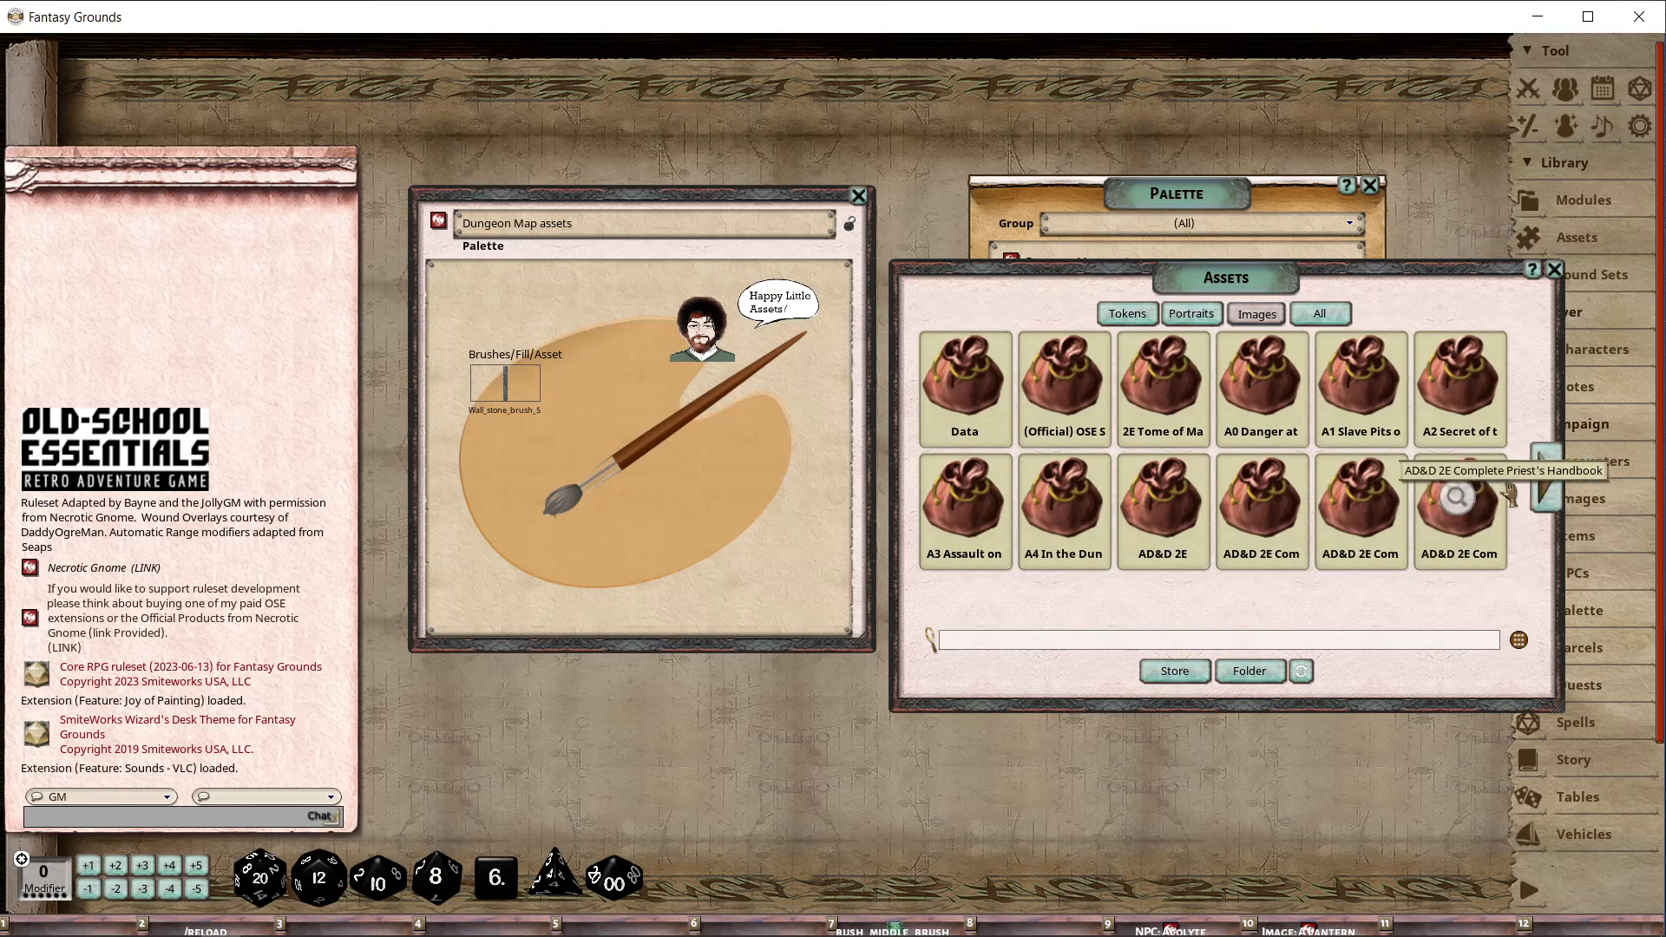
{"action": "left_click", "coordinate": [1551, 476]}
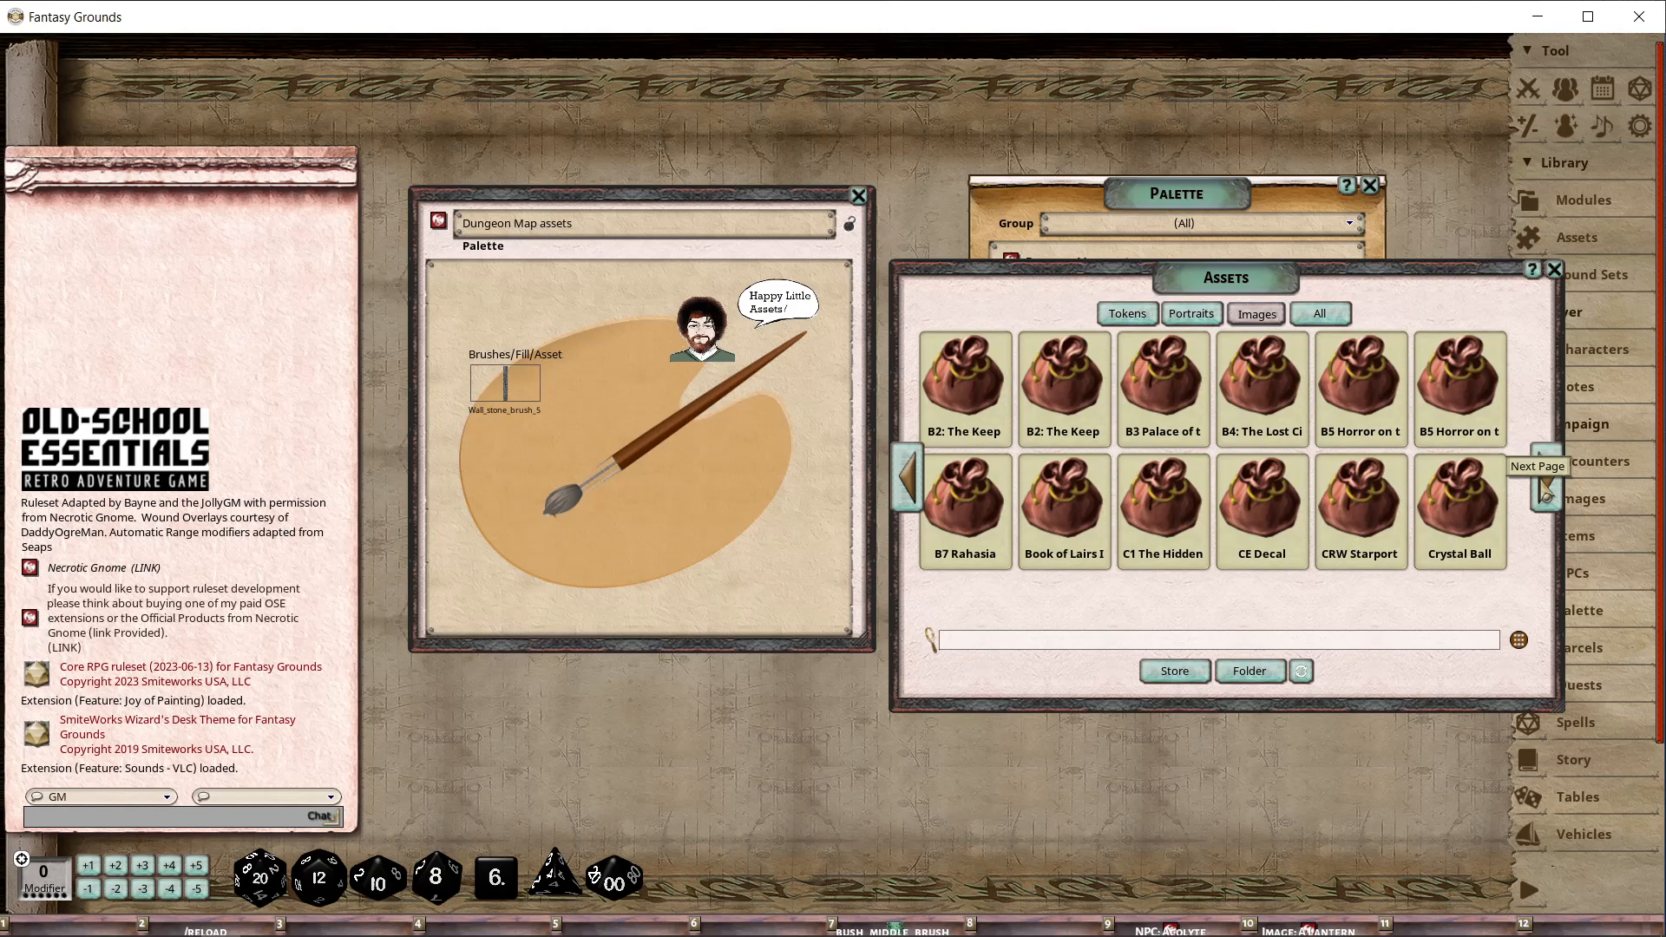
{"action": "left_click", "coordinate": [1546, 475]}
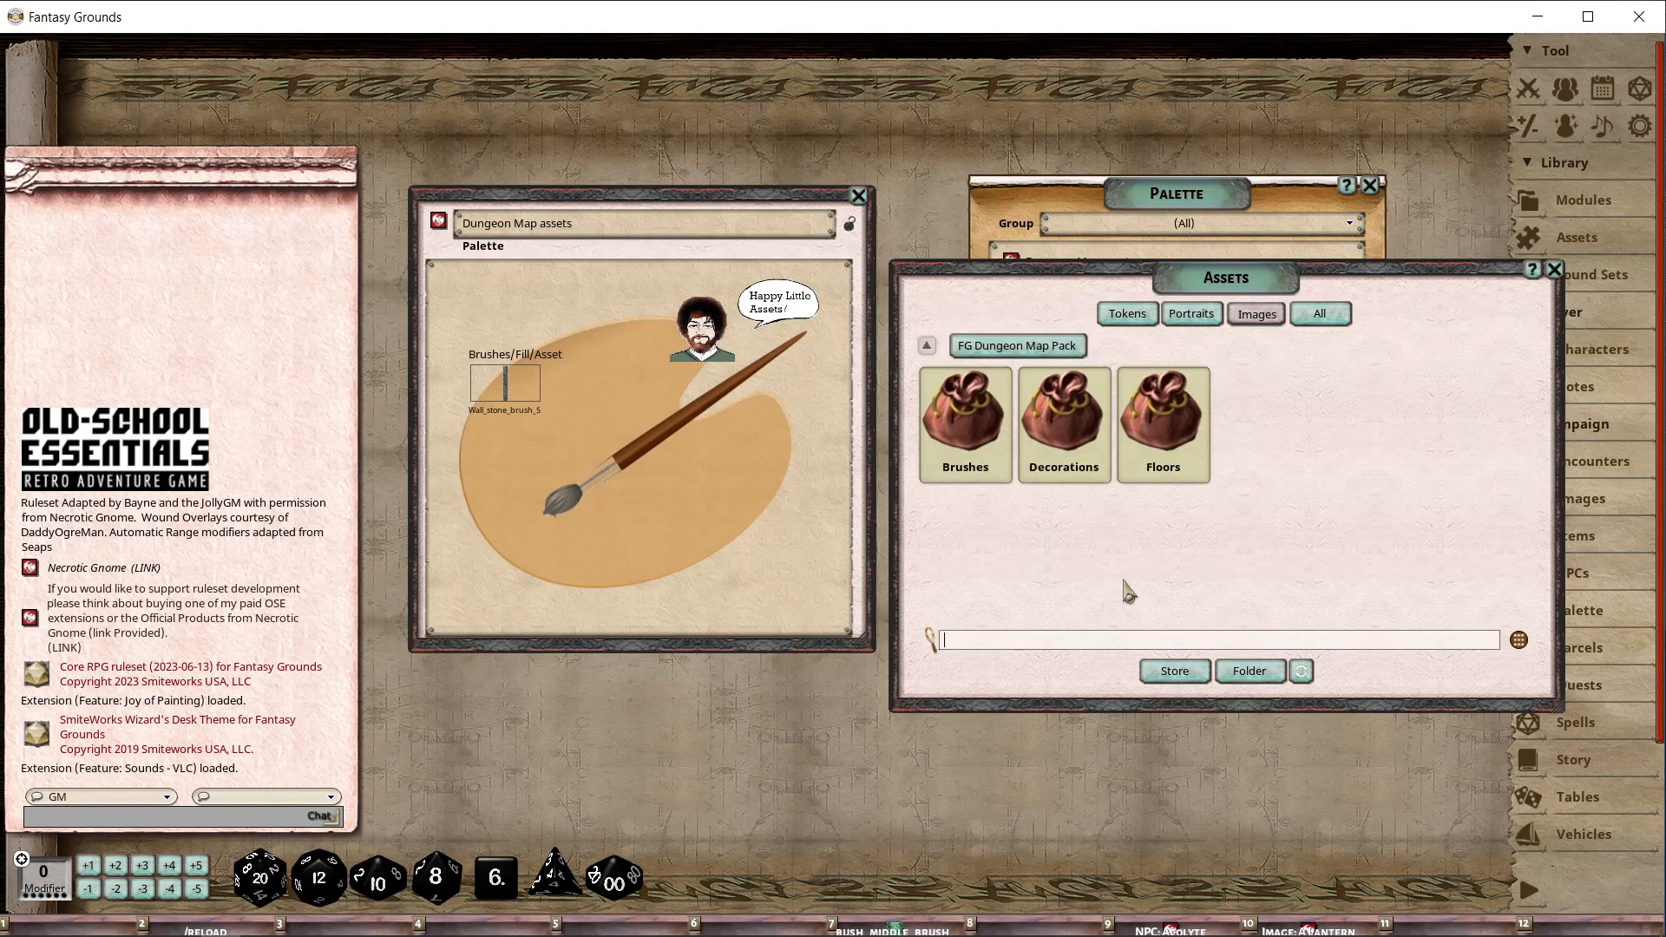
{"action": "left_click", "coordinate": [963, 424]}
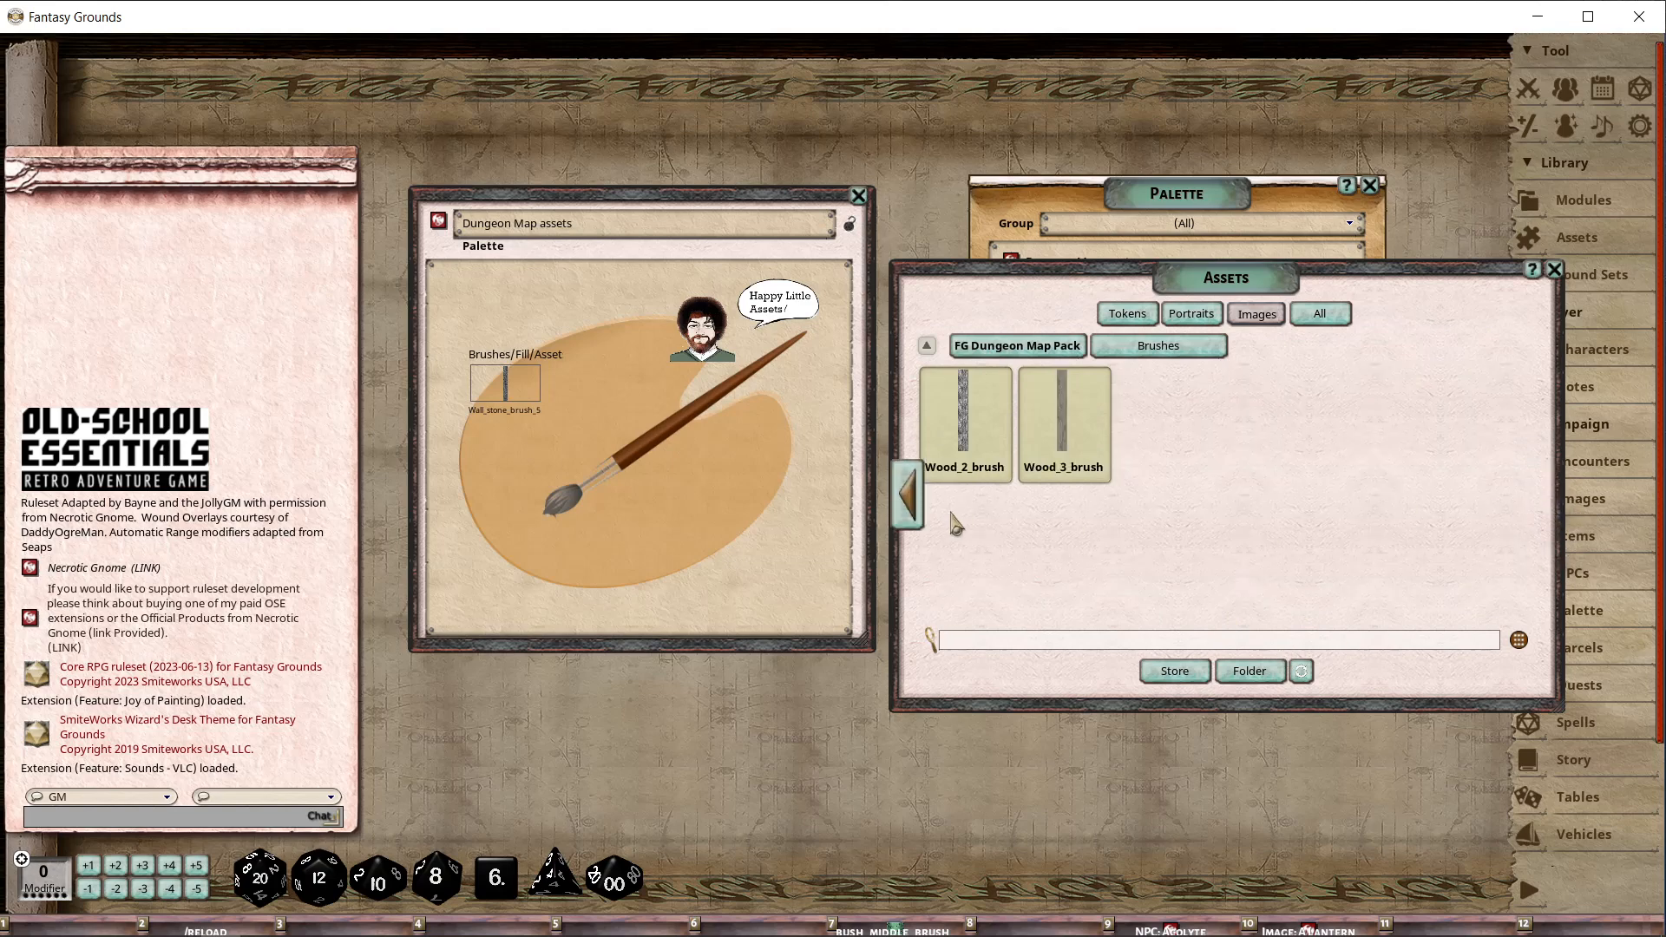
{"action": "left_click", "coordinate": [906, 494]}
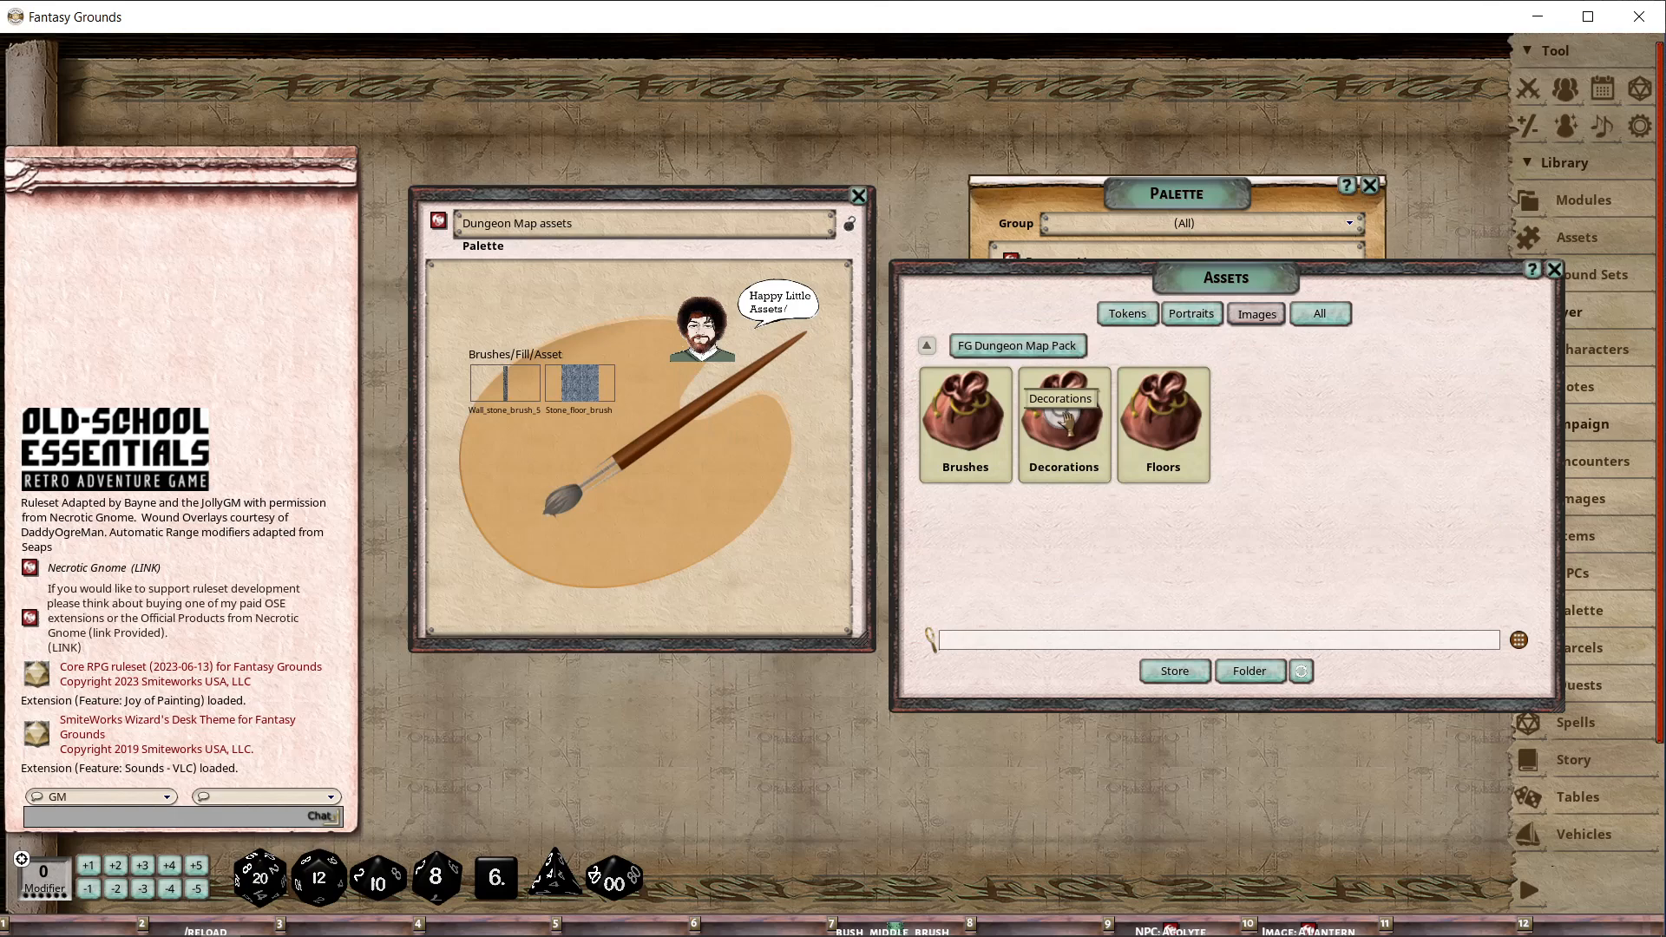
{"action": "left_click", "coordinate": [1062, 423]}
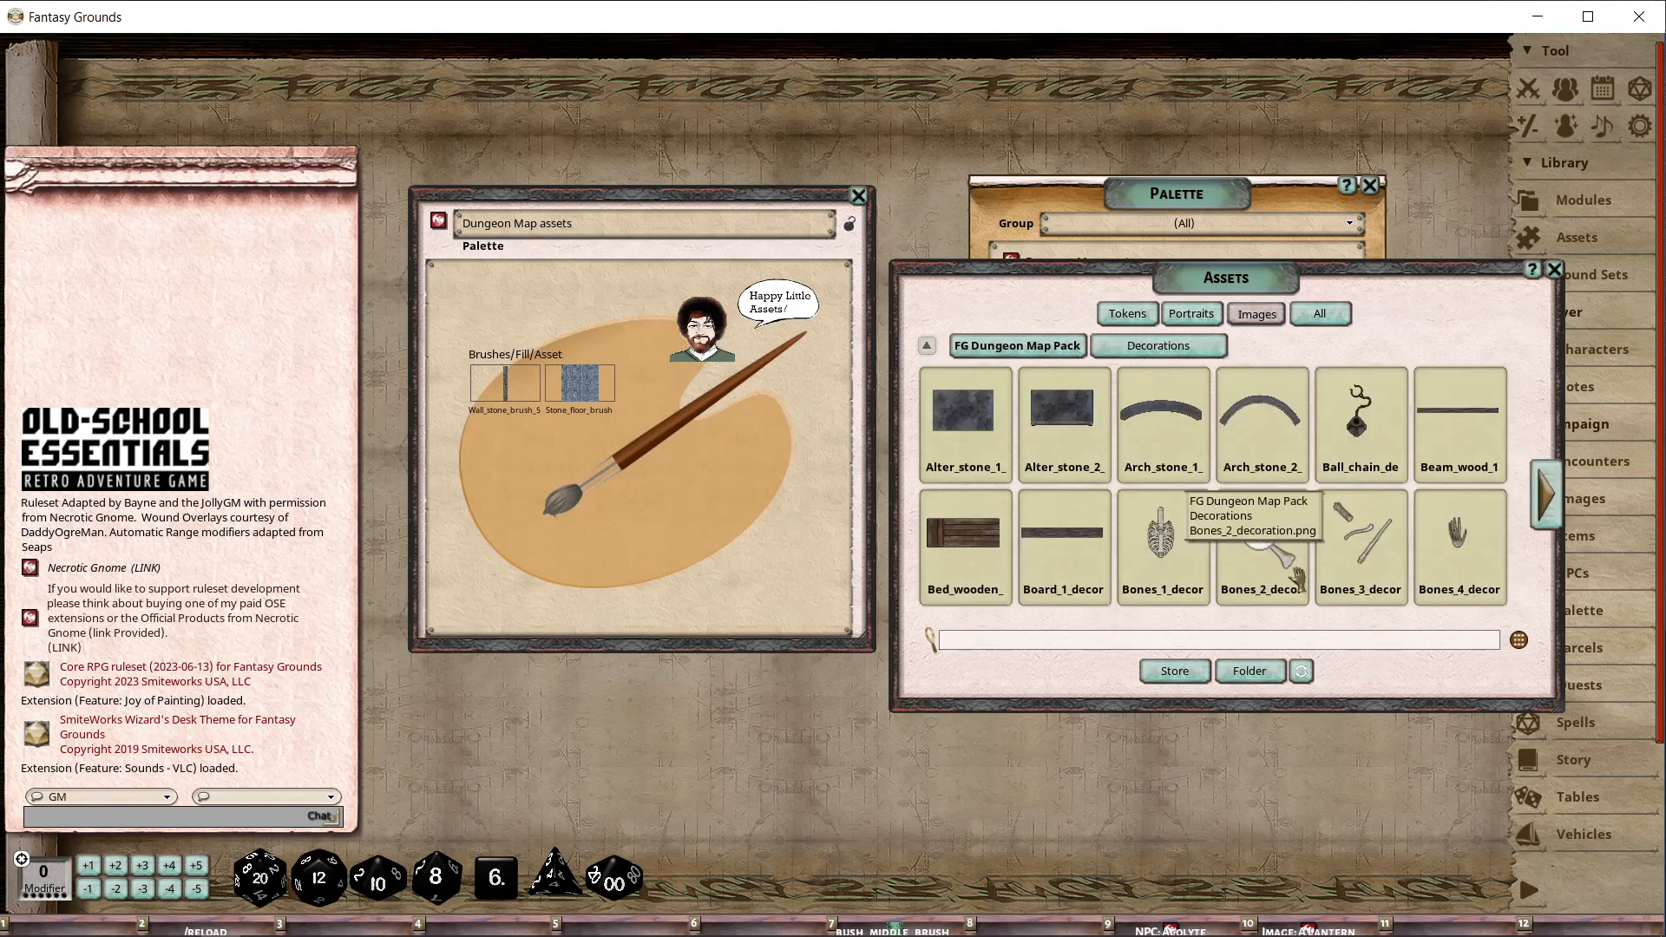
{"action": "mouse_move", "coordinate": [1064, 425]}
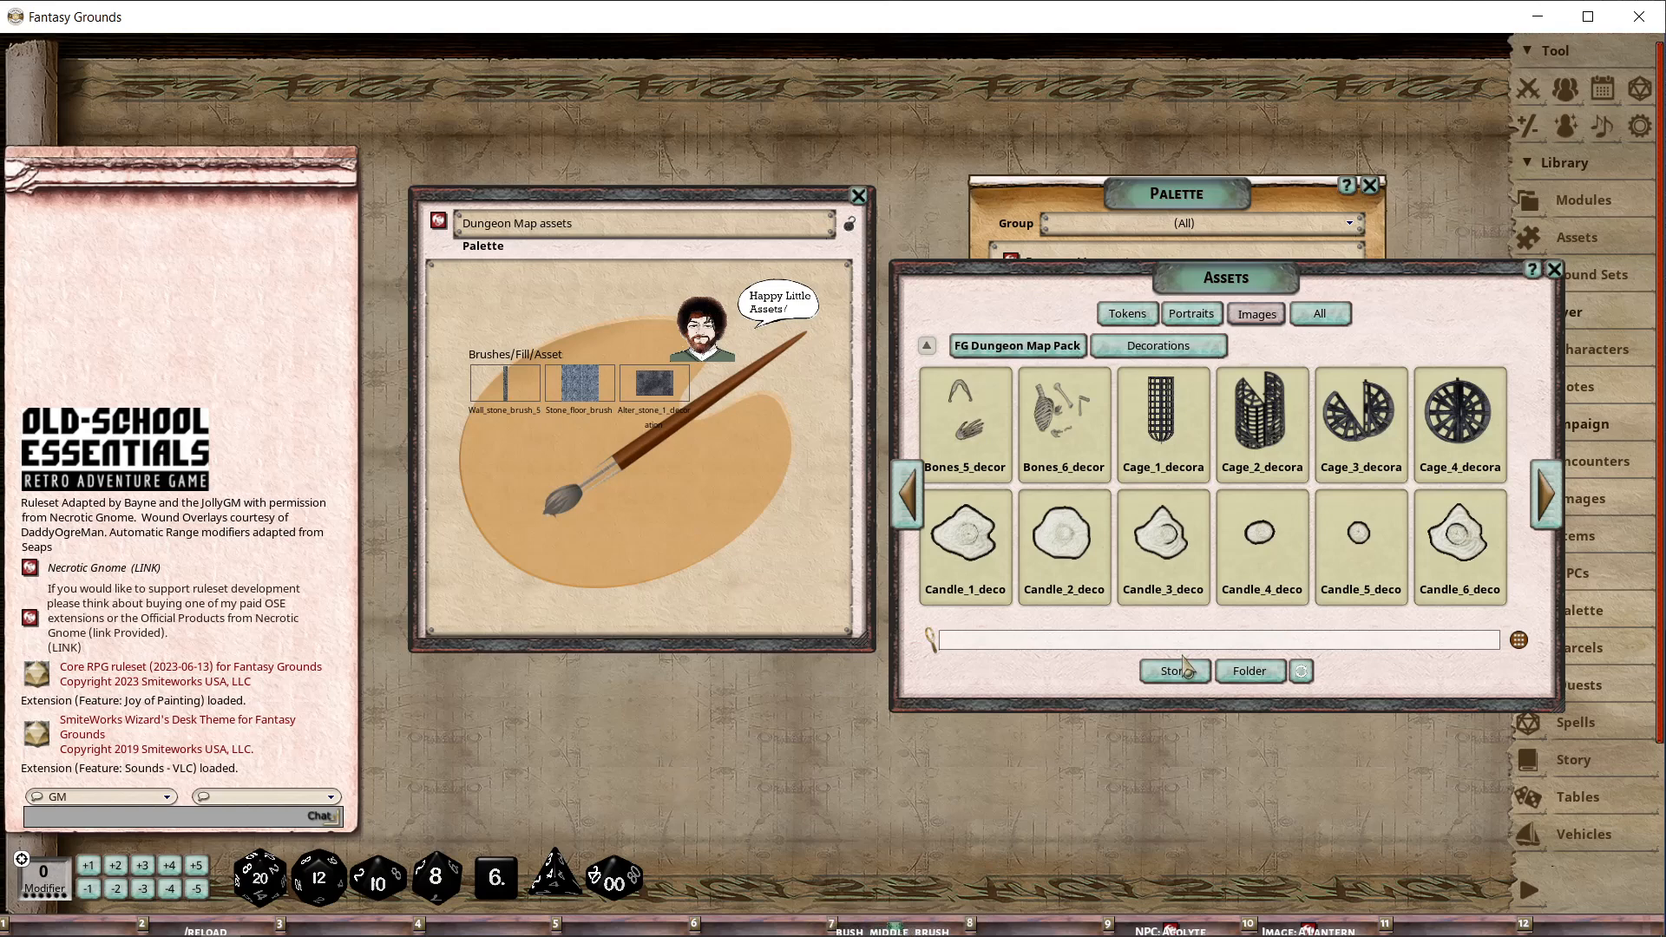
{"action": "mouse_move", "coordinate": [1459, 545]}
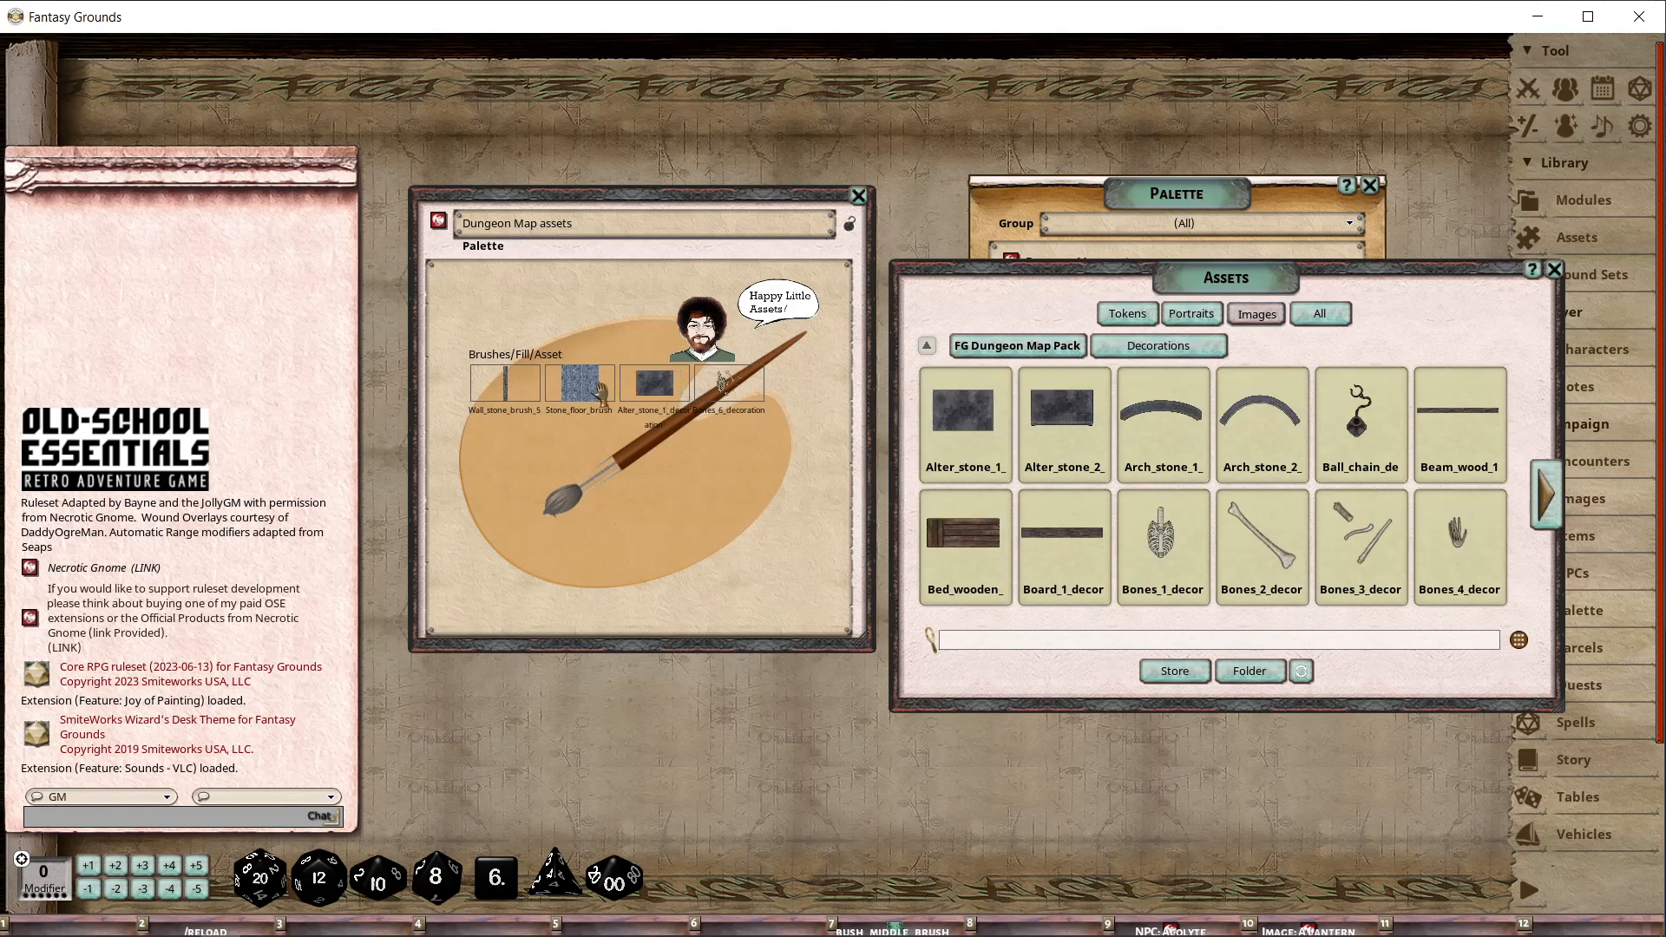
{"action": "mouse_move", "coordinate": [1163, 540]}
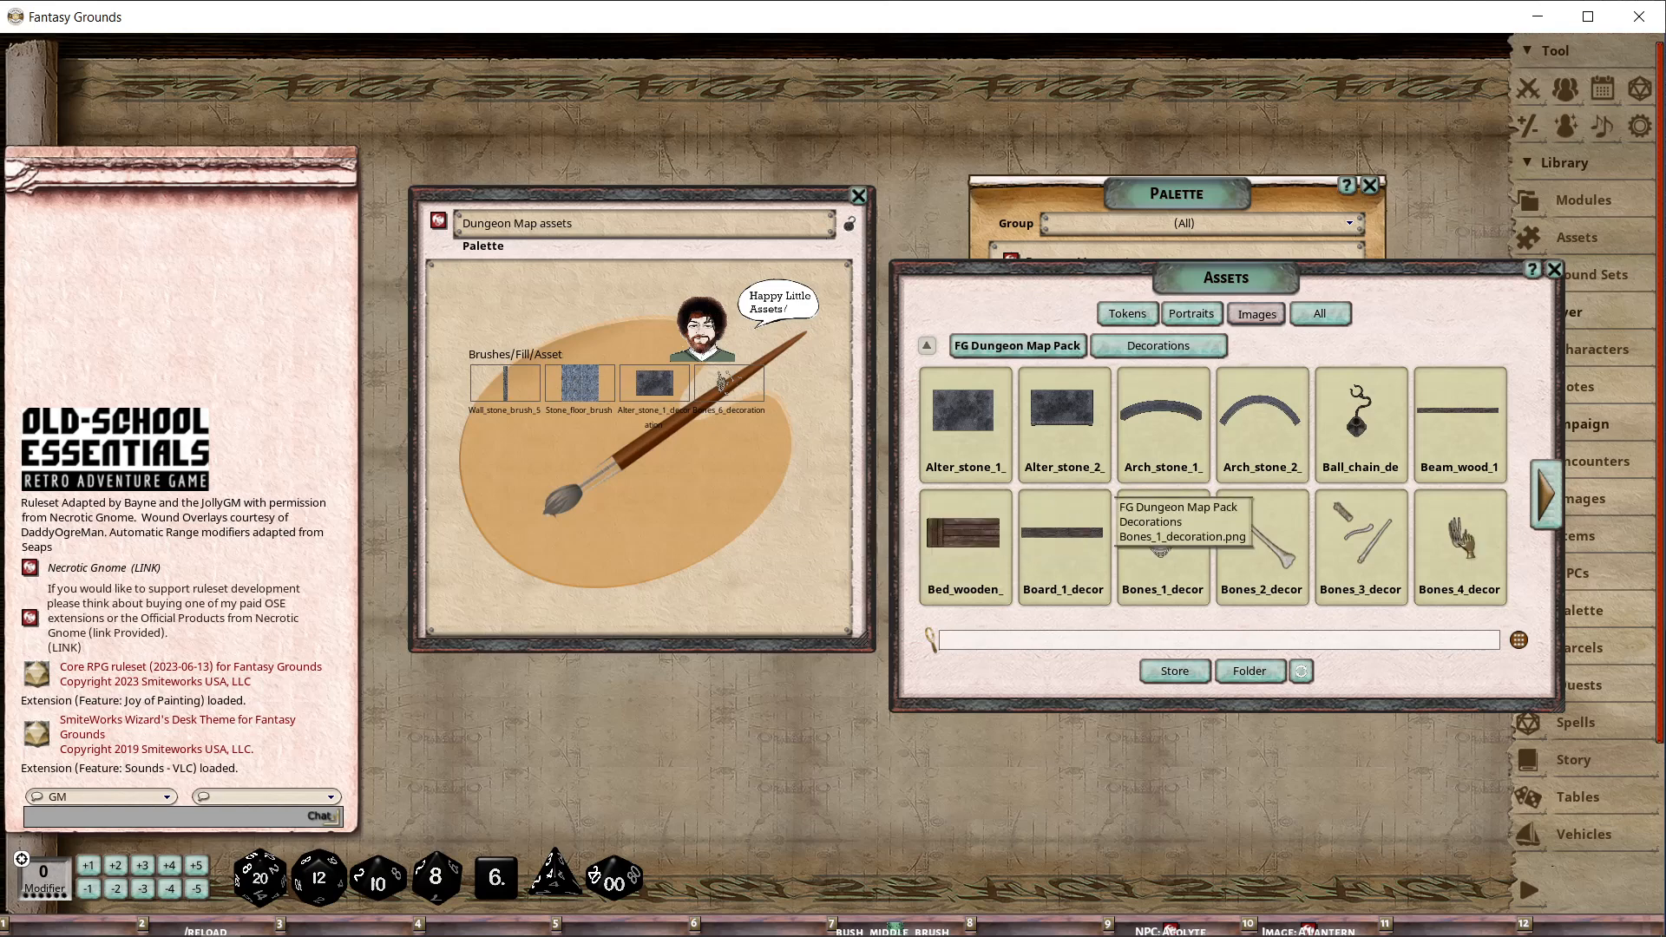
Page through Decorations adding the altar stone, bones and Dirt_1 images to the palette.
{"action": "left_click", "coordinate": [1544, 500]}
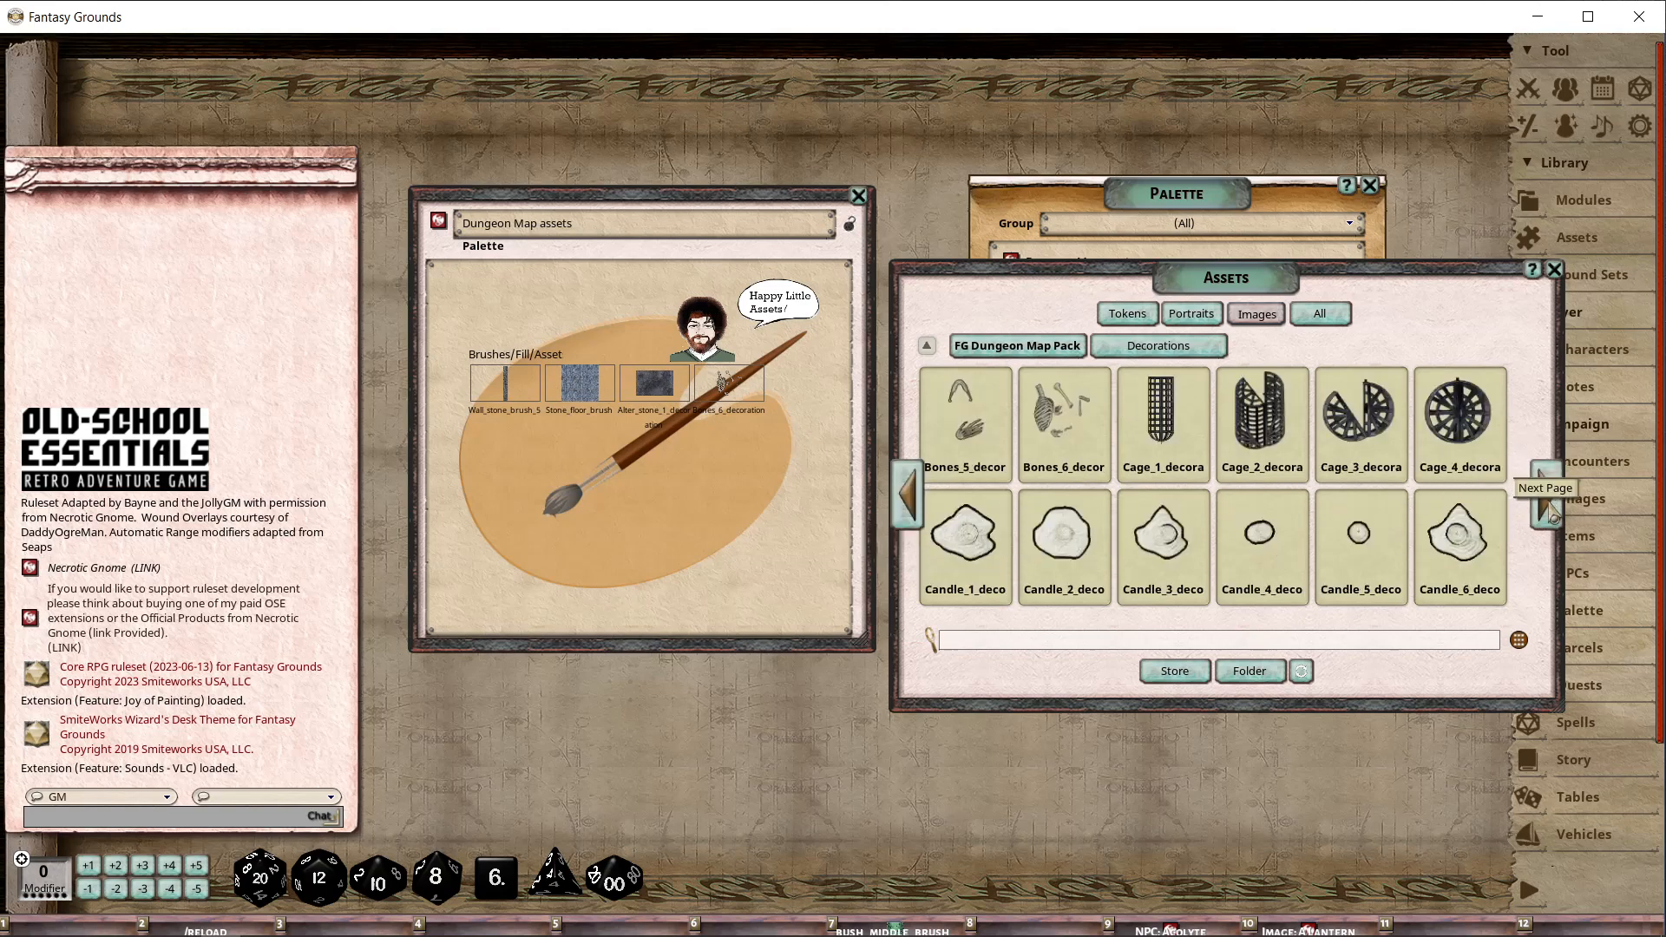
{"action": "left_click", "coordinate": [1546, 509]}
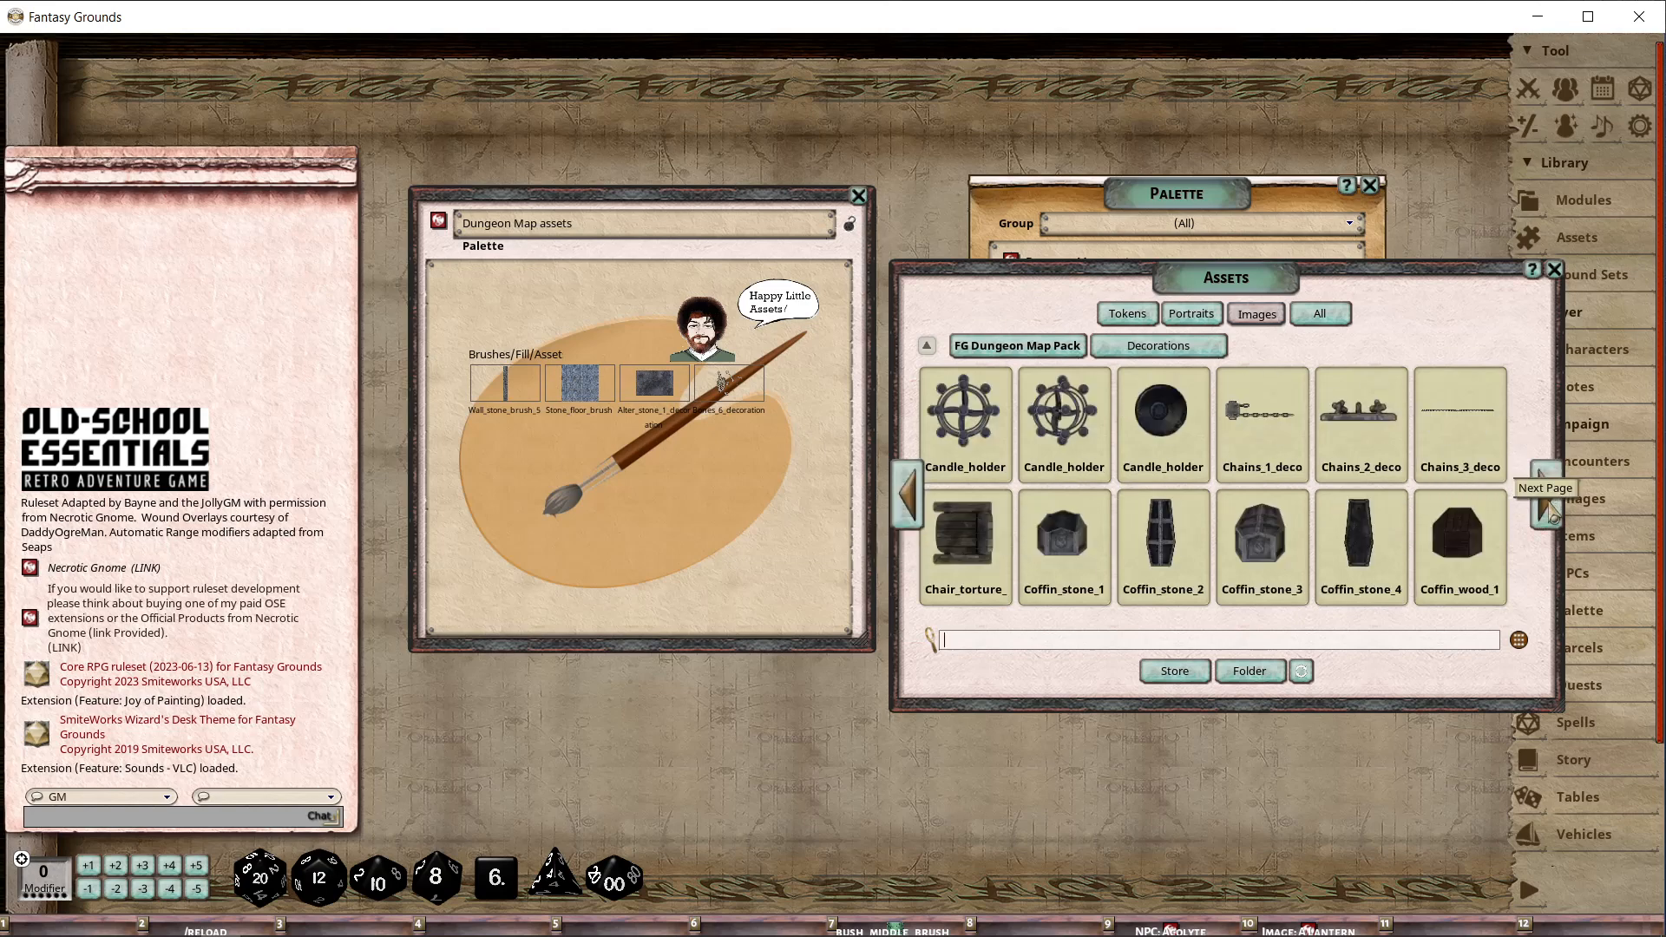
{"action": "left_click", "coordinate": [1546, 505]}
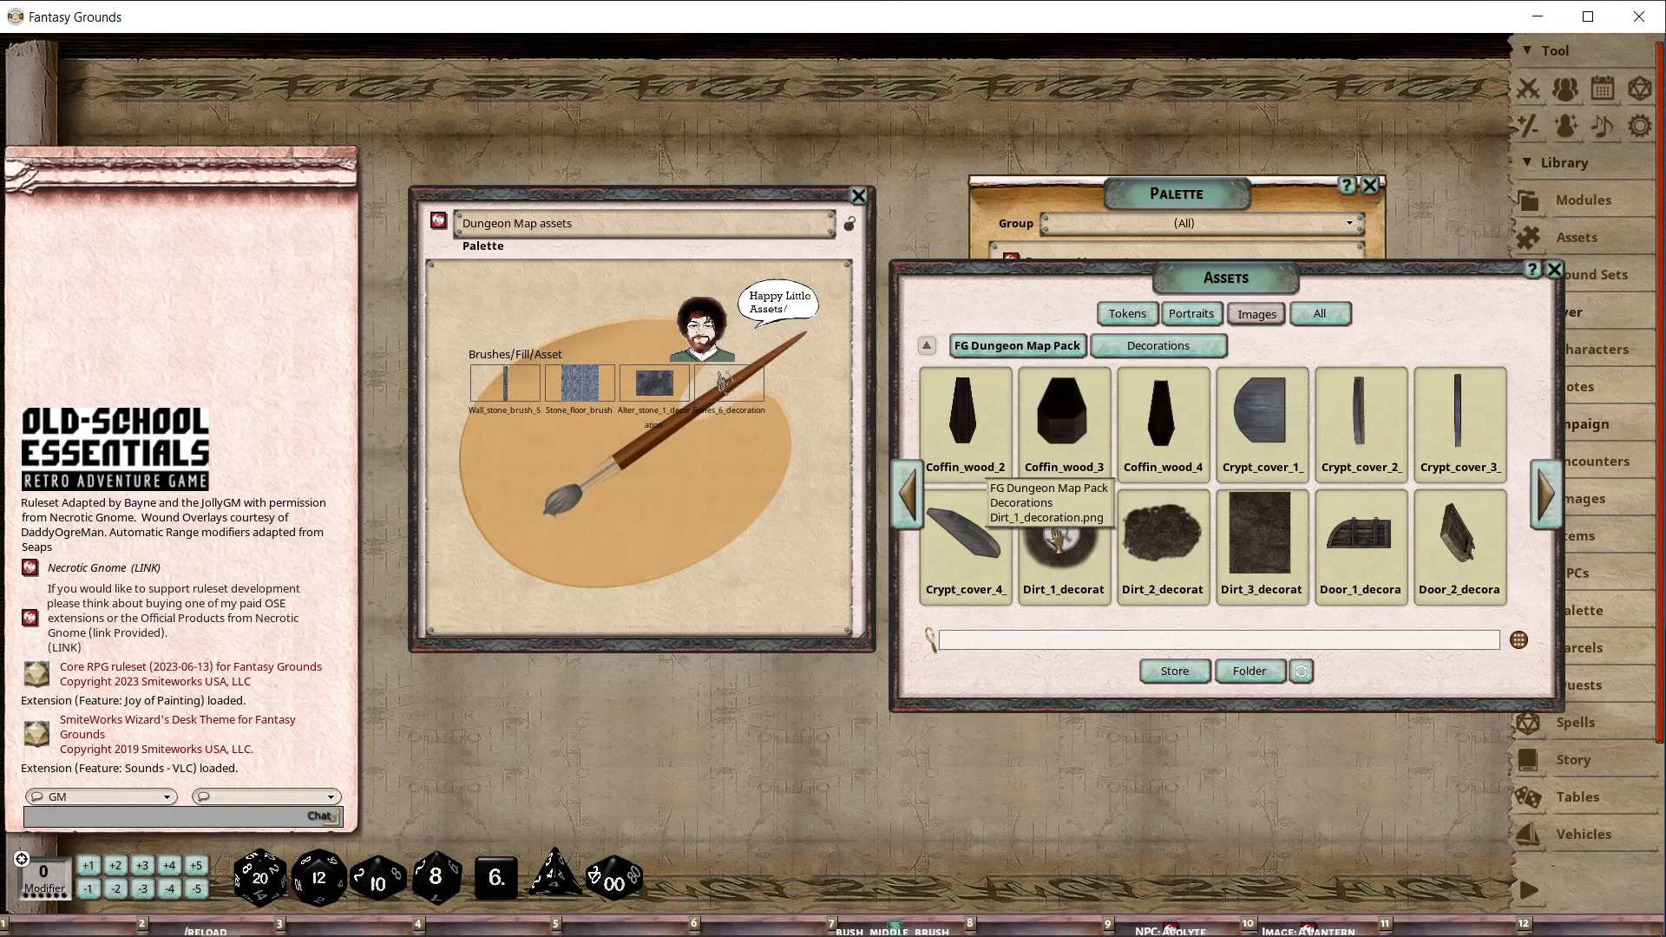
{"action": "mouse_move", "coordinate": [1161, 544]}
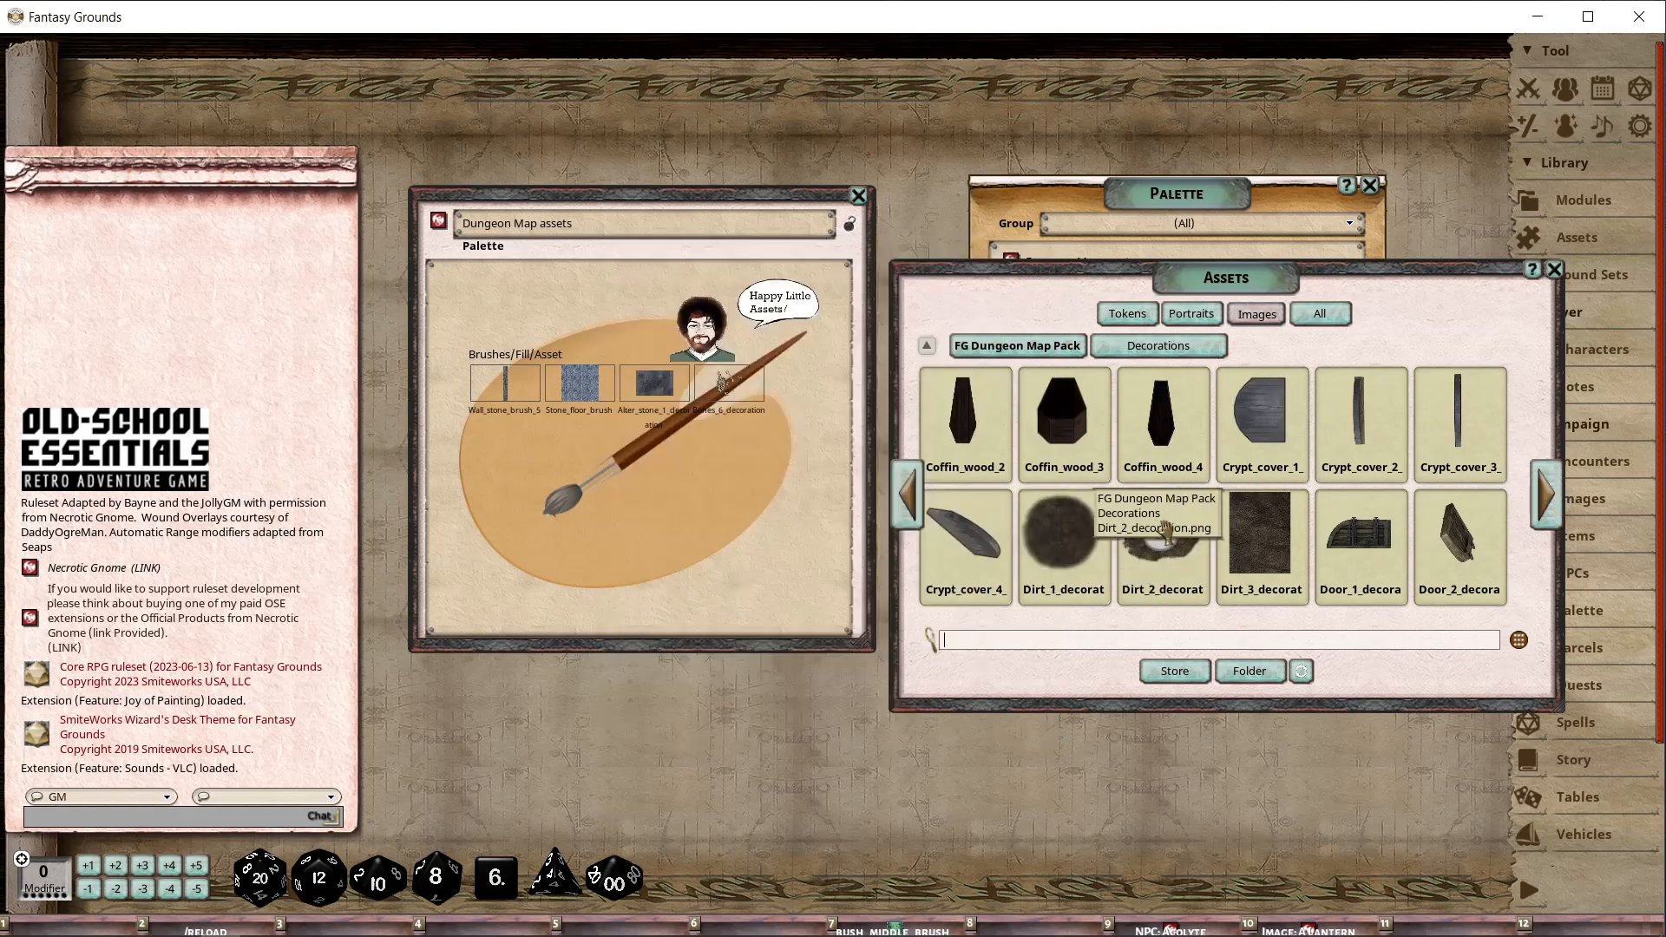
{"action": "left_click", "coordinate": [924, 345]}
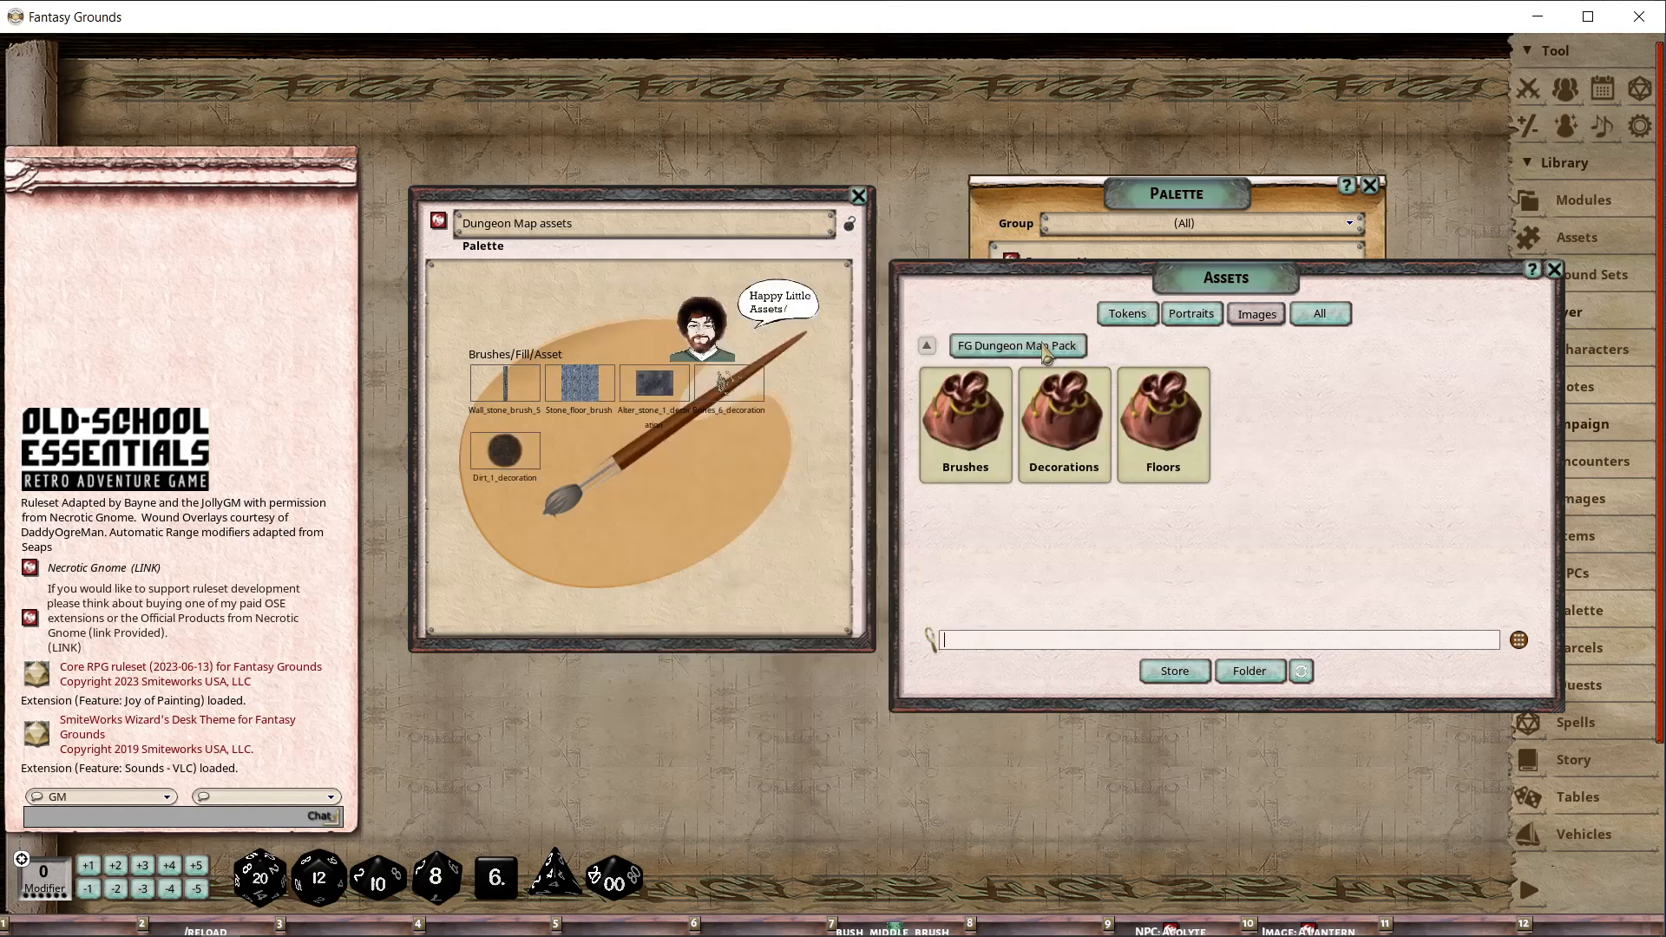
Add a stone floor tile and Fire_pit from Floors, then filter the library by 'grass'.
{"action": "left_click", "coordinate": [1161, 423]}
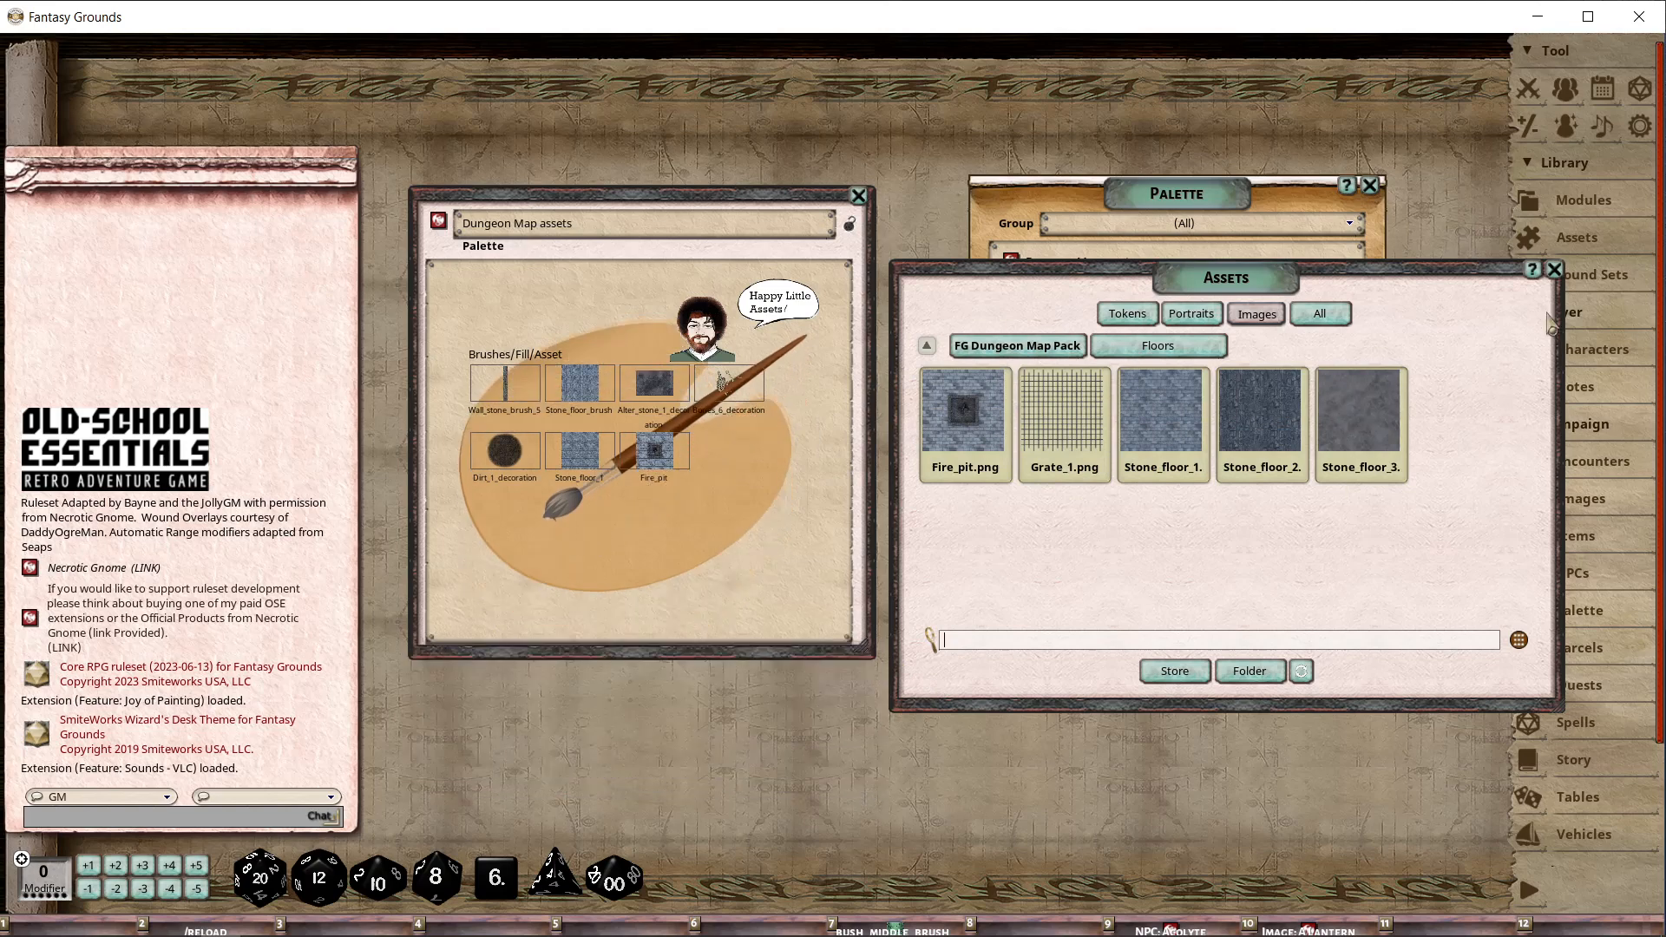
{"action": "left_click", "coordinate": [1555, 269]}
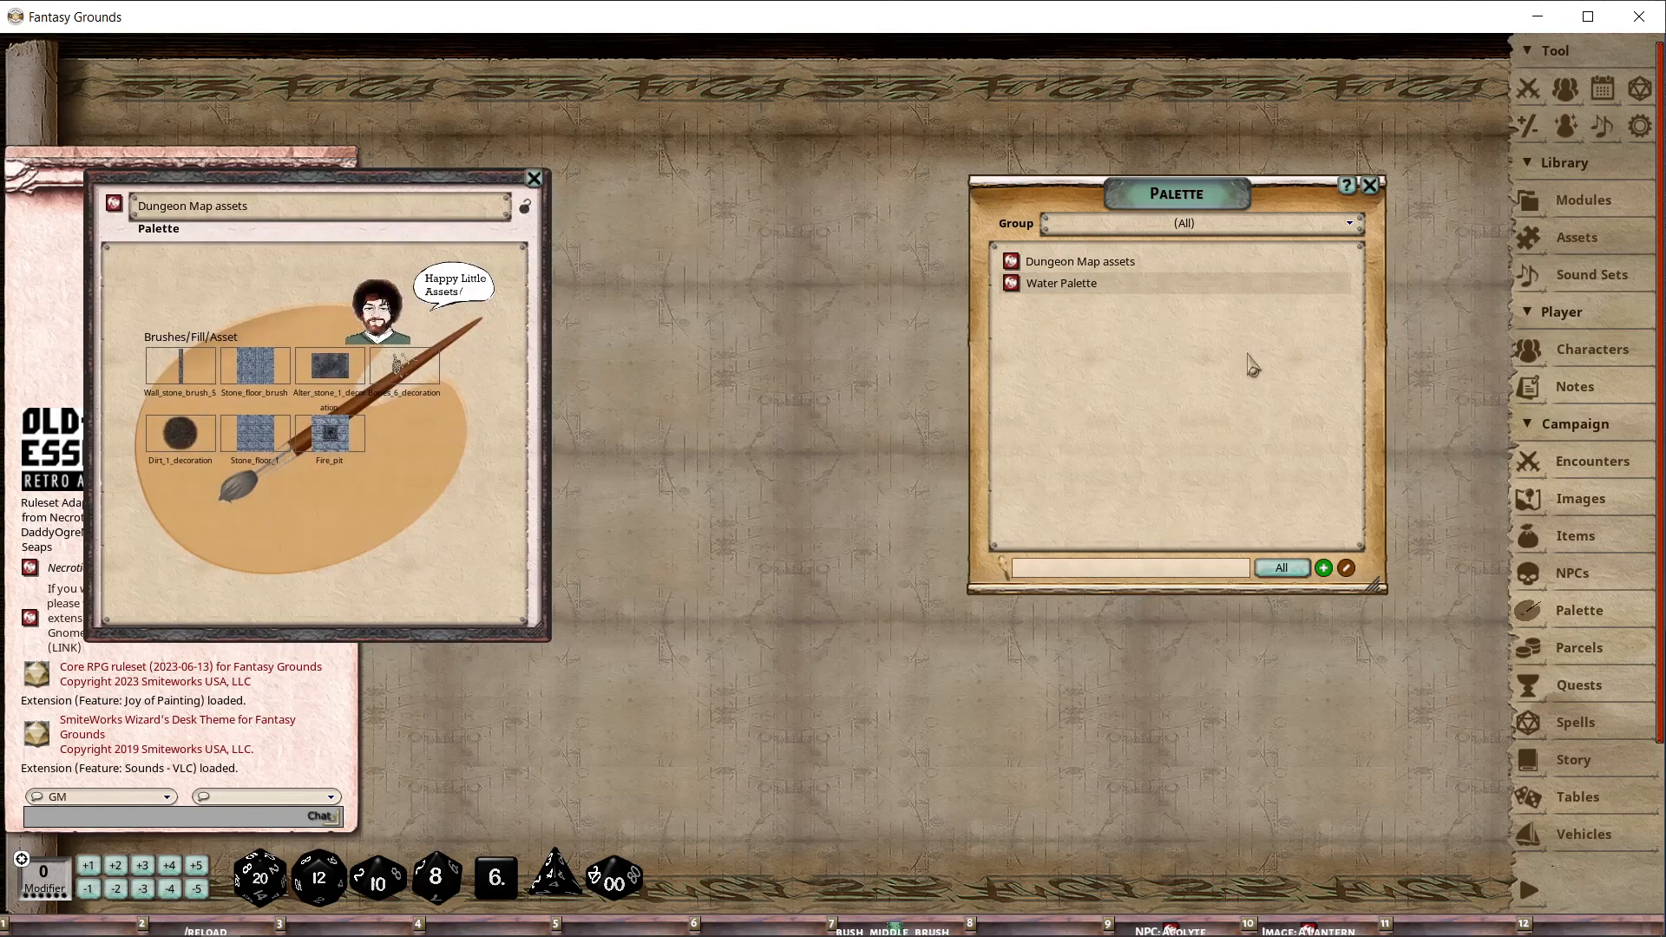
{"action": "mouse_move", "coordinate": [1583, 250]}
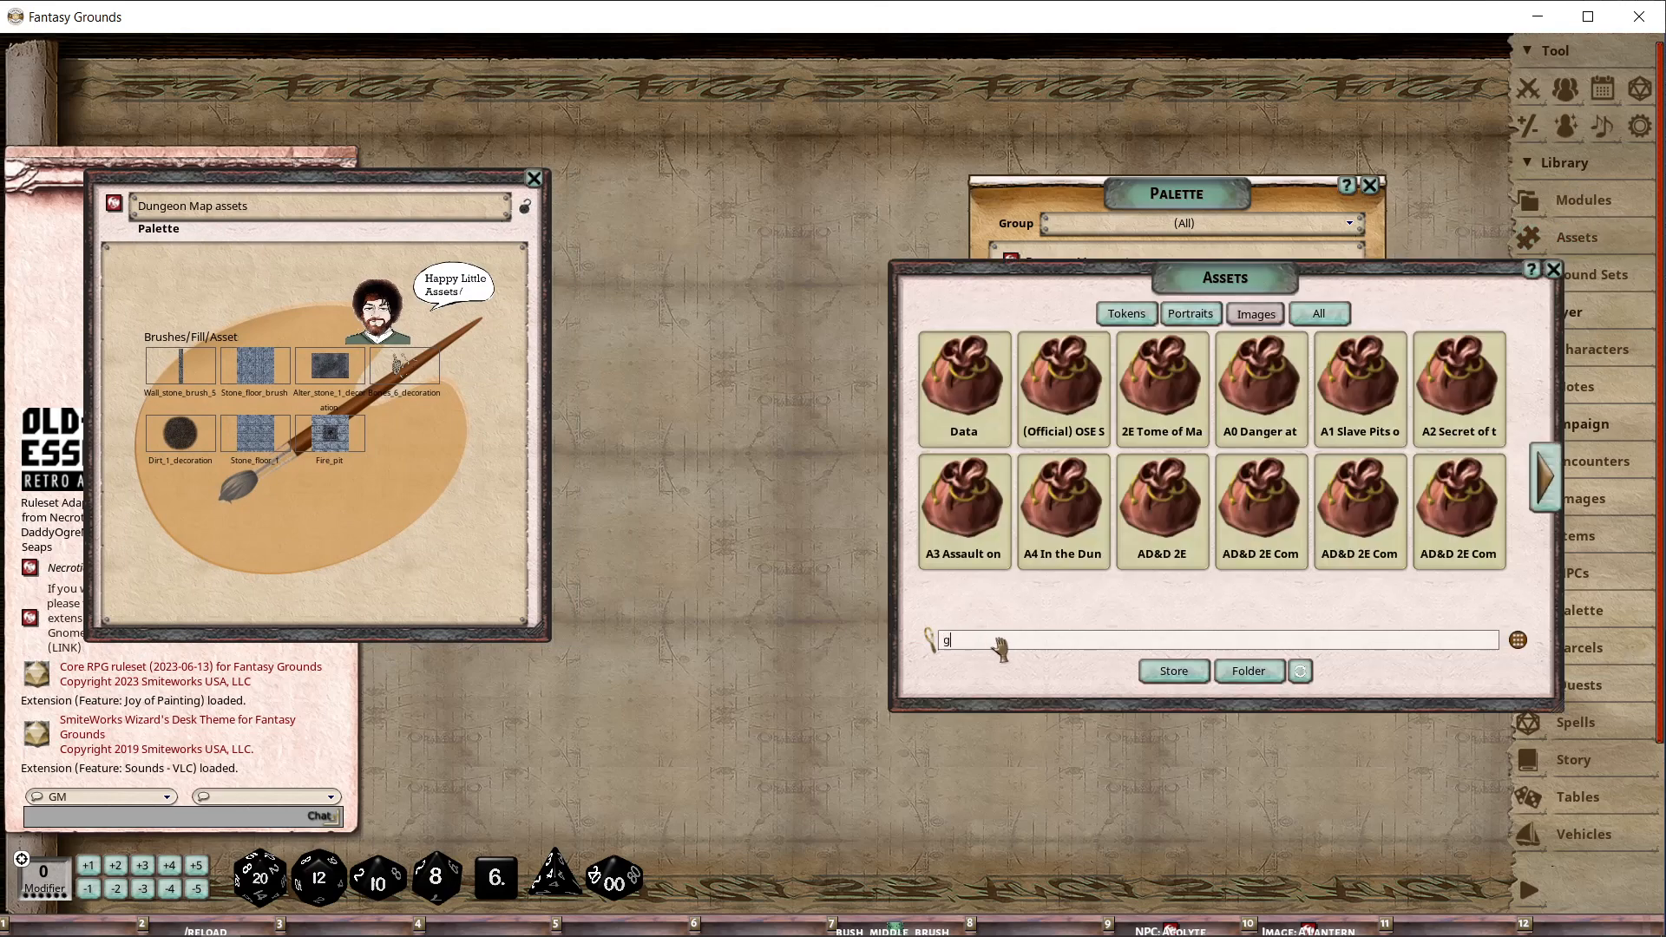
{"action": "type", "text": "rass"}
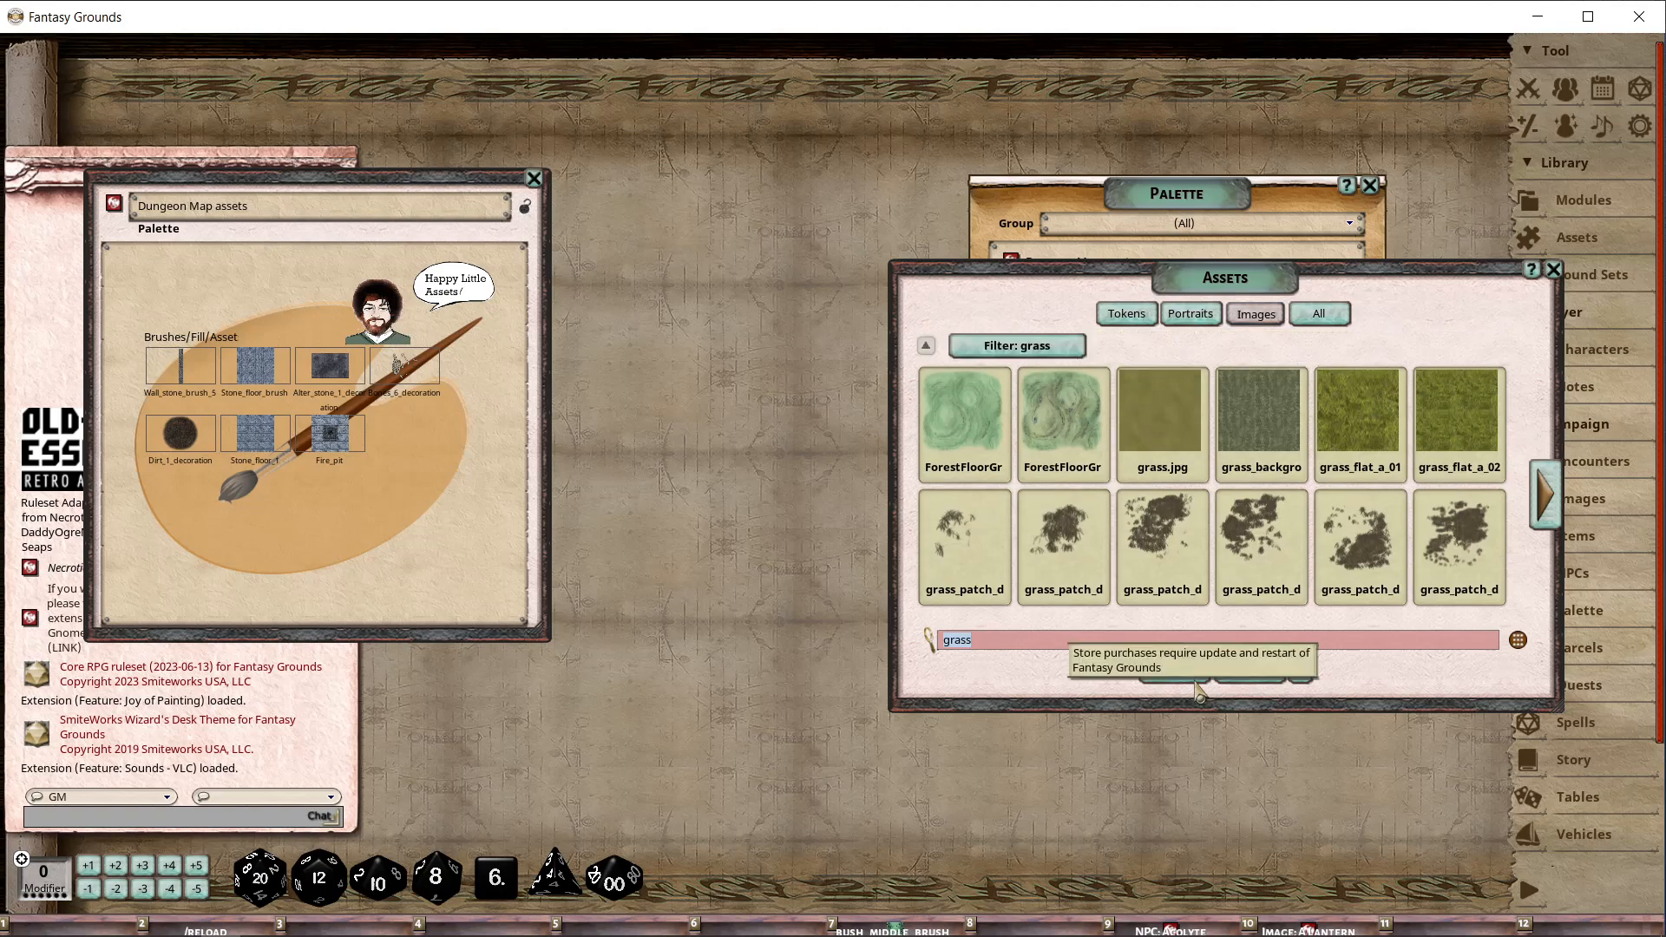
Open grass.jpg as a map and duplicate its layer into copies forming a larger grass square.
{"action": "double_click", "coordinate": [1161, 415]}
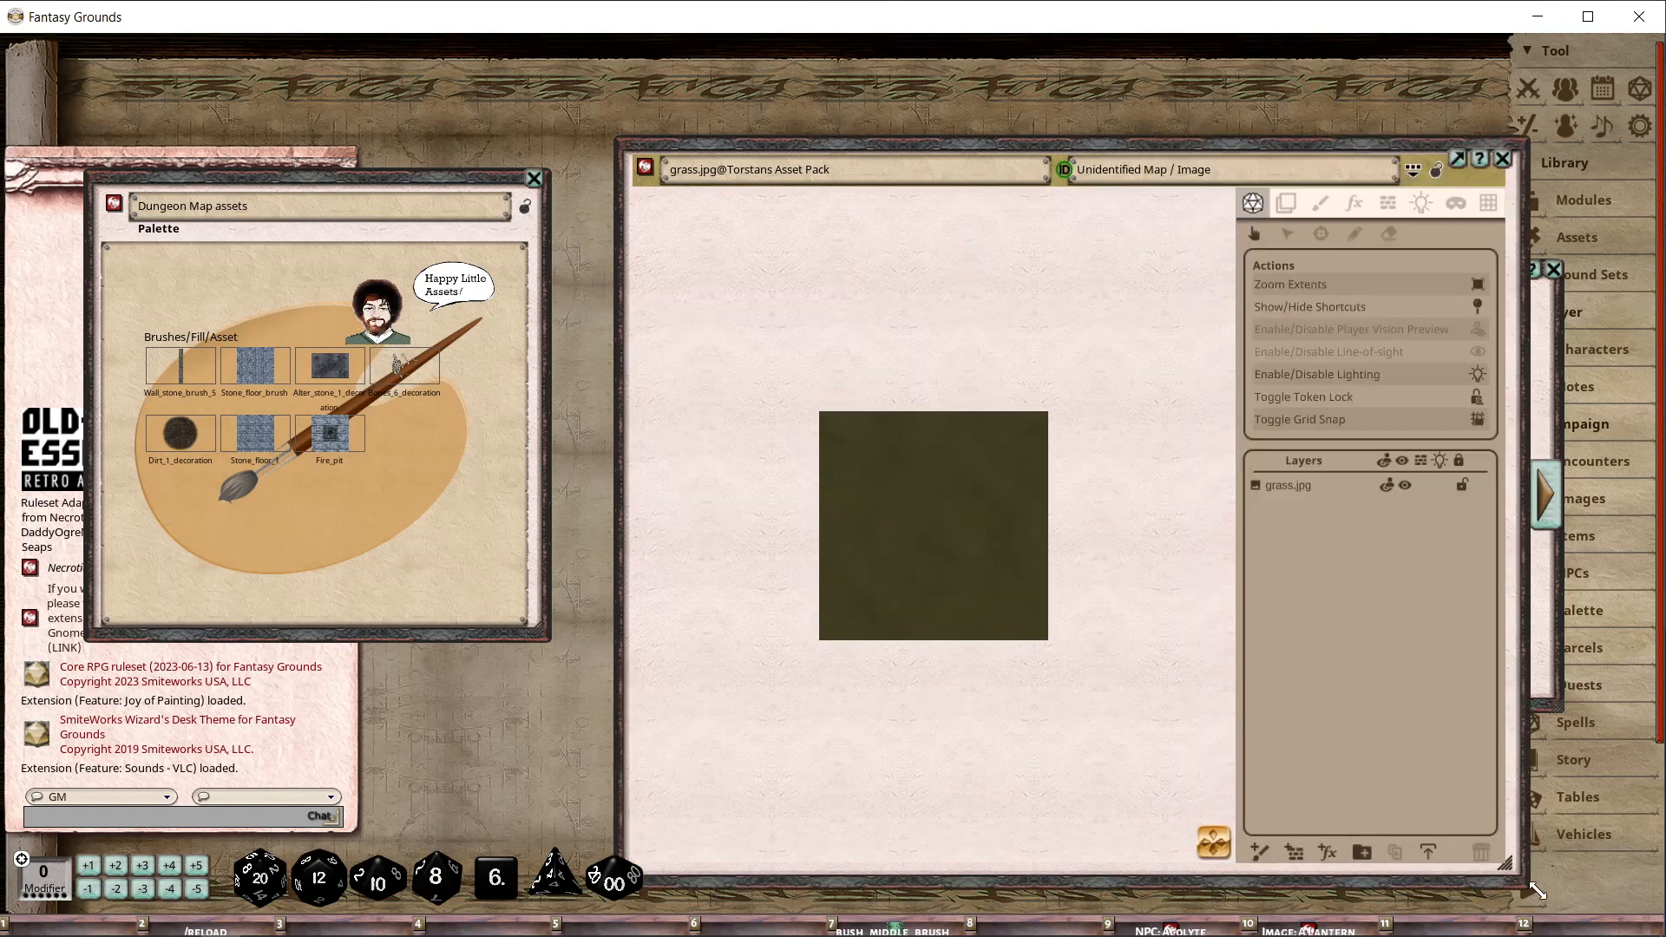
{"action": "left_click", "coordinate": [1340, 203]}
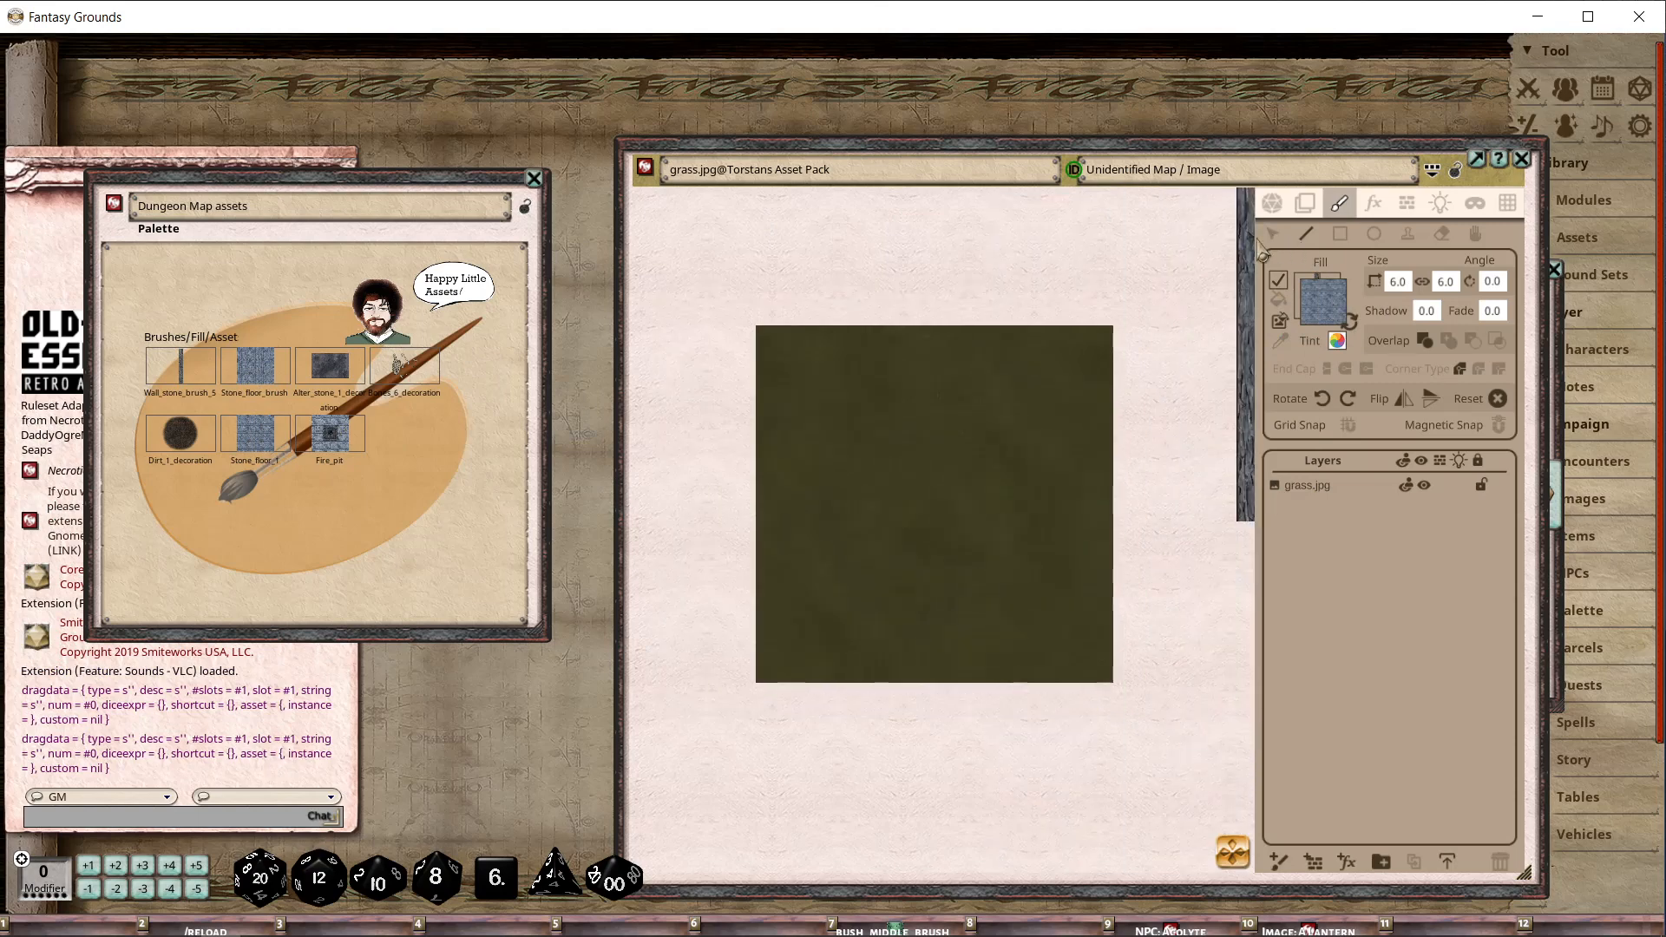
{"action": "double_click", "coordinate": [1306, 484]}
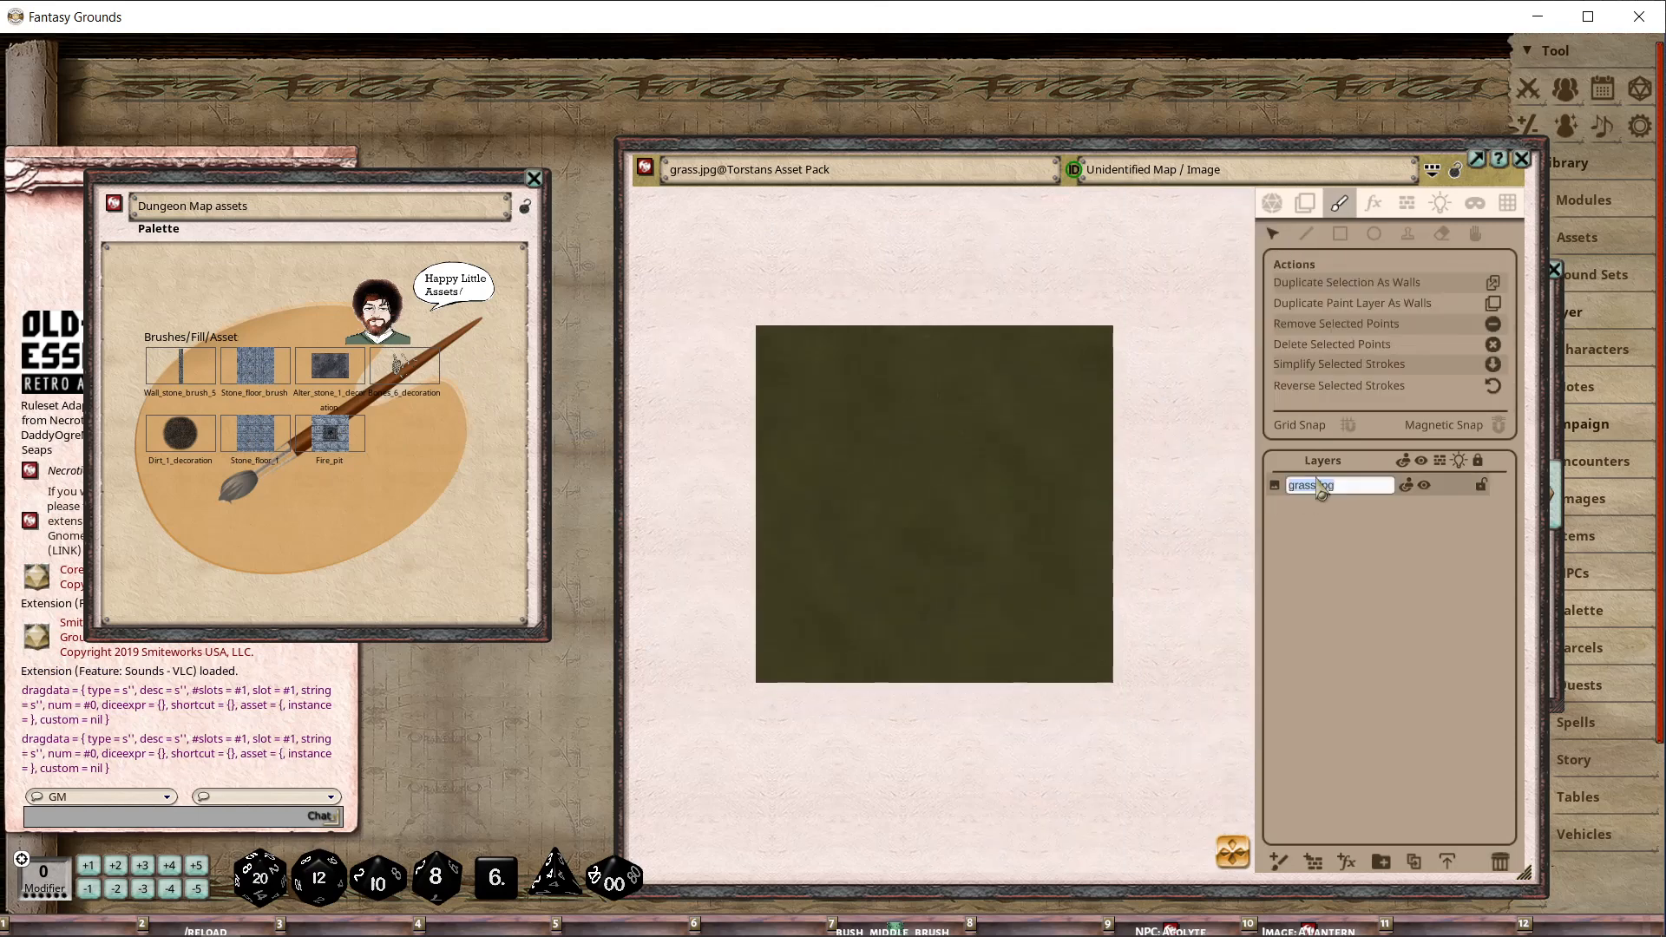
{"action": "left_click", "coordinate": [1296, 508]}
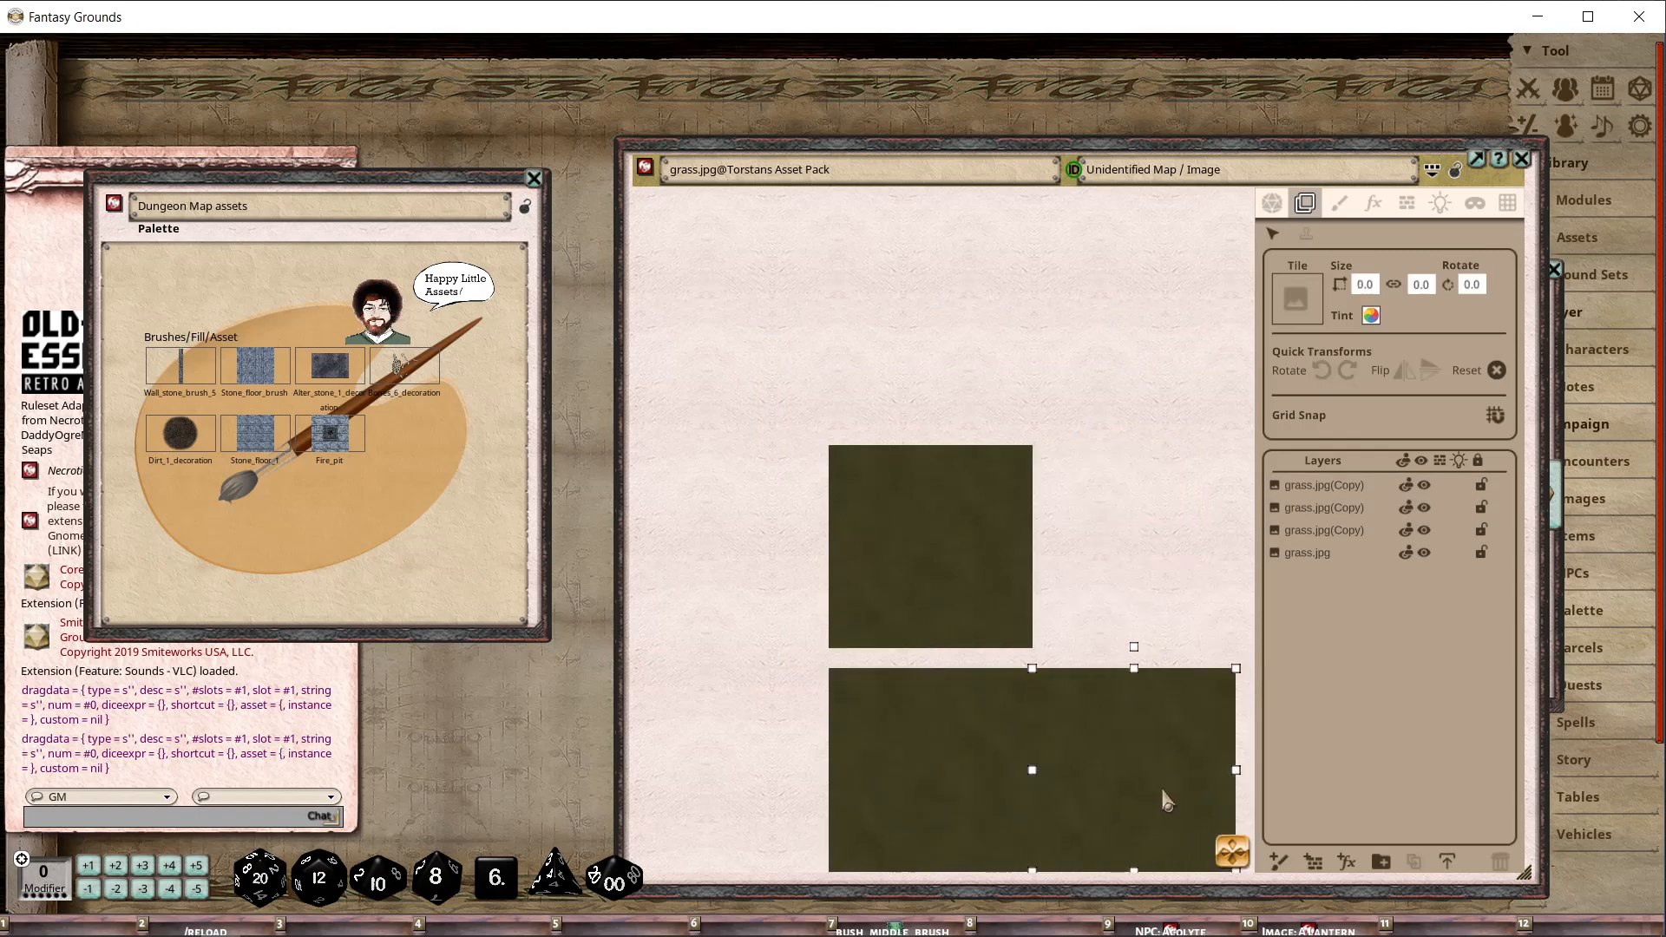
{"action": "mouse_move", "coordinate": [999, 585]}
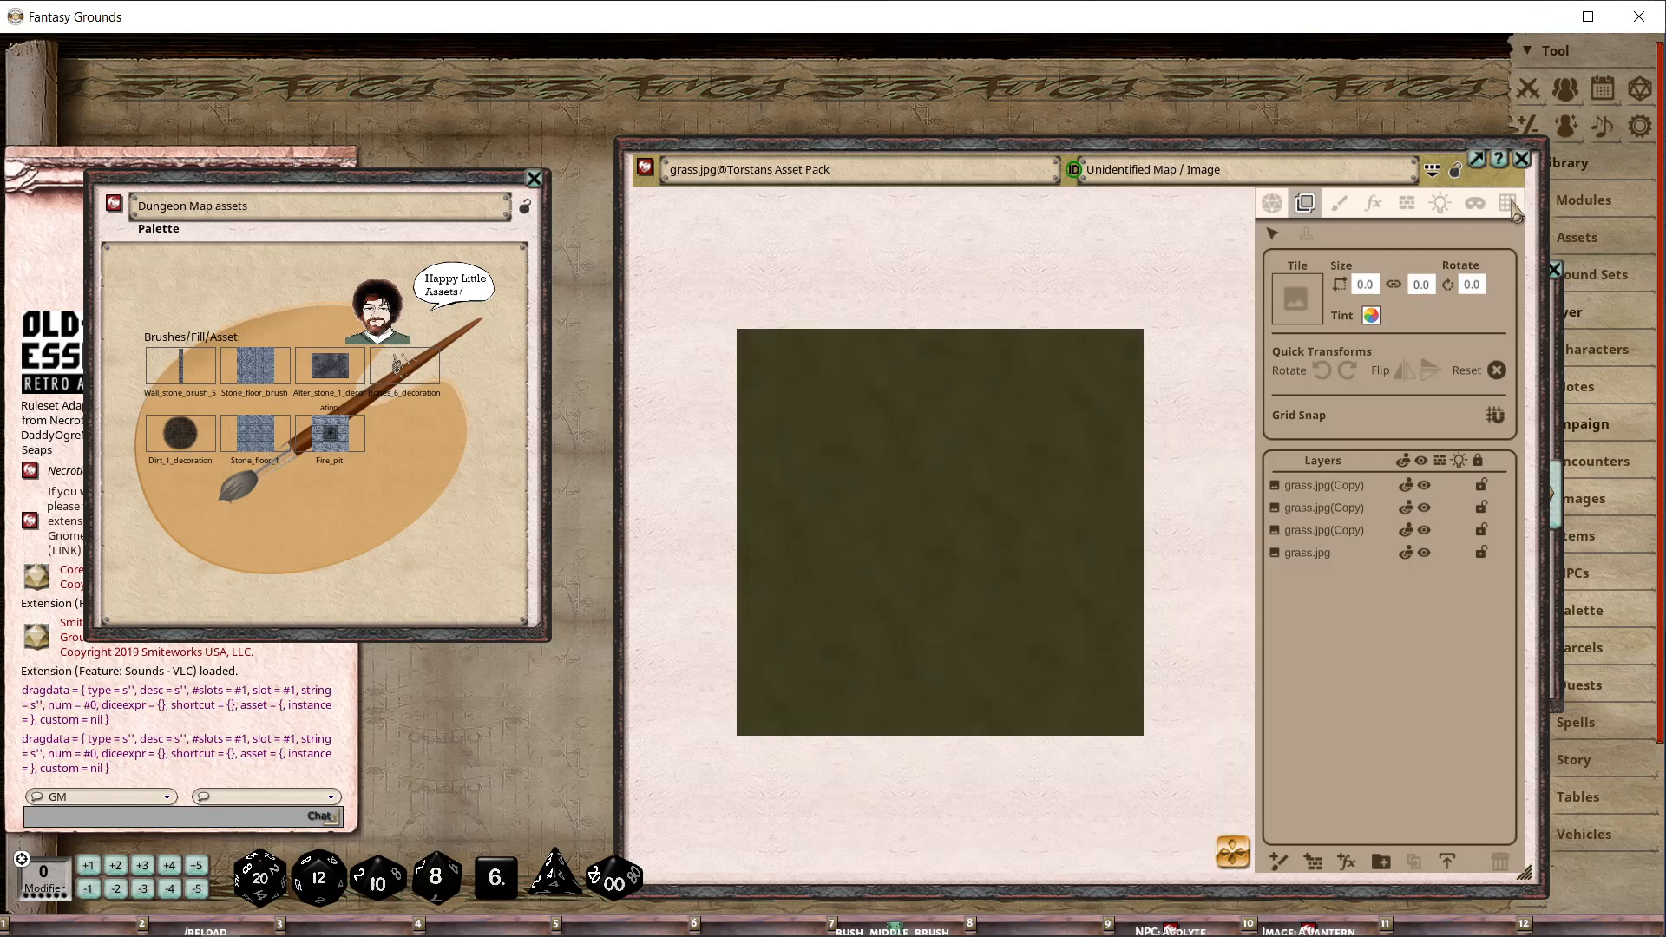
Turn on a dark-tinted grid over the grass map and switch to the paint tool.
{"action": "left_click", "coordinate": [1506, 203]}
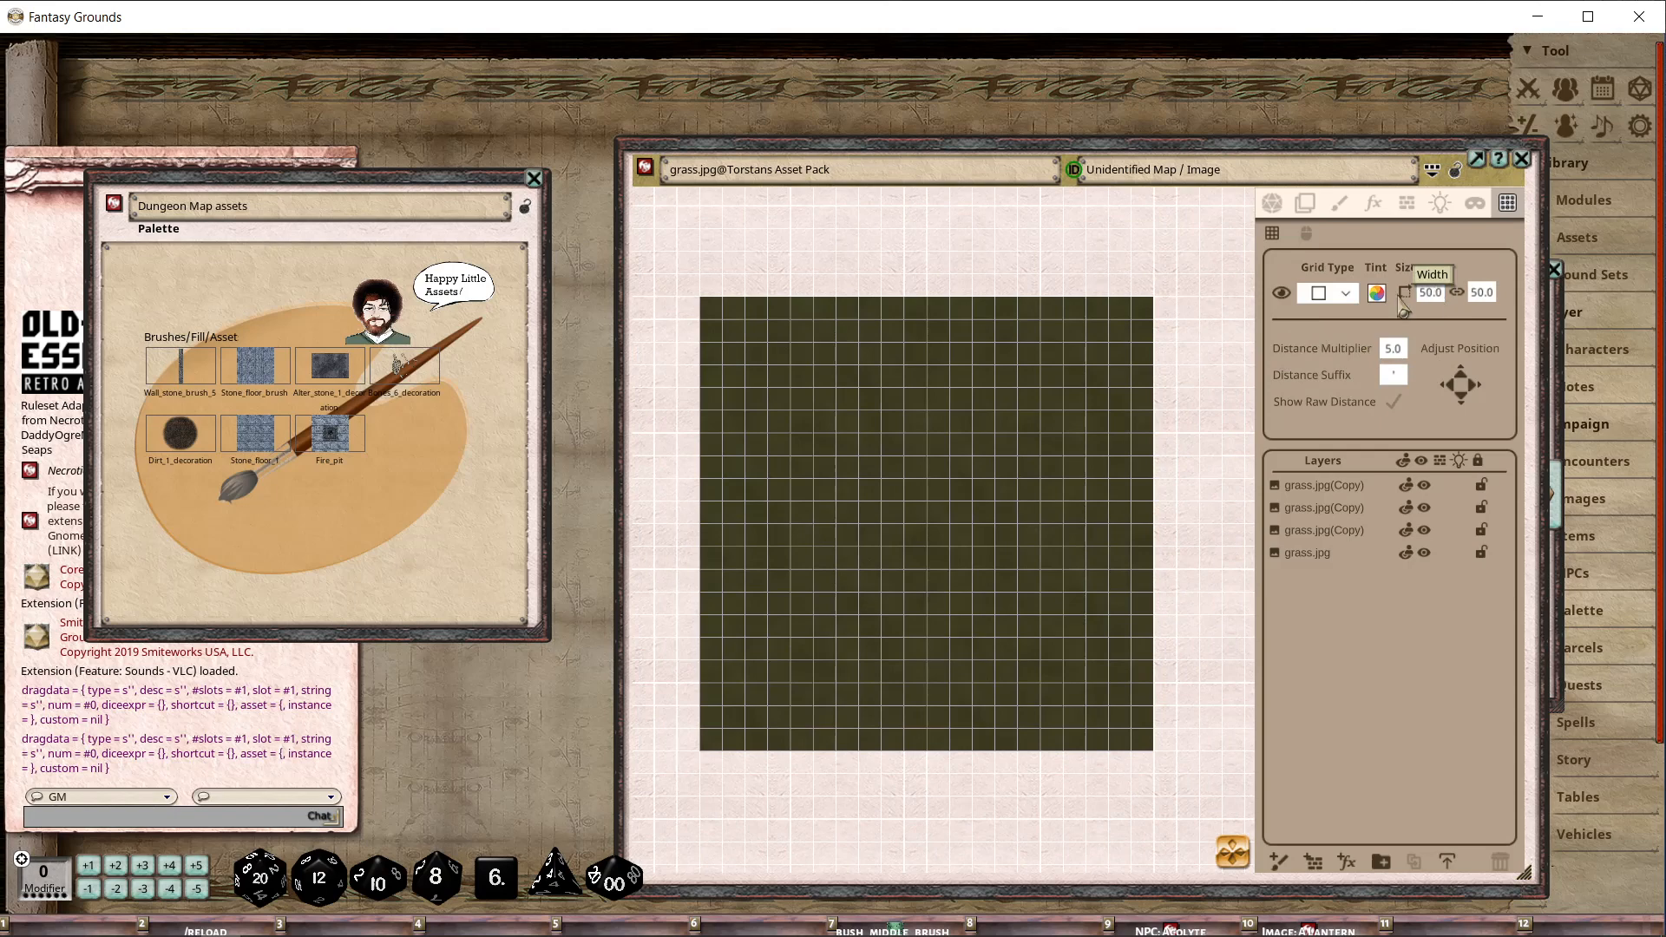
{"action": "left_click", "coordinate": [1374, 292]}
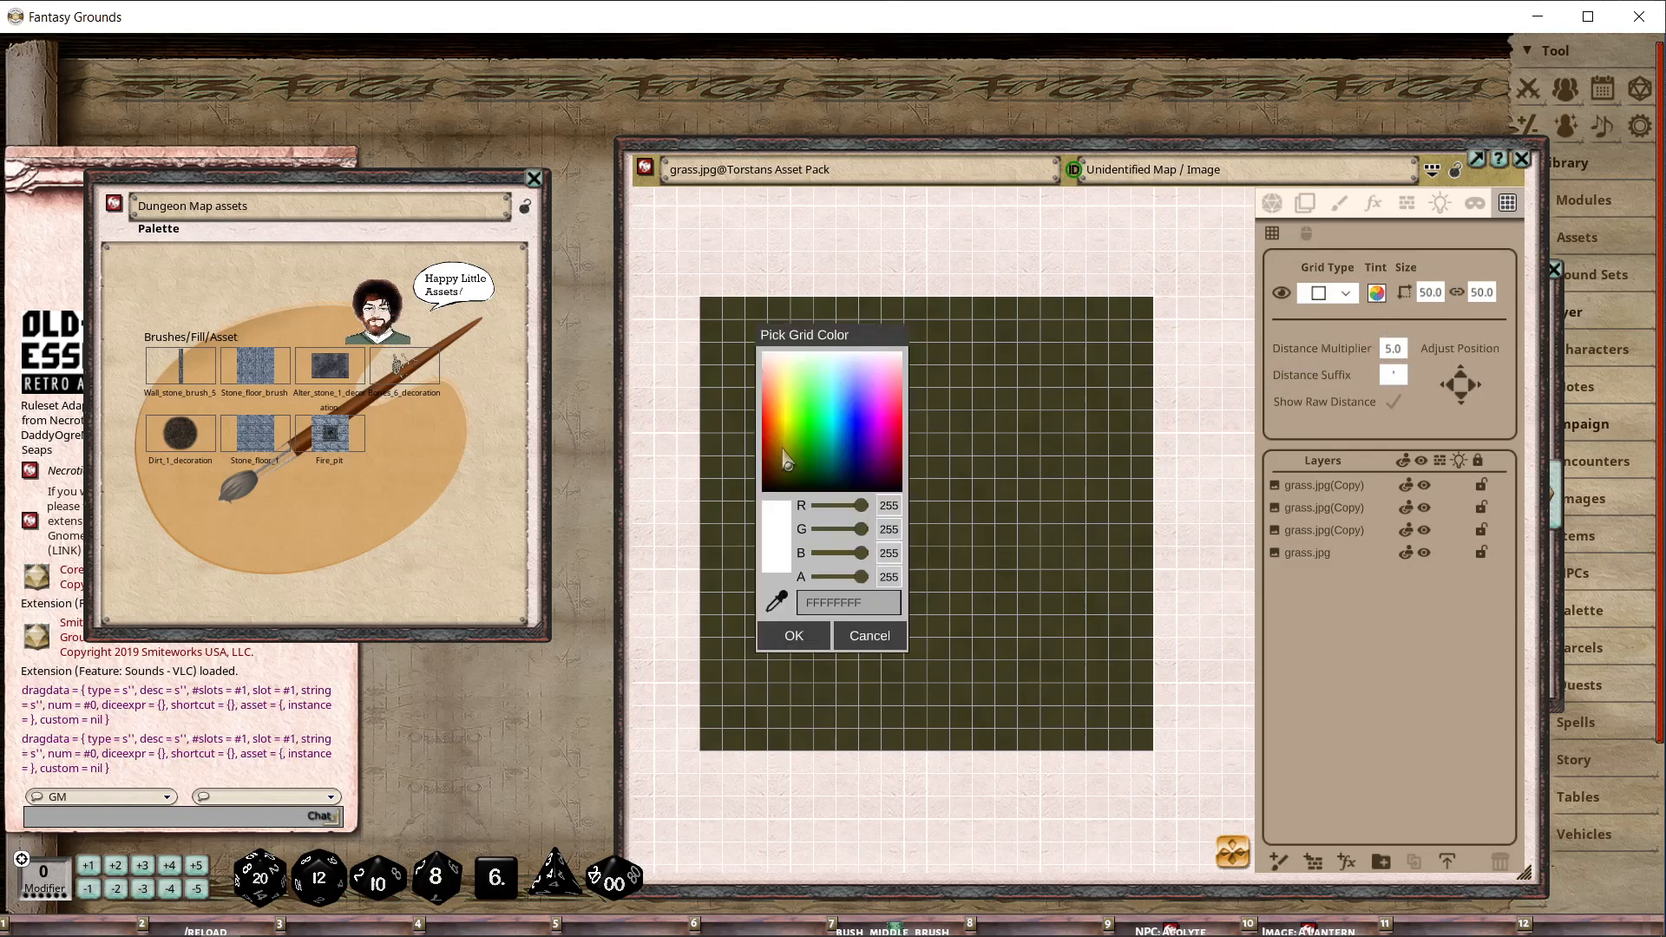
{"action": "left_click", "coordinate": [793, 635]}
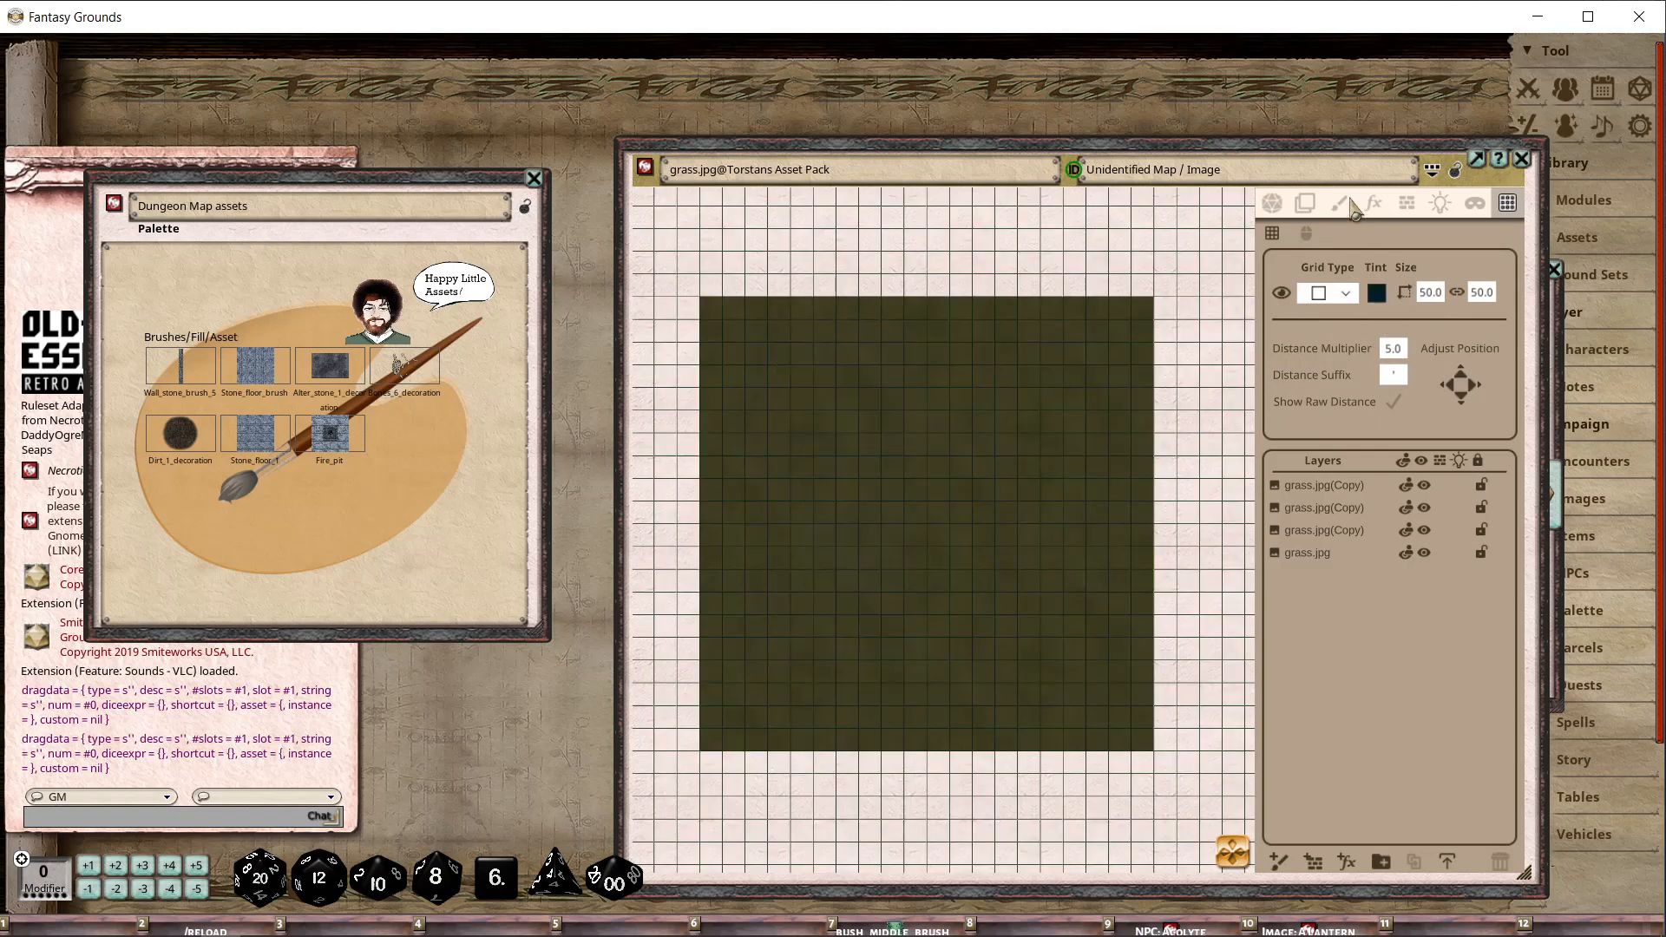
{"action": "left_click", "coordinate": [1338, 203]}
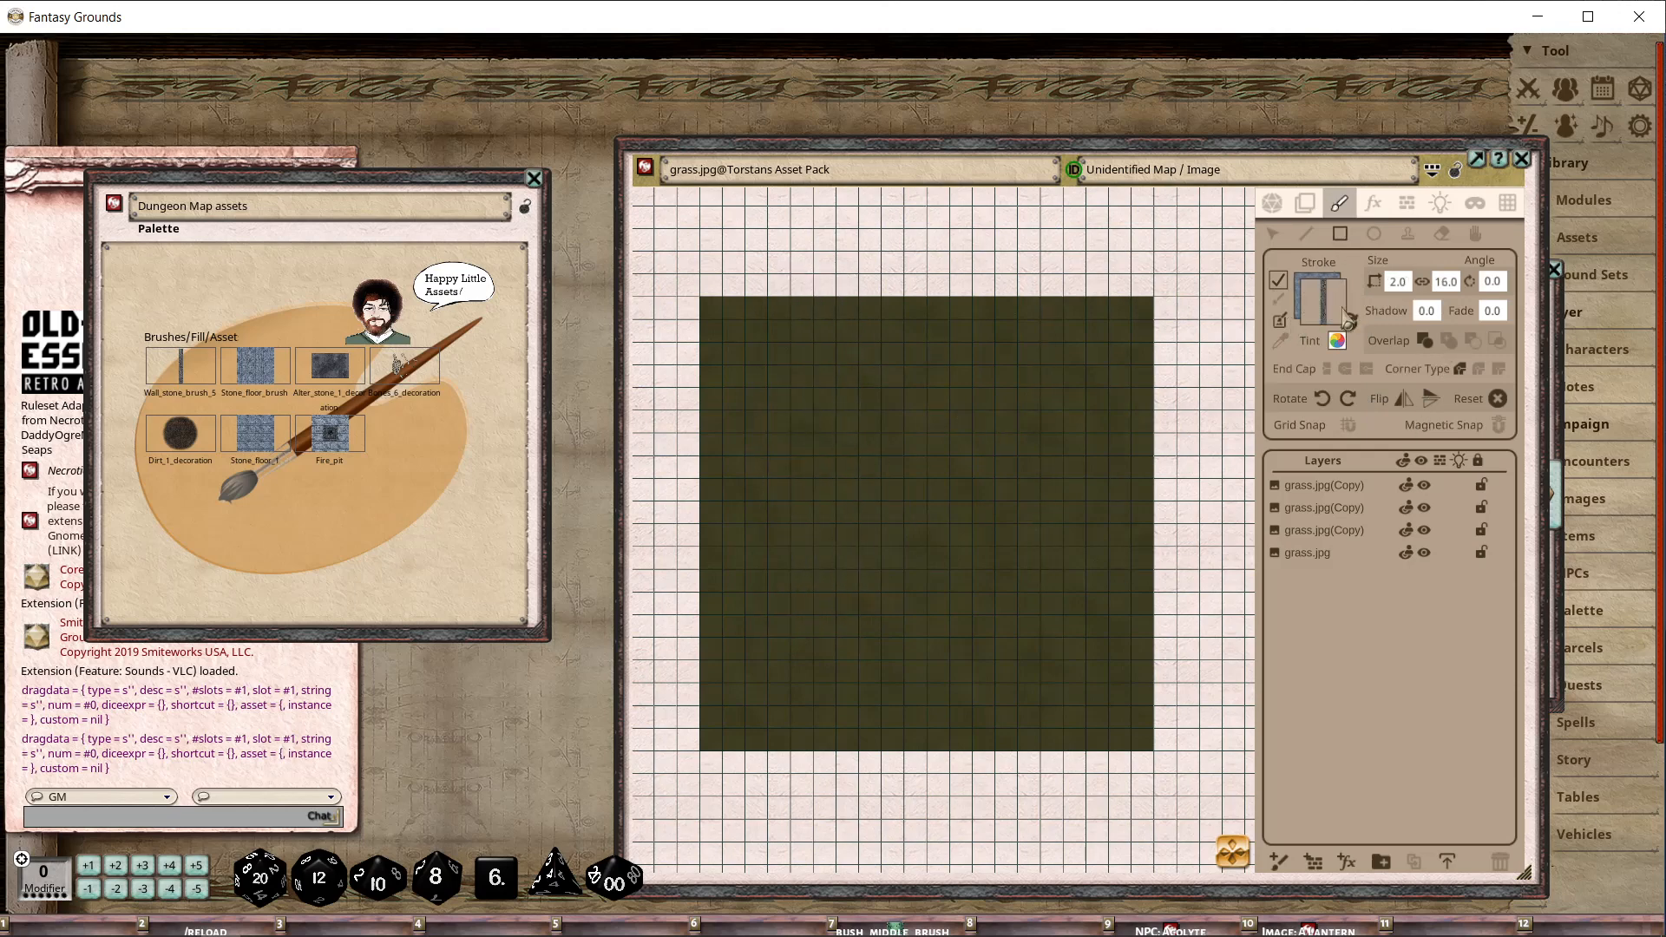
{"action": "mouse_move", "coordinate": [1396, 281]}
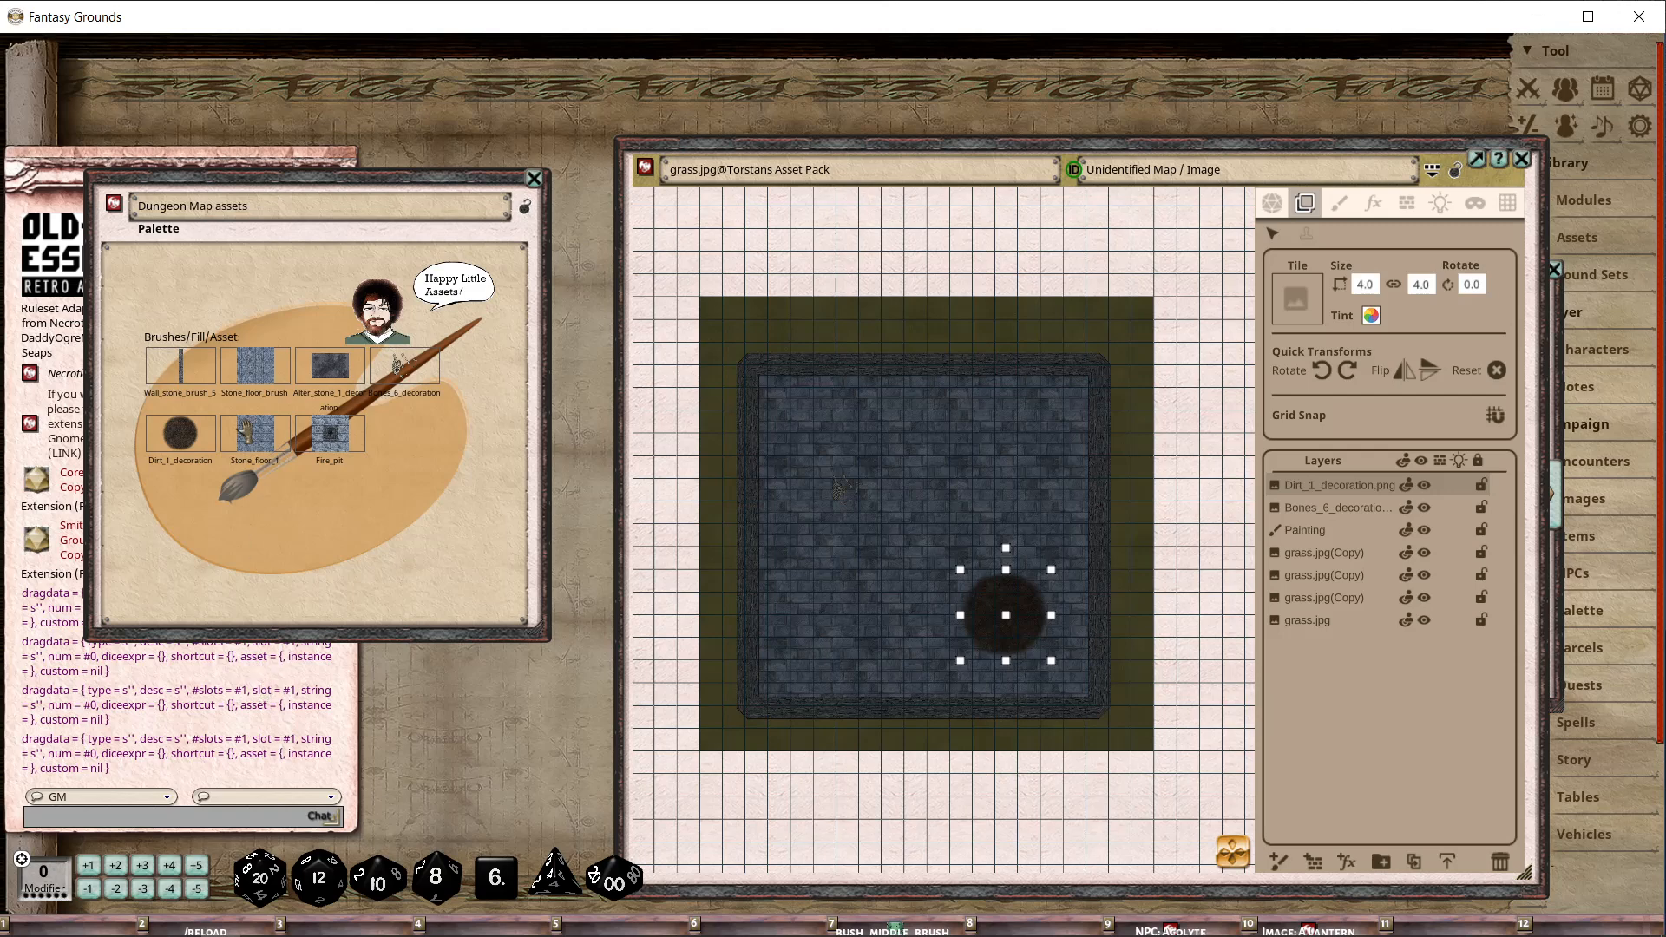
{"action": "mouse_move", "coordinate": [418, 581]}
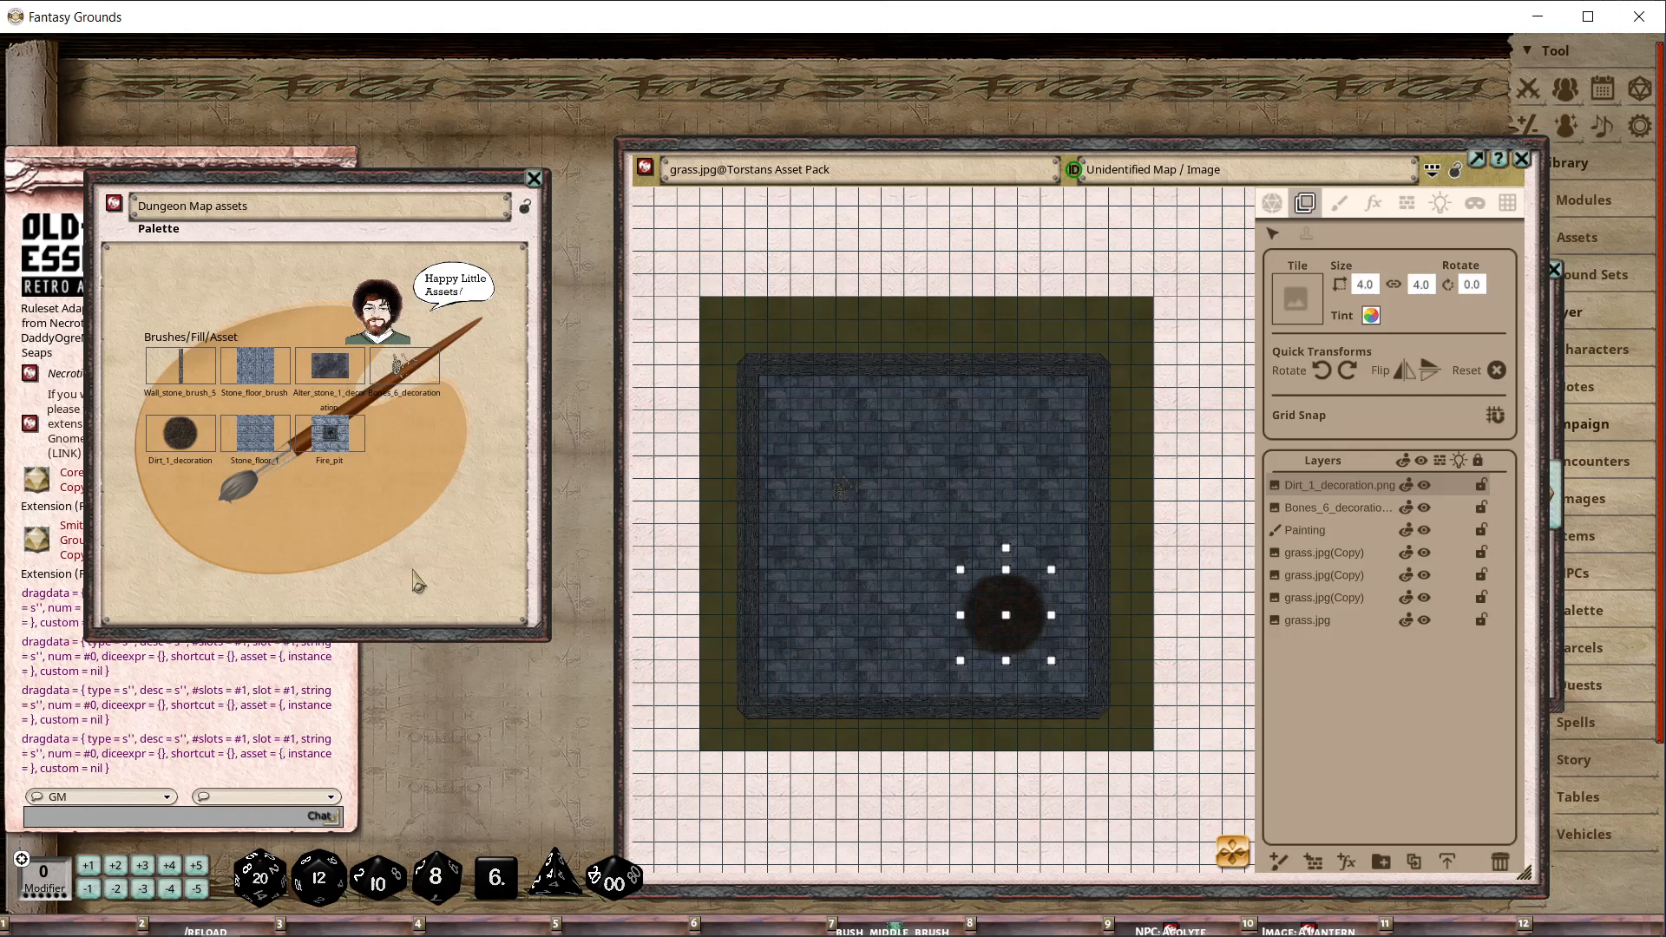
{"action": "mouse_move", "coordinate": [431, 571]}
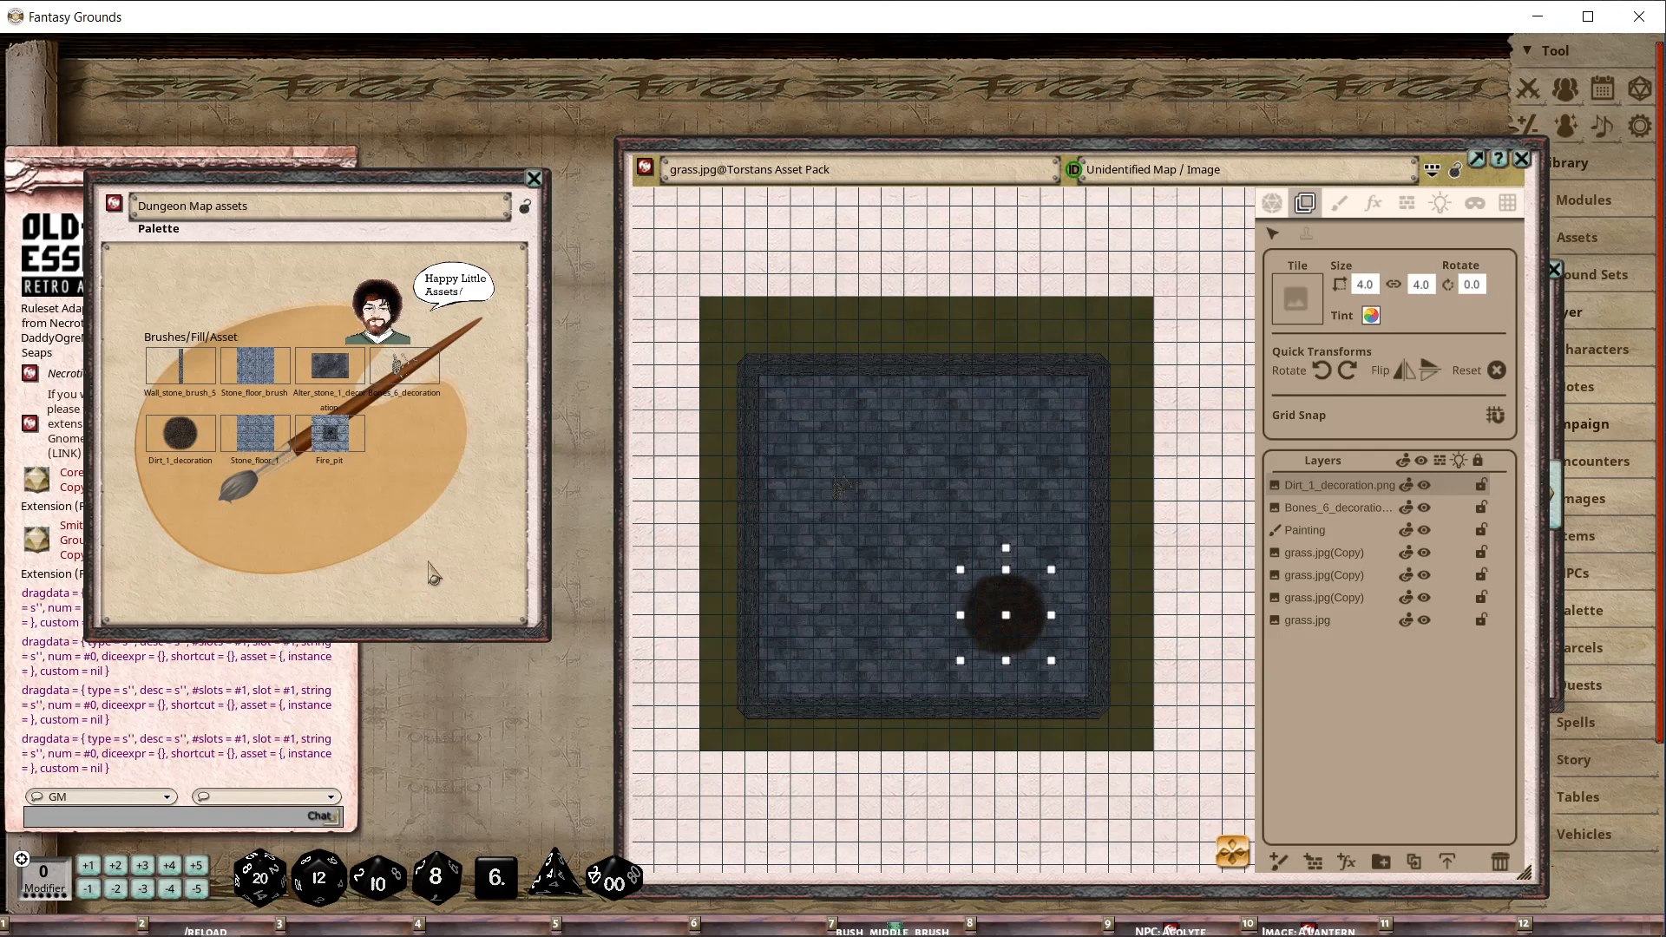
{"action": "mouse_move", "coordinate": [478, 344]}
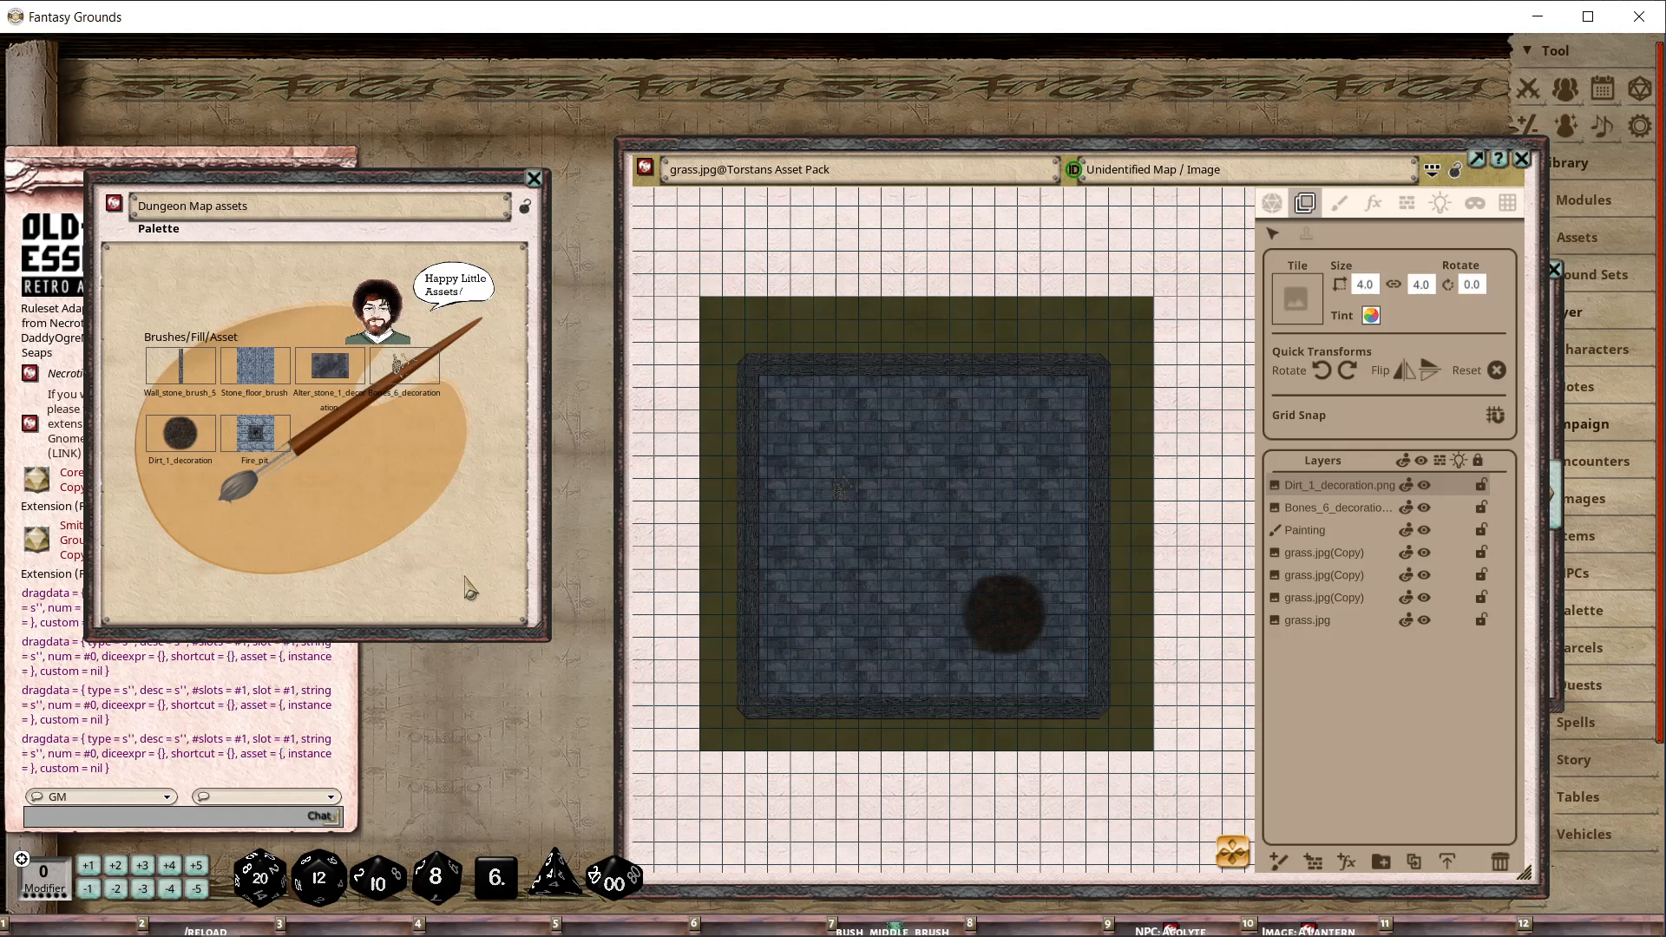
{"action": "mouse_move", "coordinate": [382, 566]}
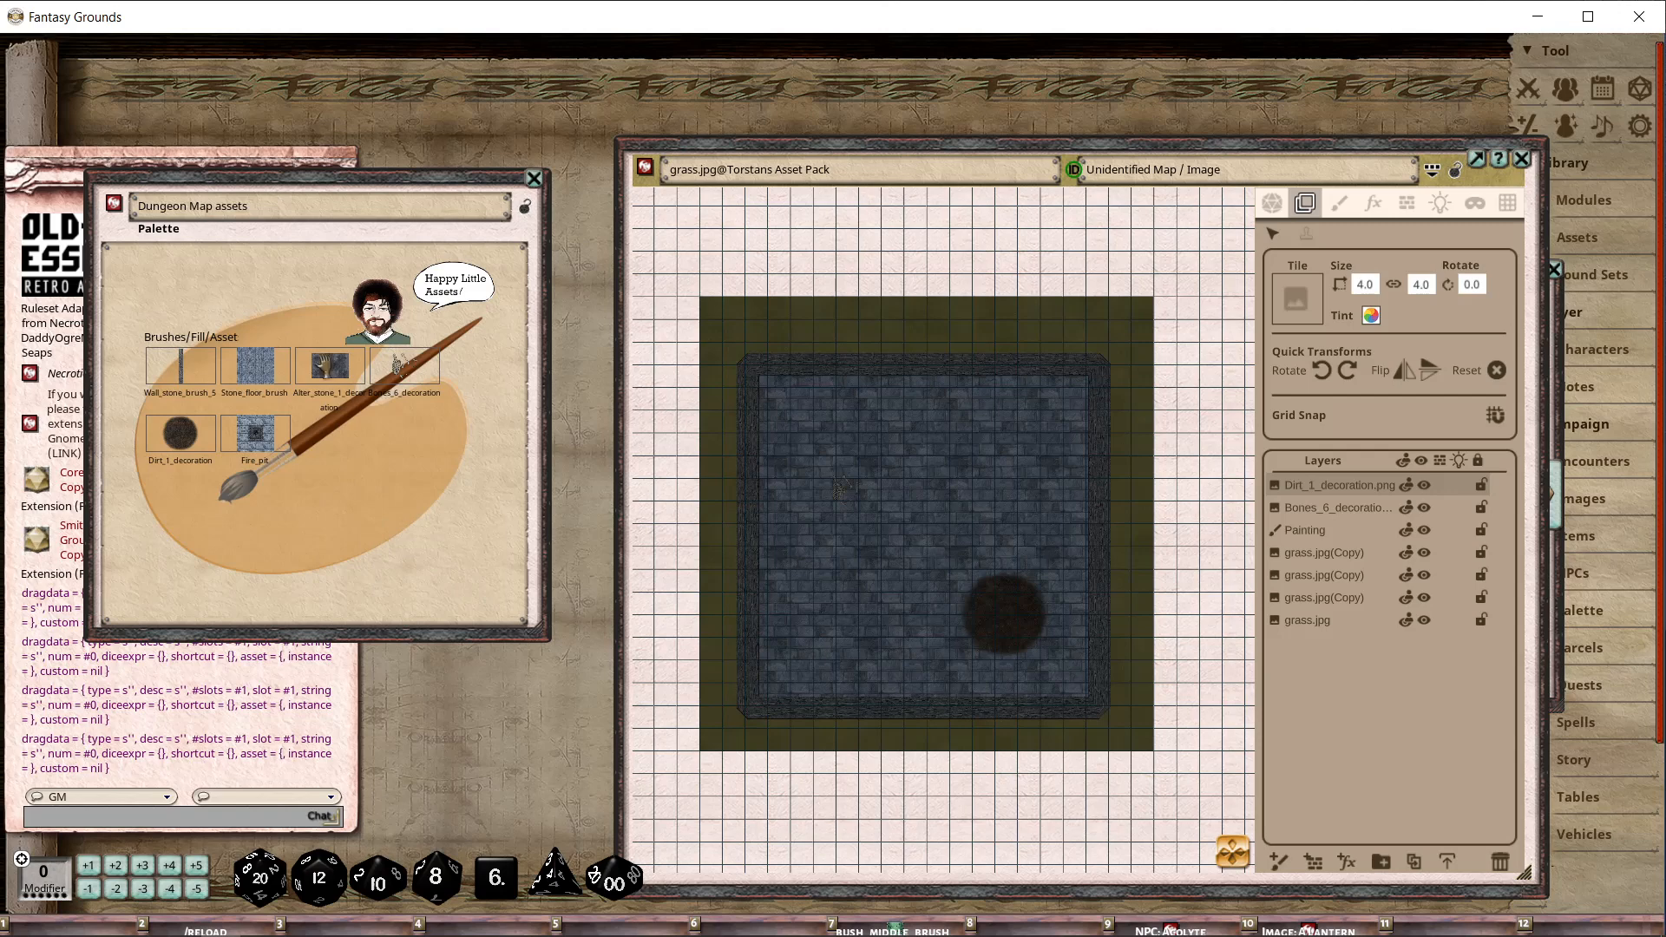
{"action": "mouse_move", "coordinate": [1043, 680]}
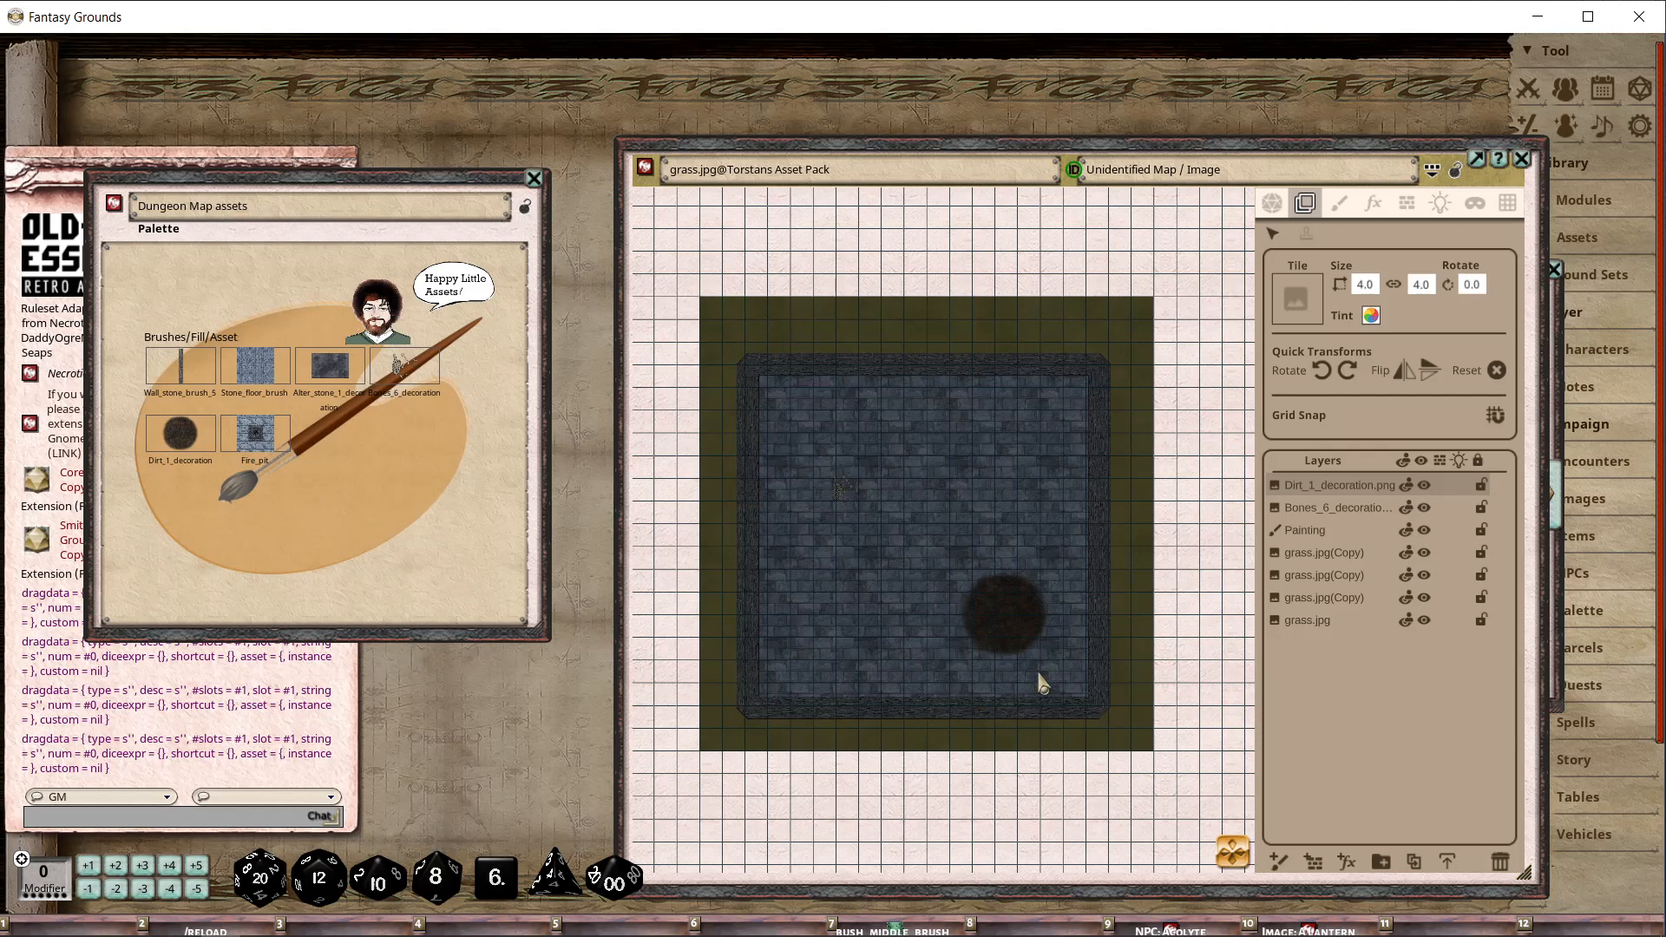